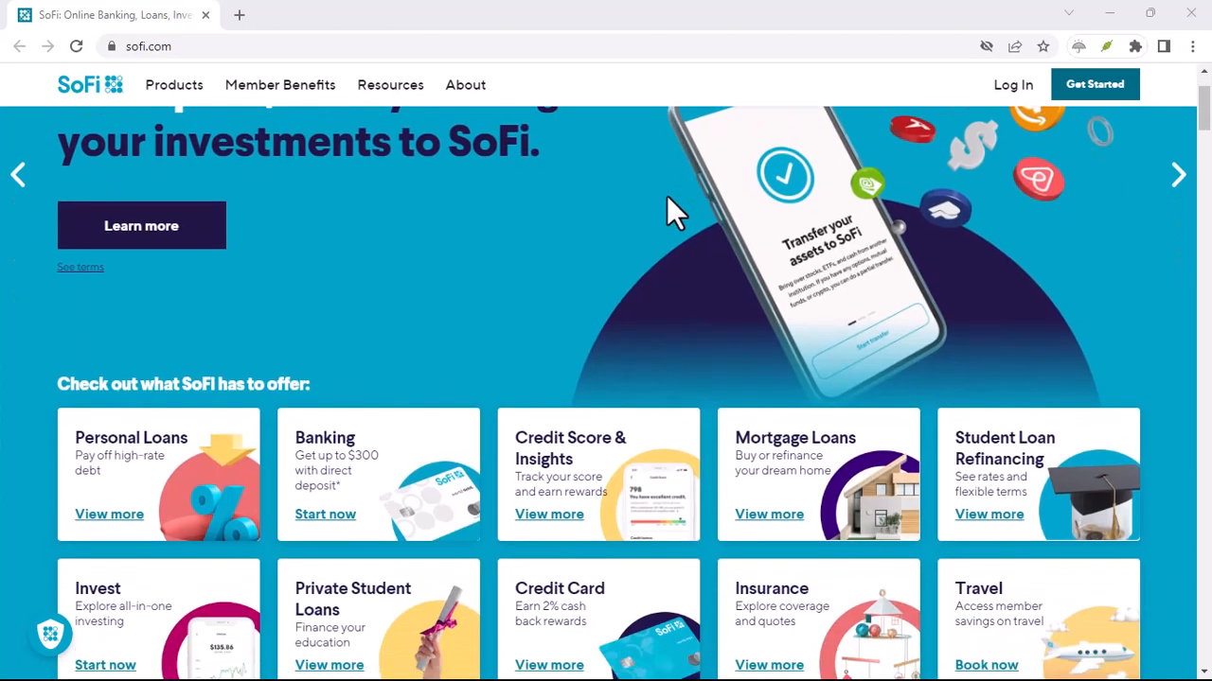
scroll(down, 3)
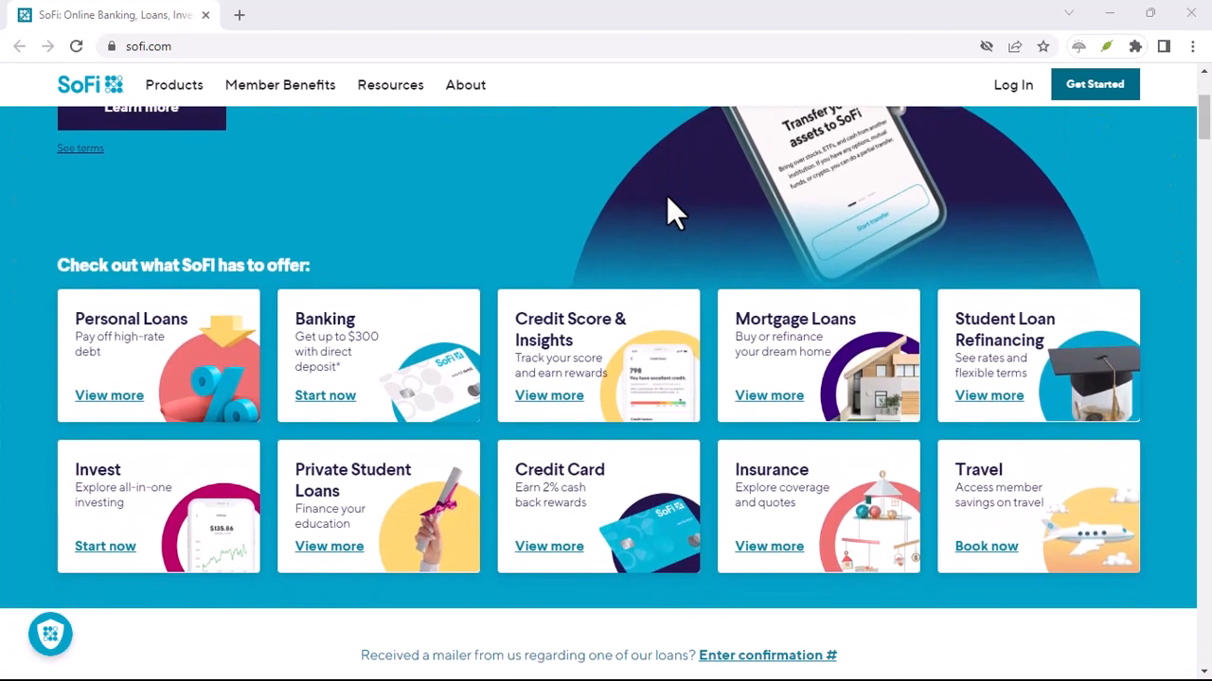
scroll(down, 3)
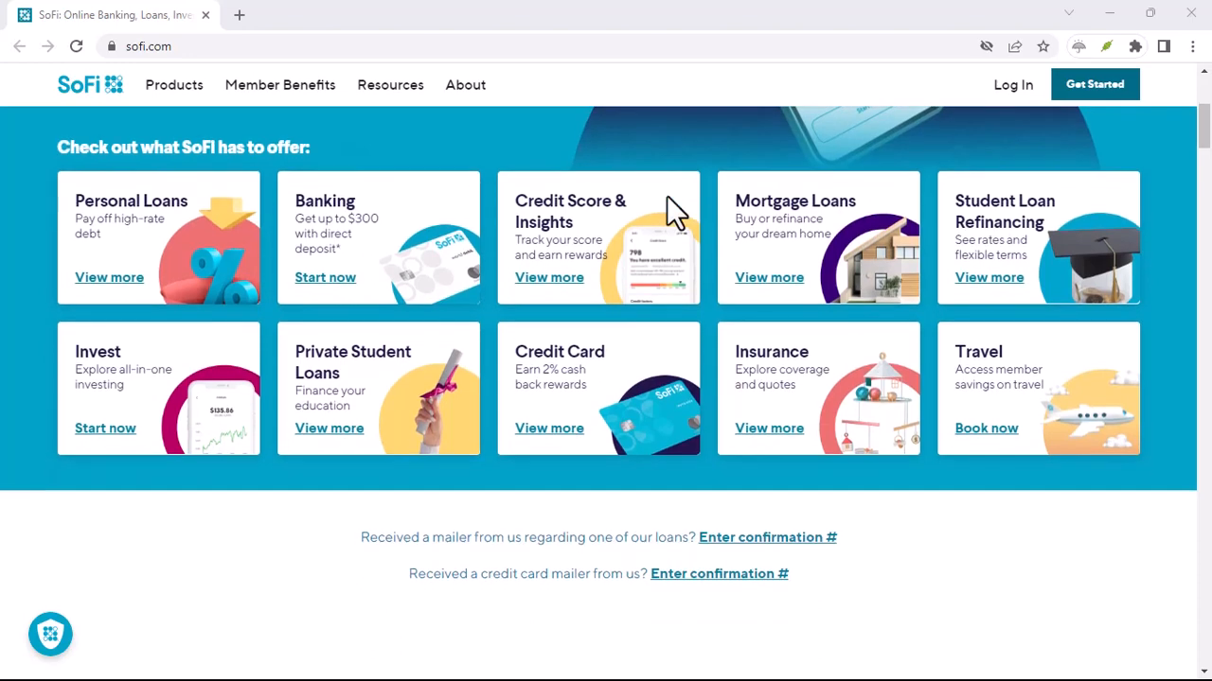
scroll(down, 3)
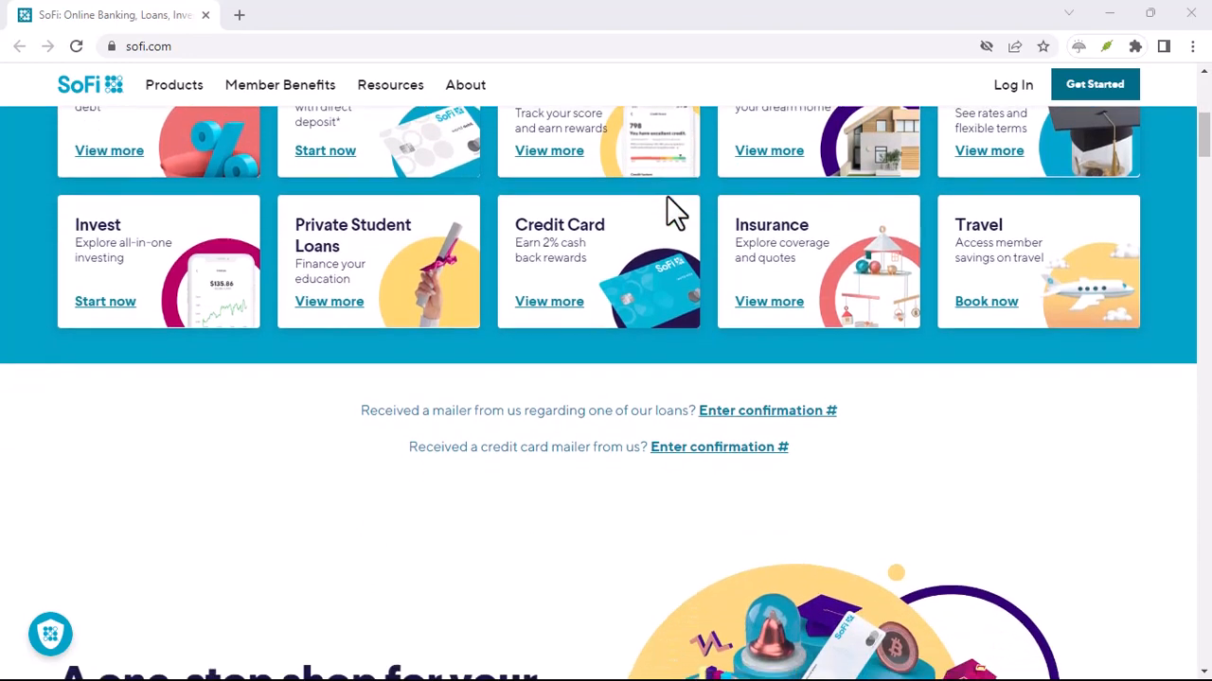
scroll(down, 3)
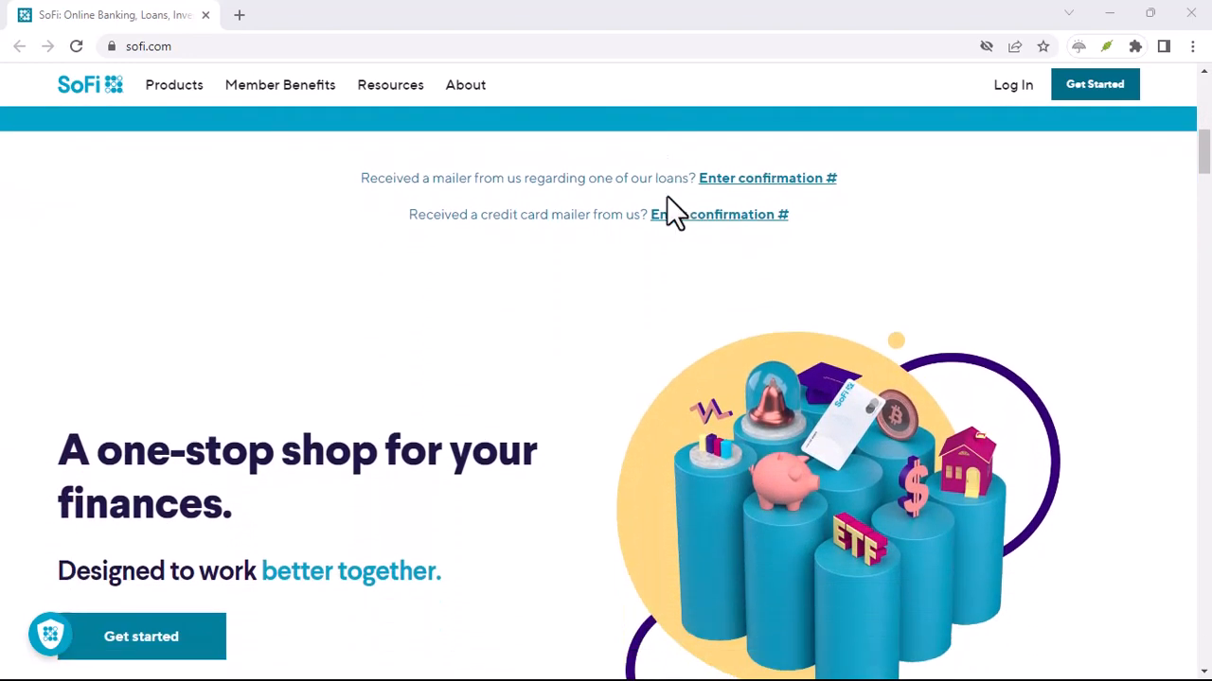
scroll(down, 3)
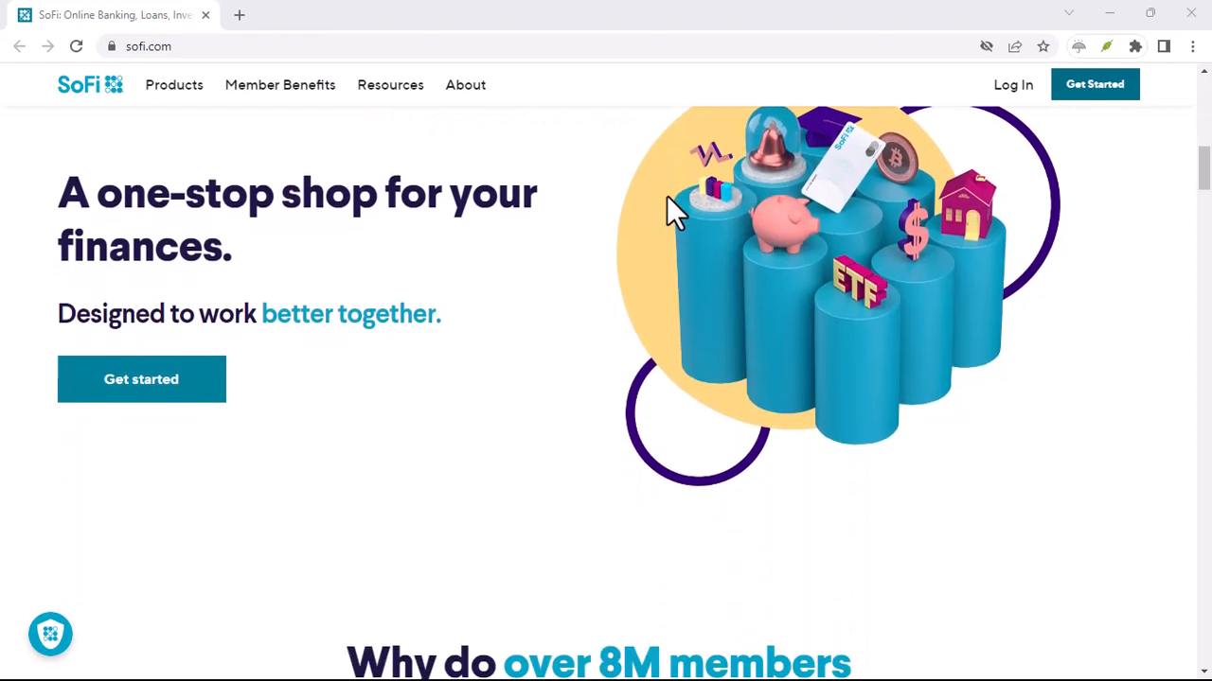
scroll(down, 3)
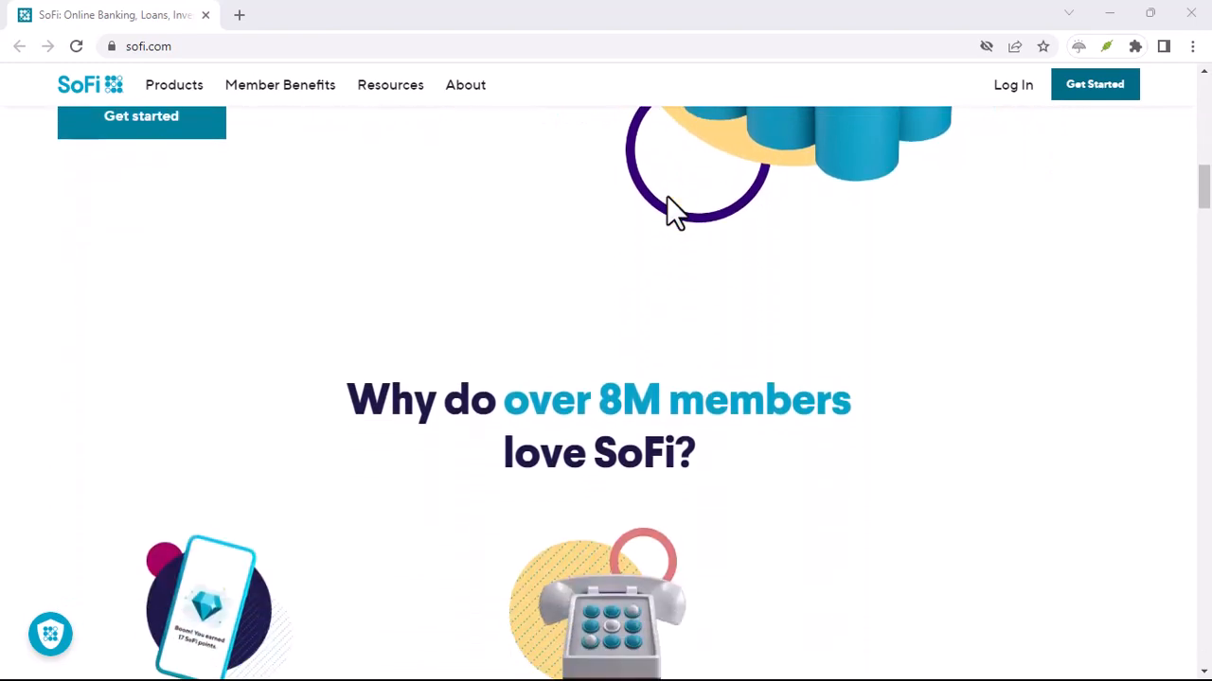
scroll(down, 3)
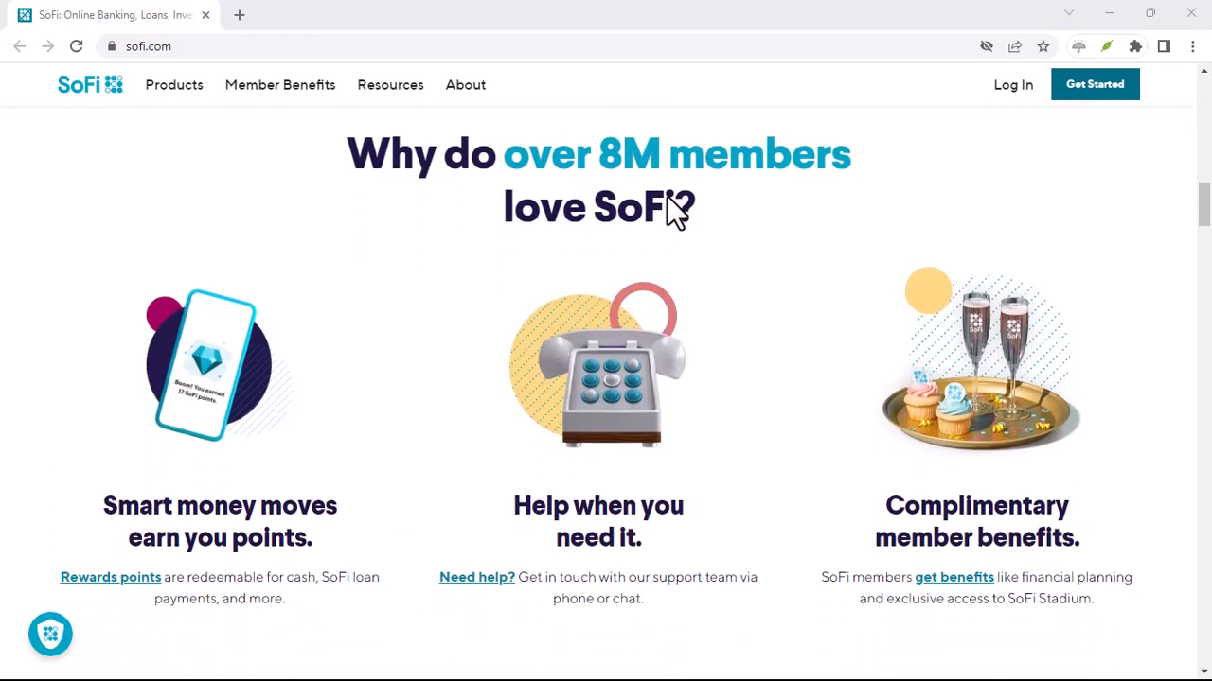
scroll(down, 3)
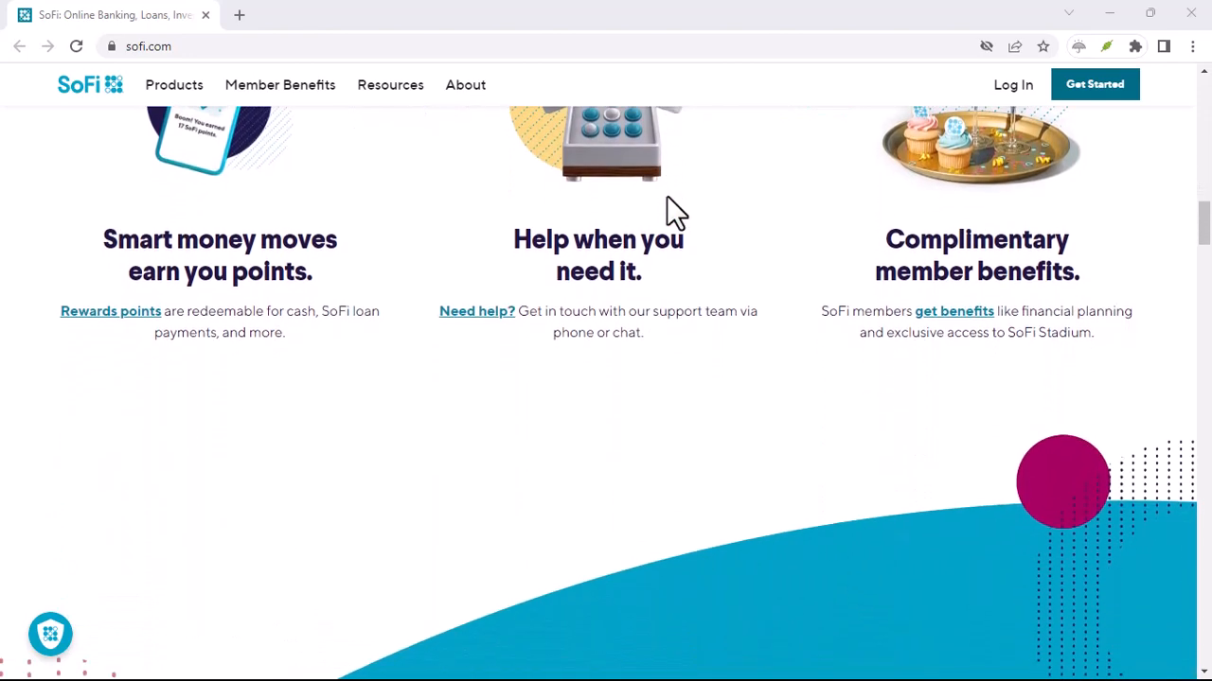
scroll(down, 3)
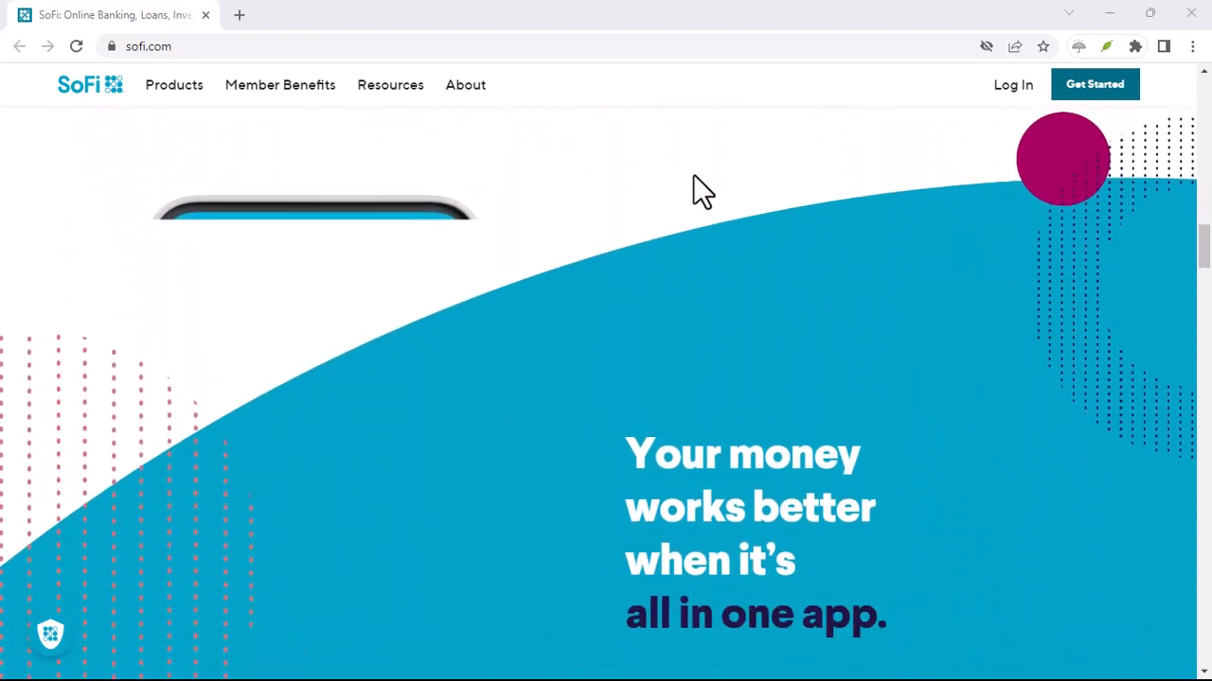
scroll(down, 3)
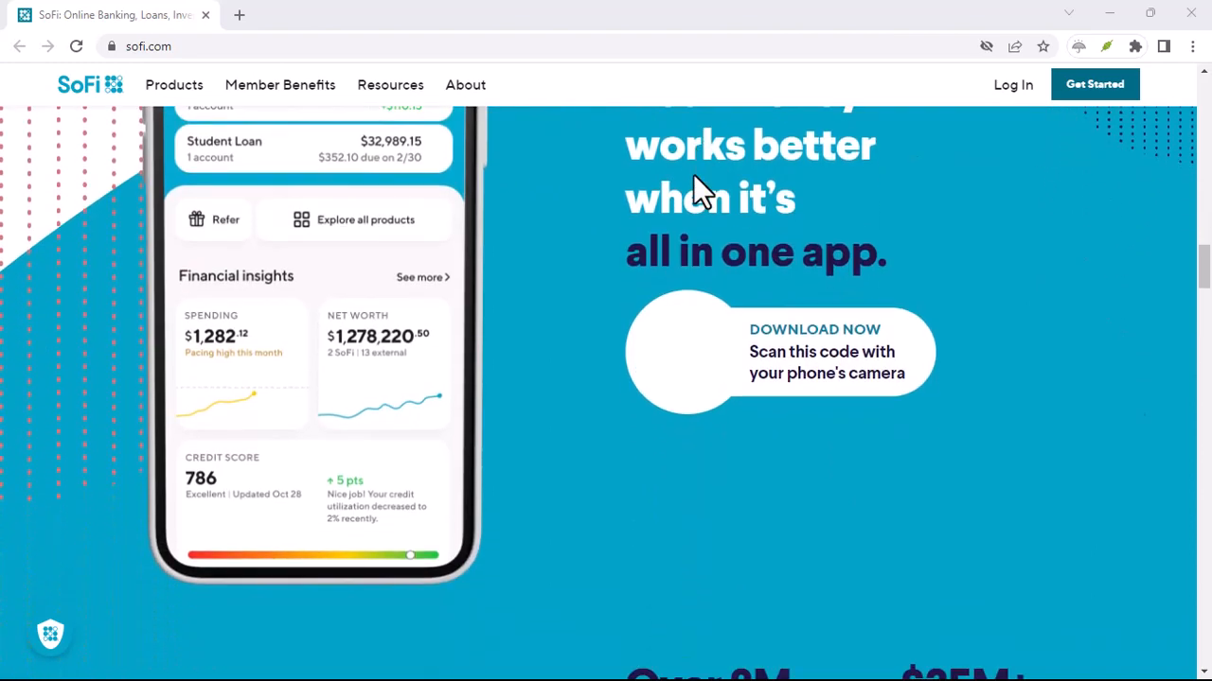
scroll(down, 3)
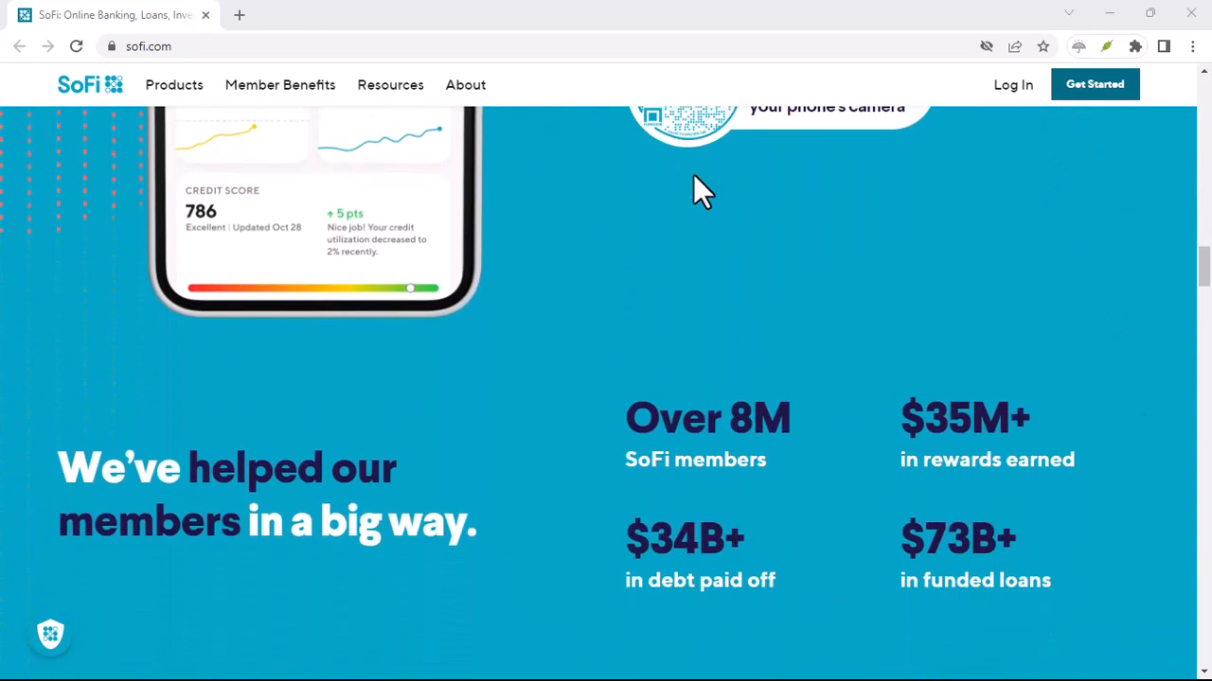
scroll(down, 3)
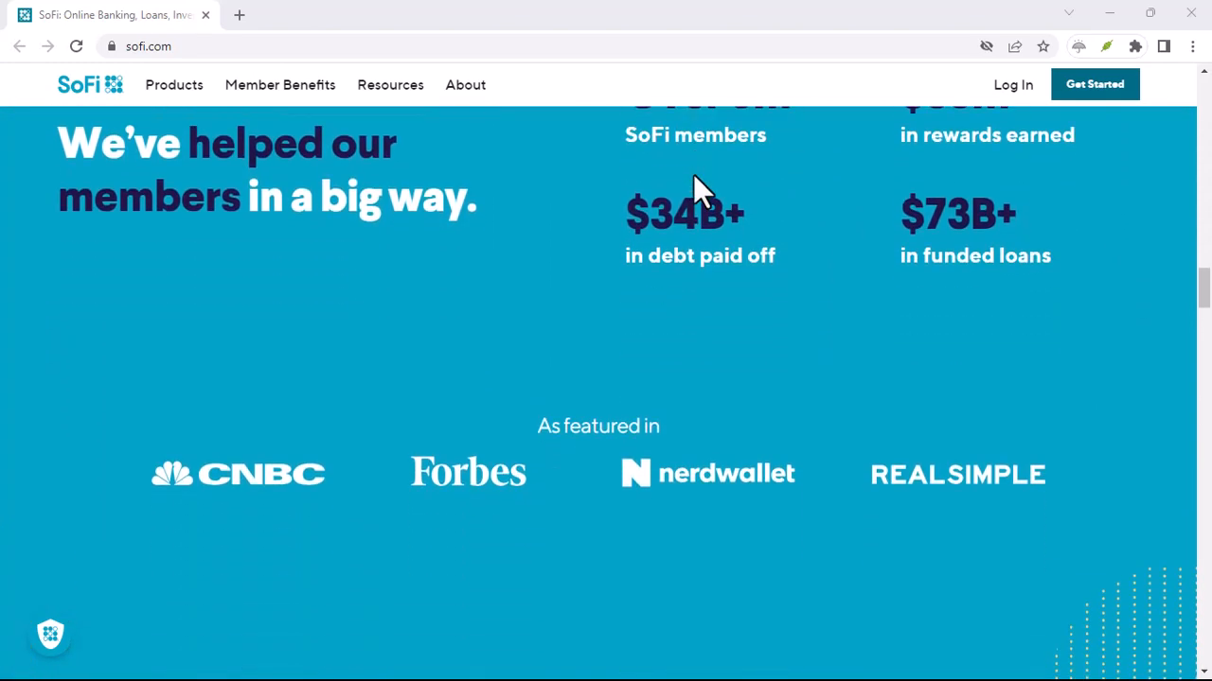
scroll(down, 3)
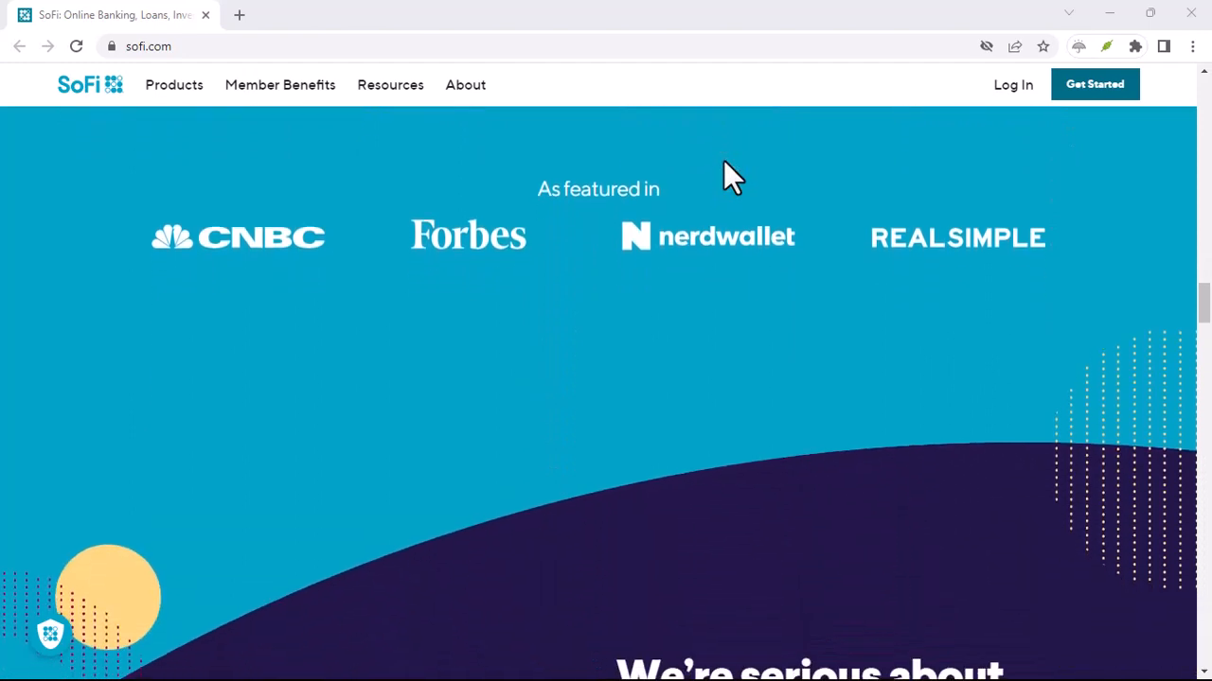
scroll(down, 3)
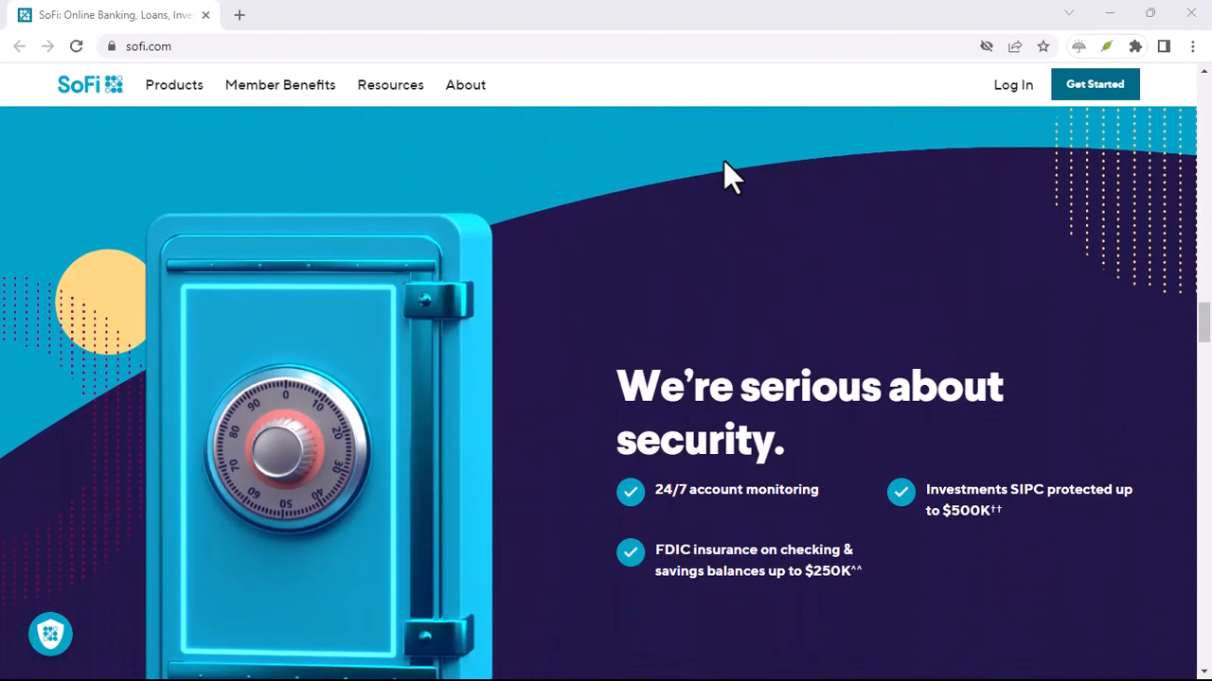
scroll(down, 3)
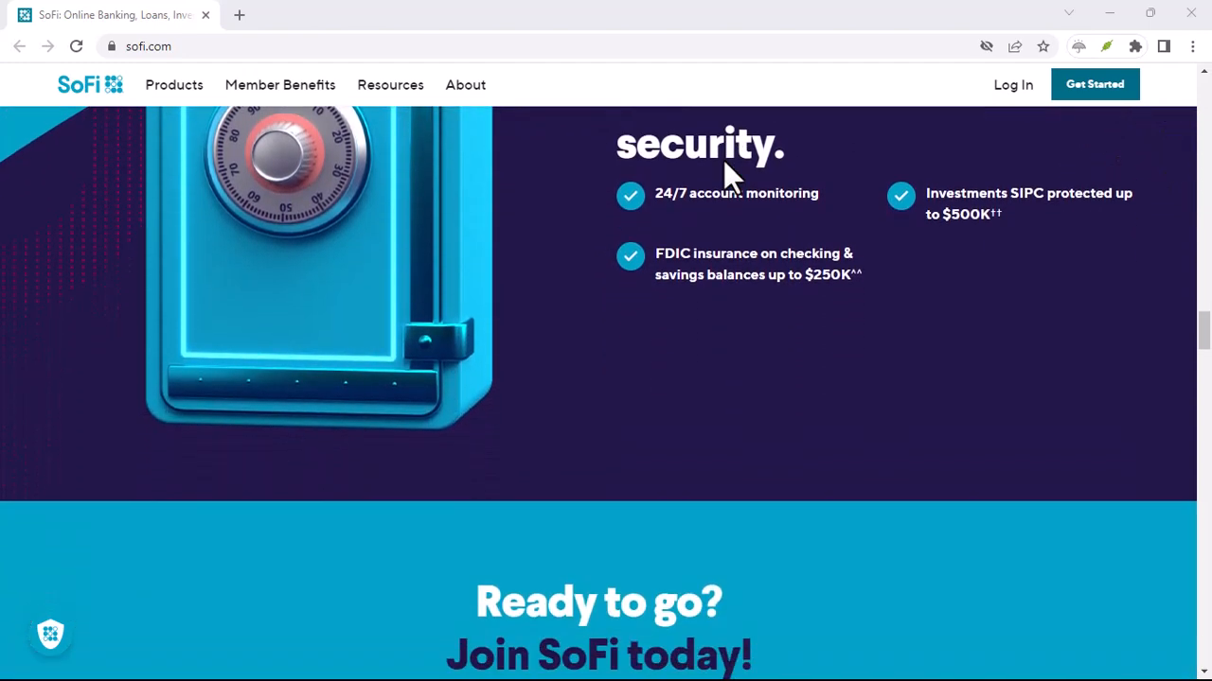
scroll(down, 3)
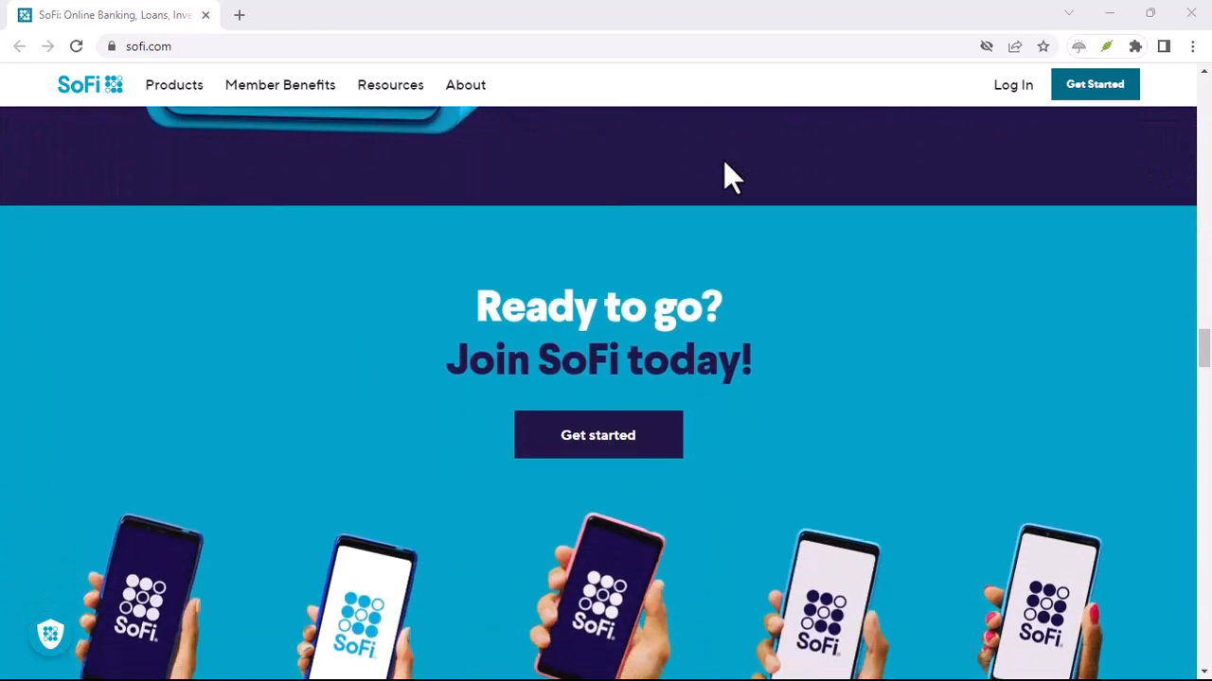
scroll(down, 3)
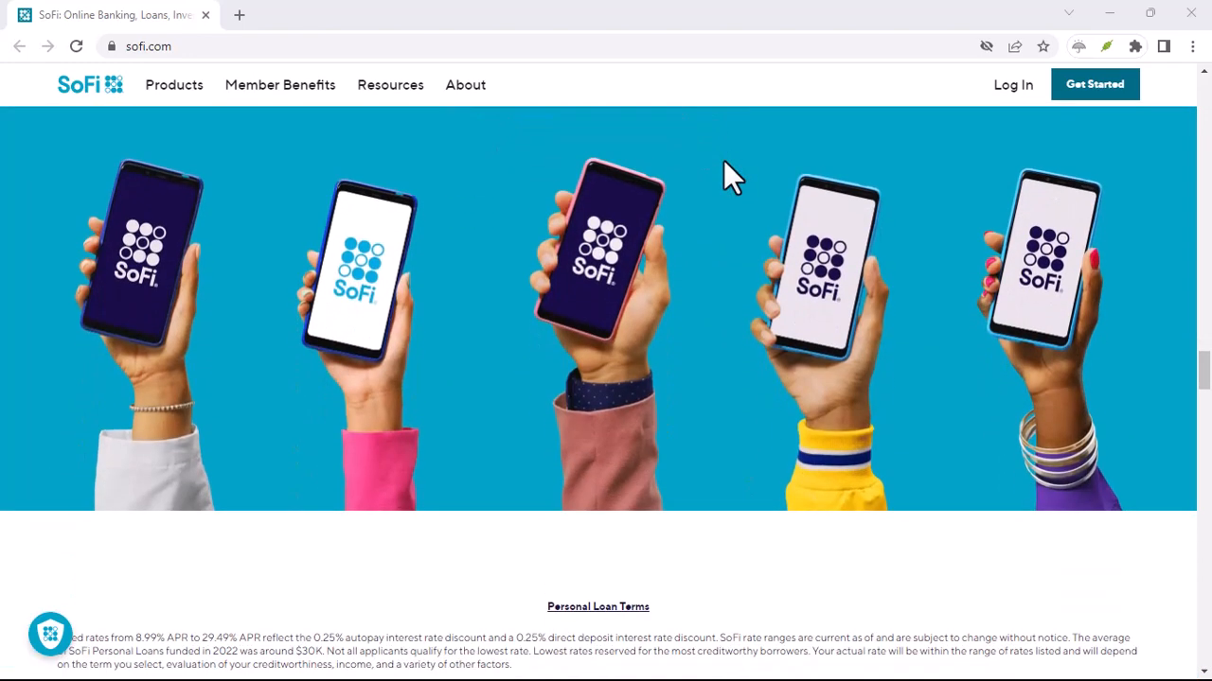
scroll(down, 3)
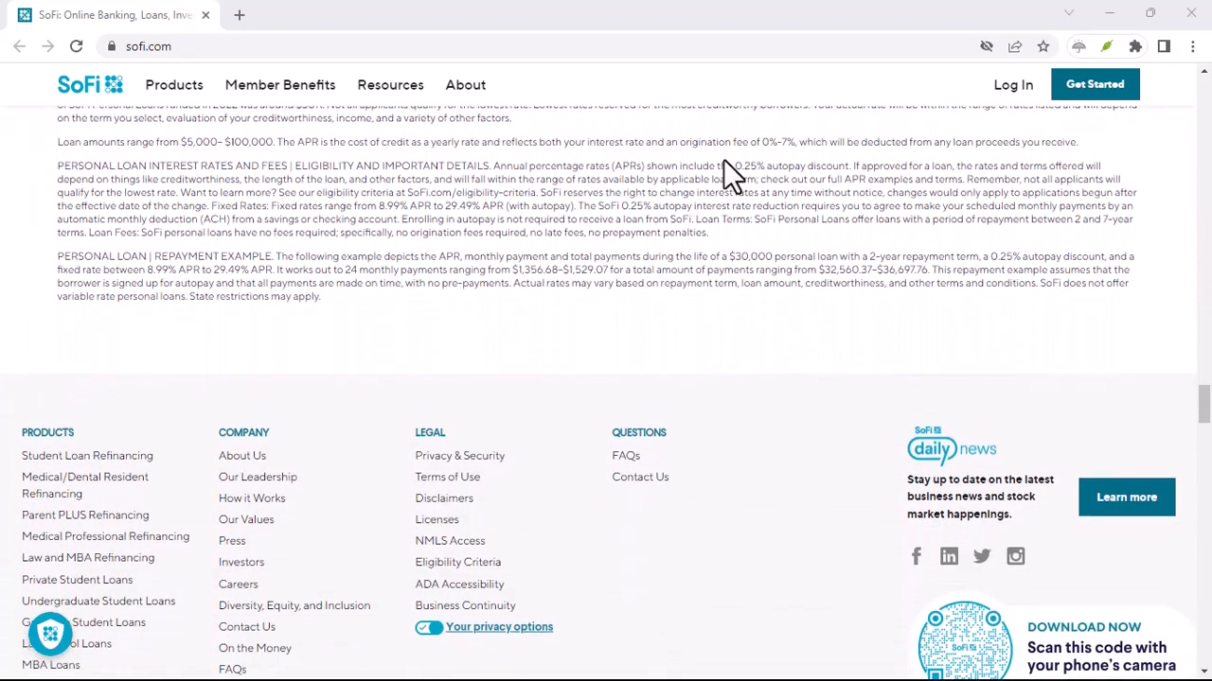
scroll(down, 3)
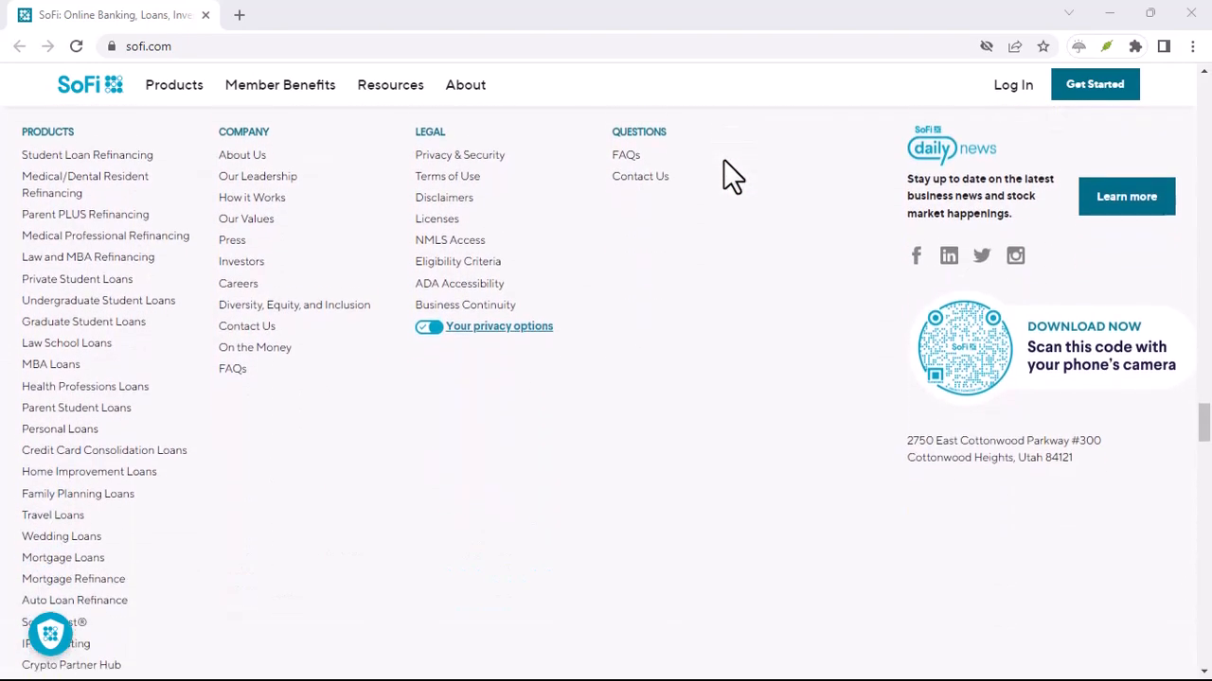
scroll(down, 3)
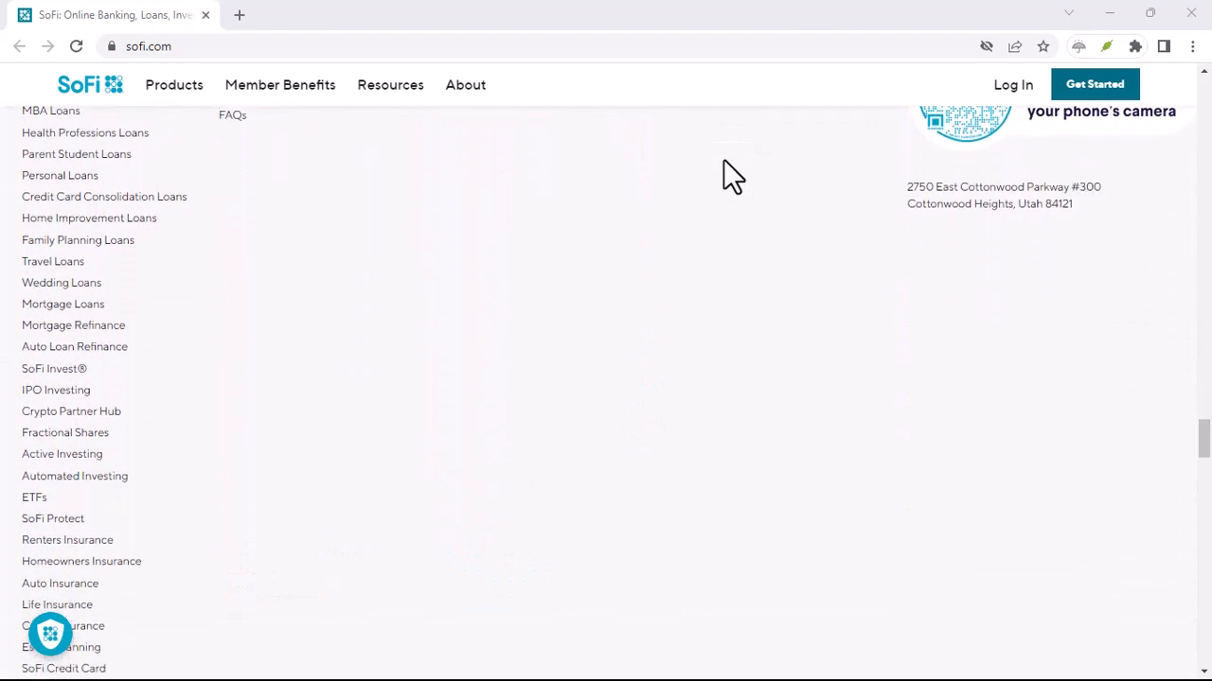
scroll(down, 3)
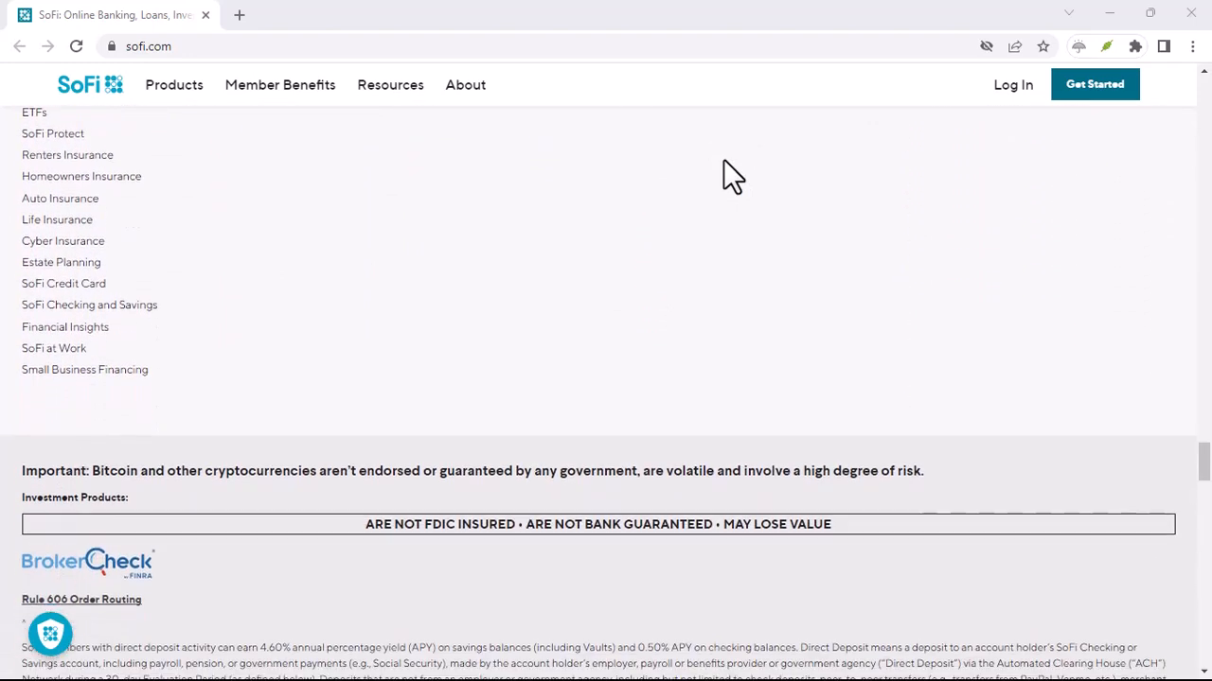
scroll(down, 3)
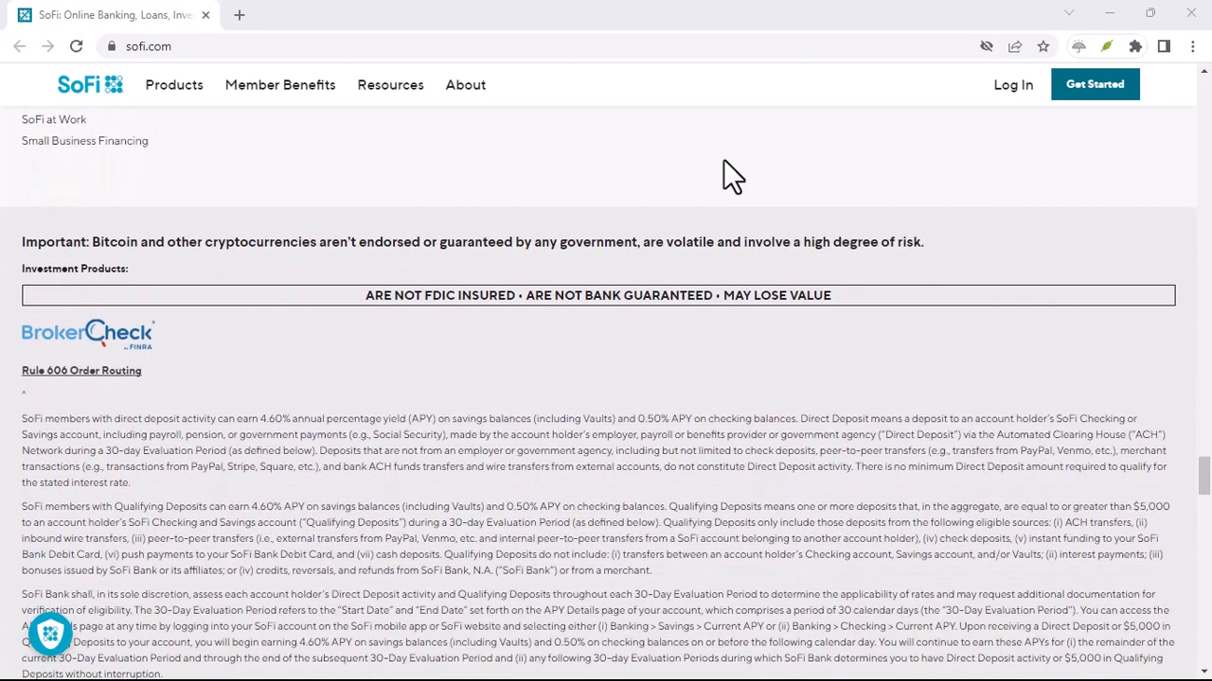
scroll(down, 3)
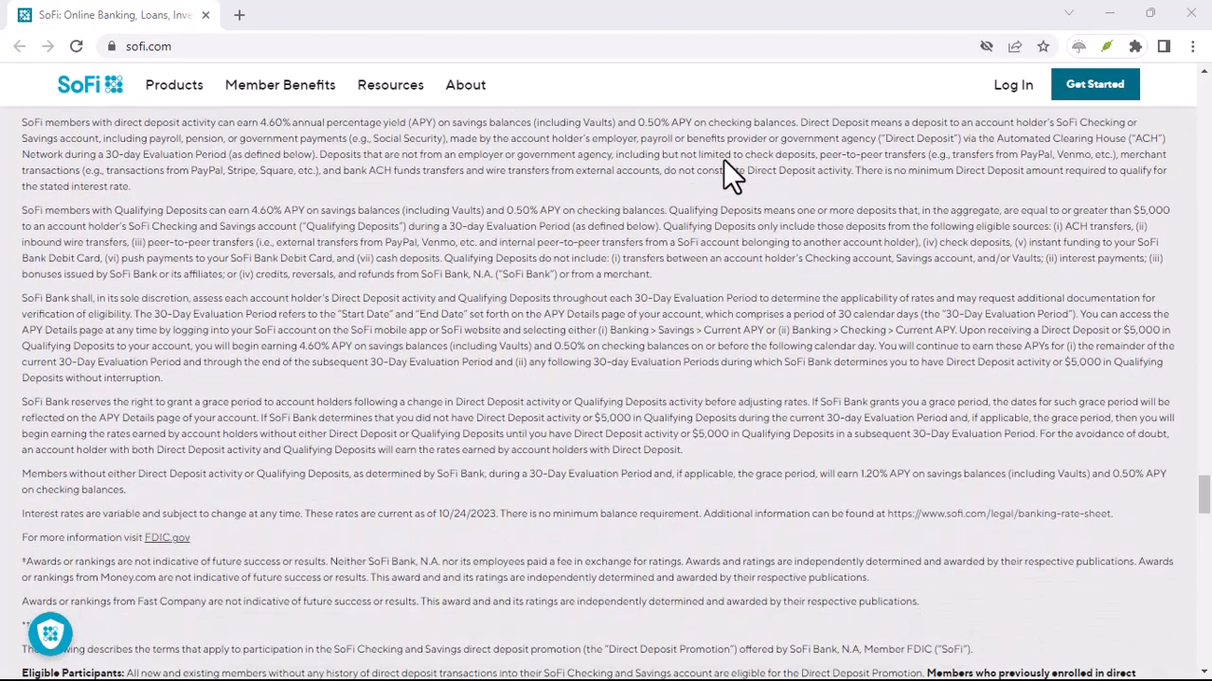
scroll(down, 3)
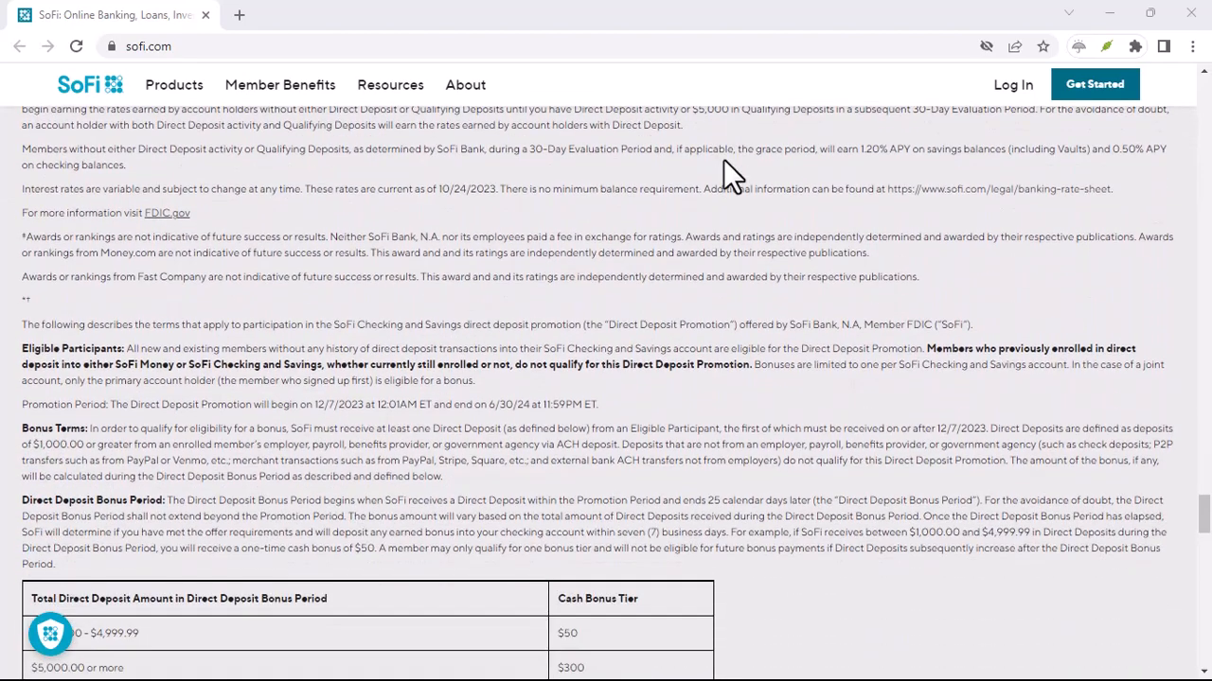
scroll(down, 3)
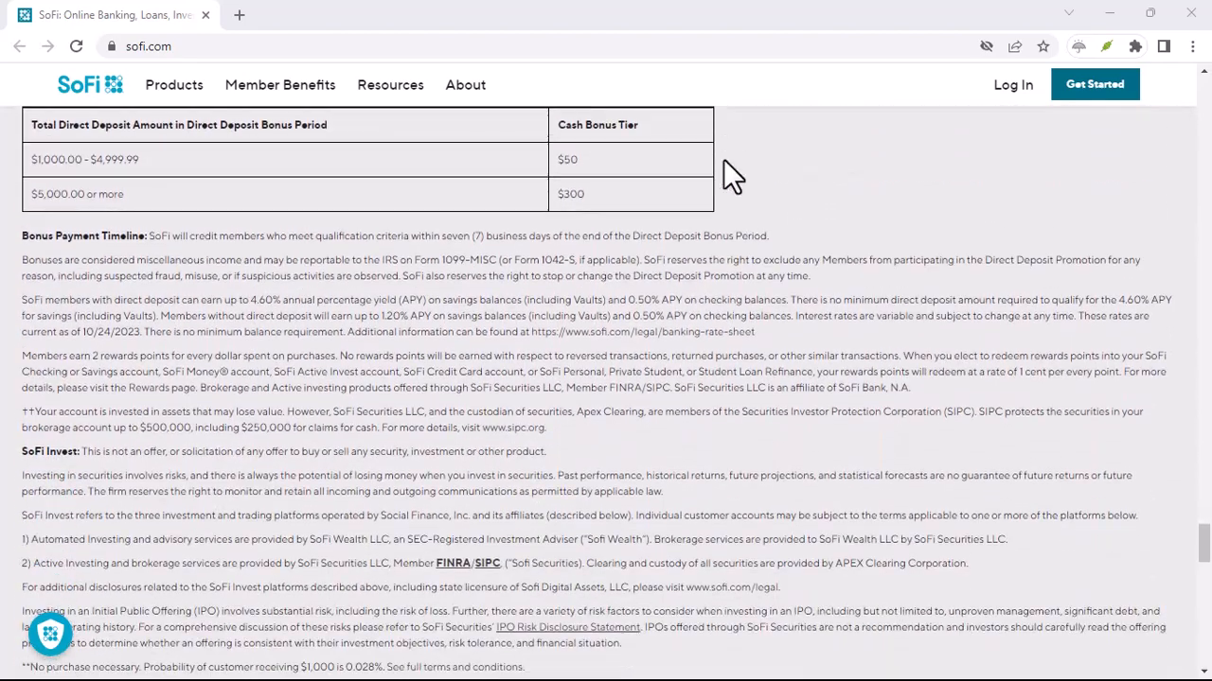
scroll(down, 3)
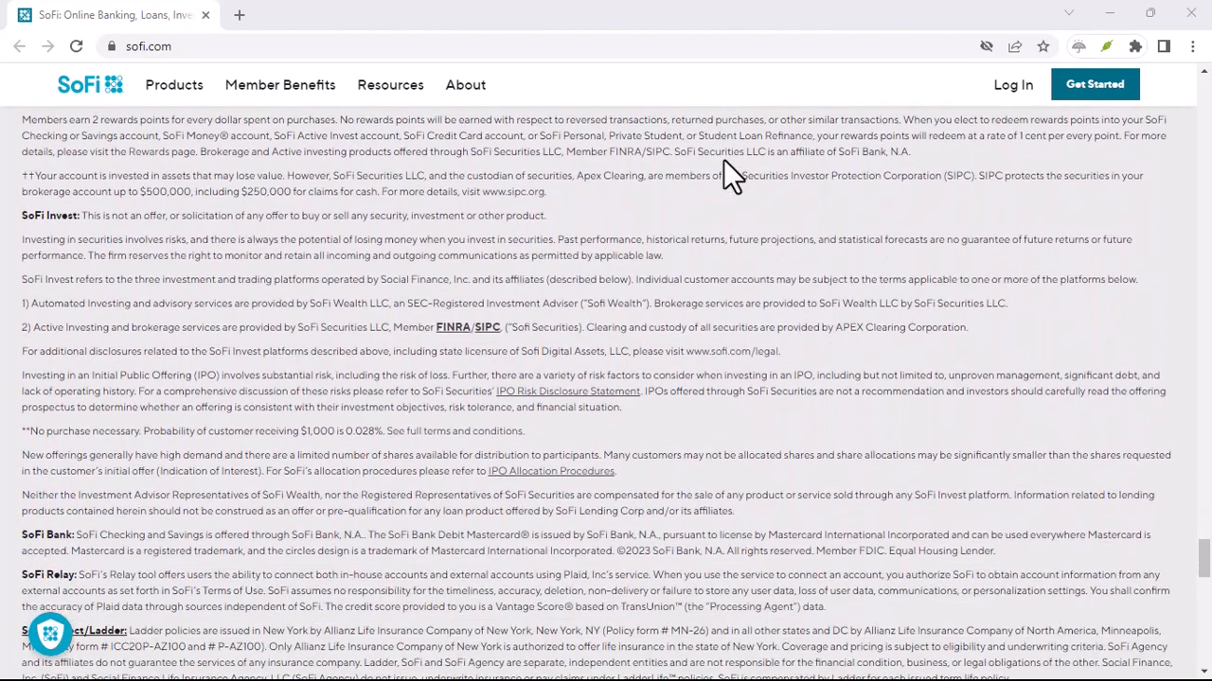
scroll(down, 3)
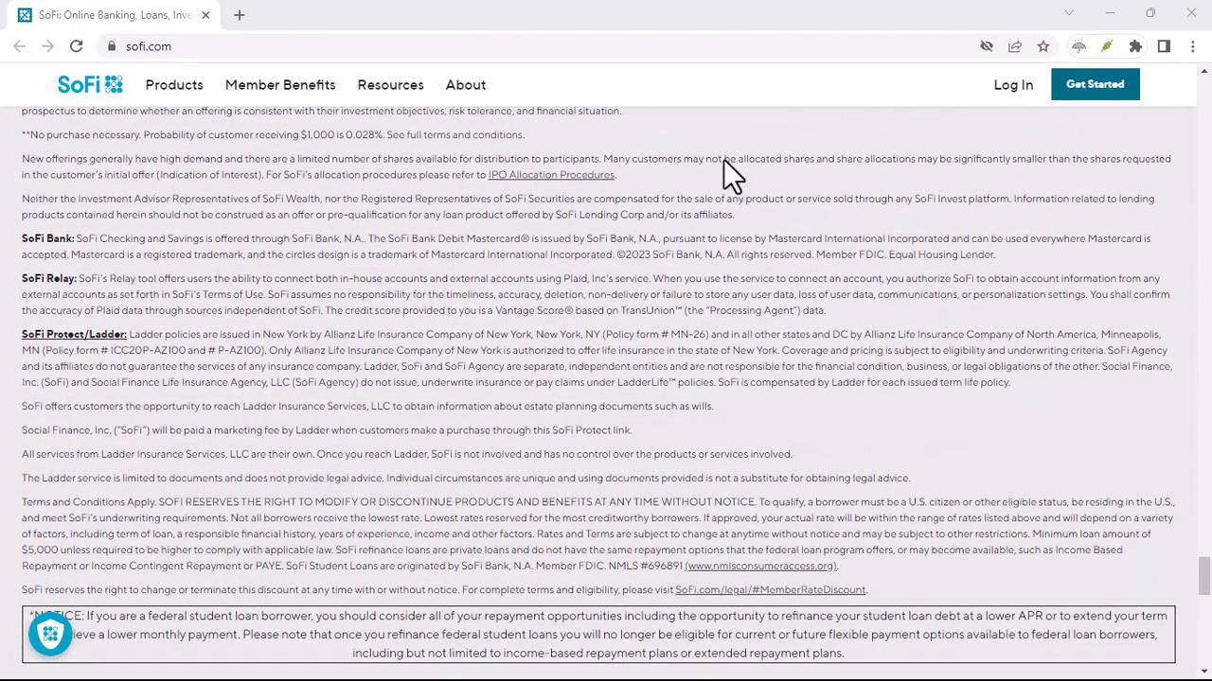
scroll(down, 3)
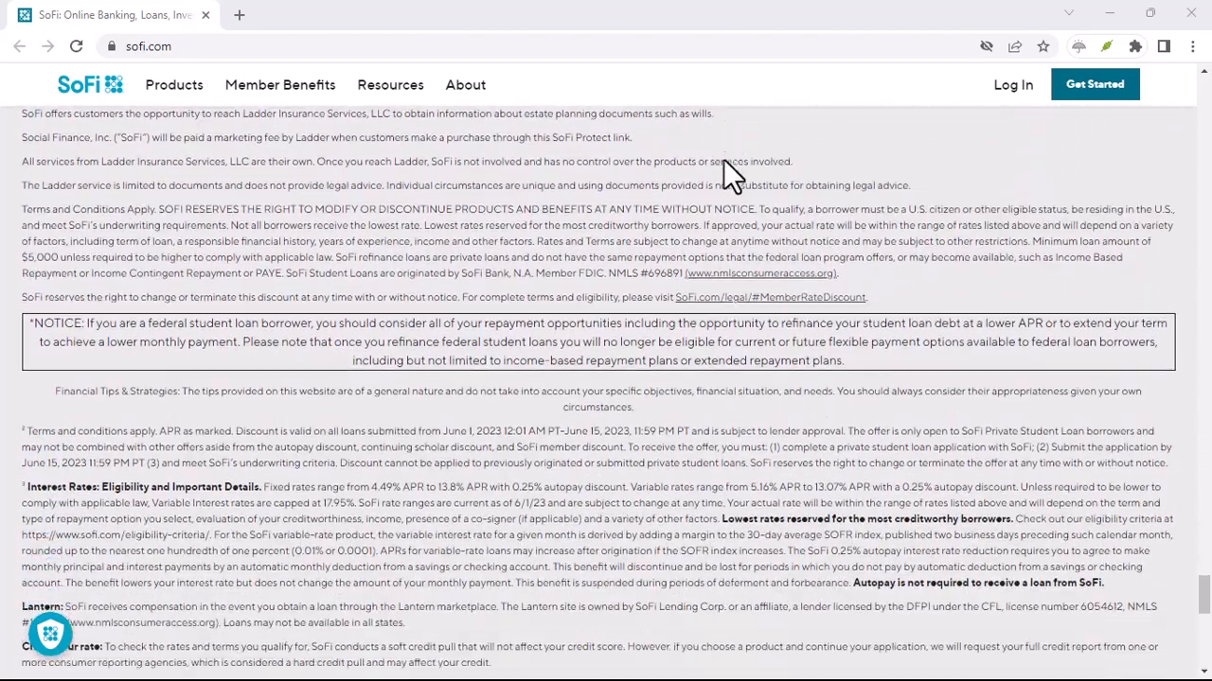
scroll(down, 3)
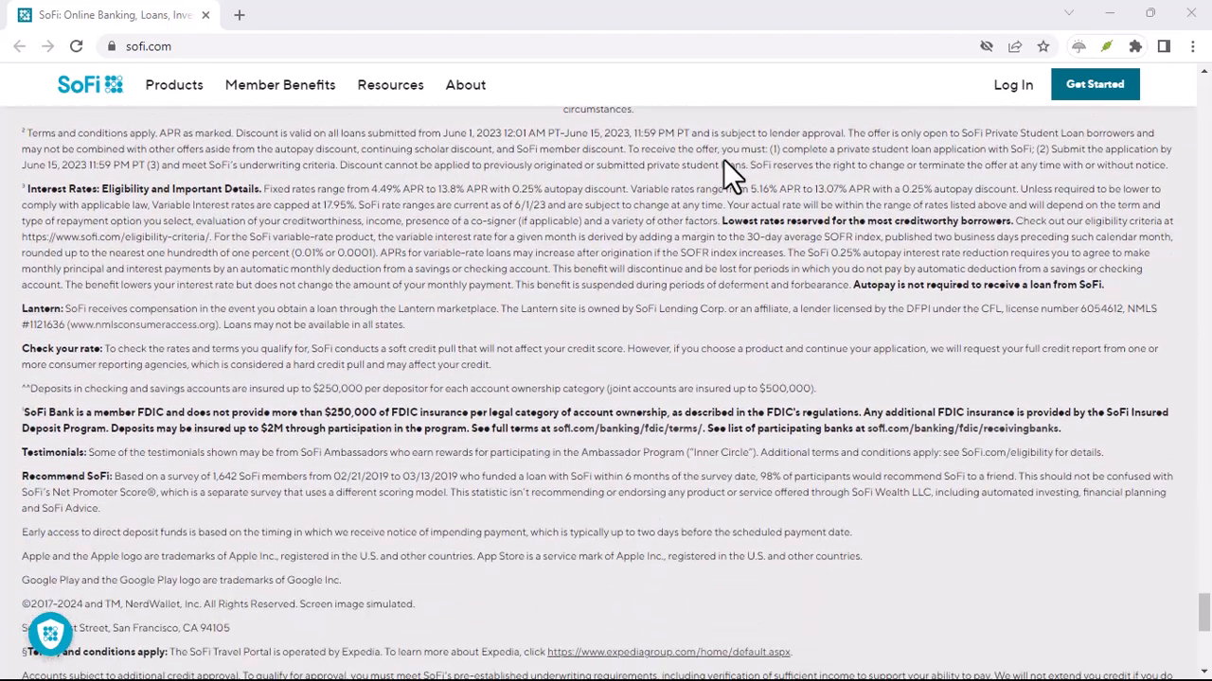
scroll(down, 3)
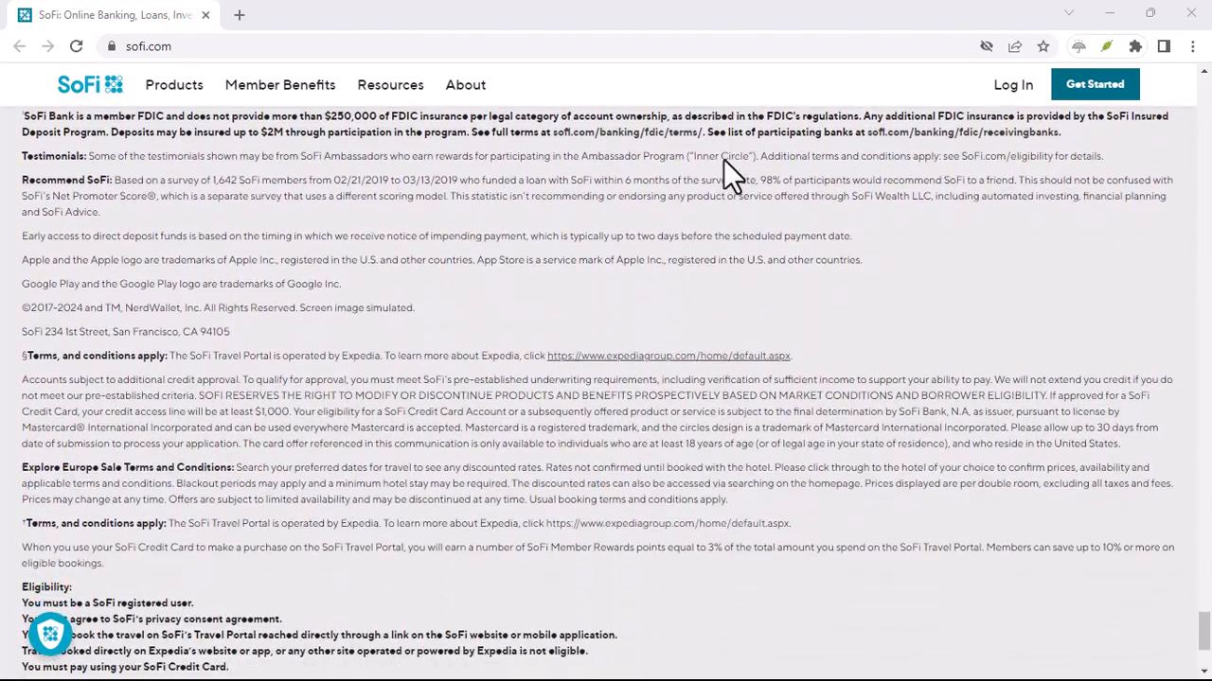
scroll(down, 3)
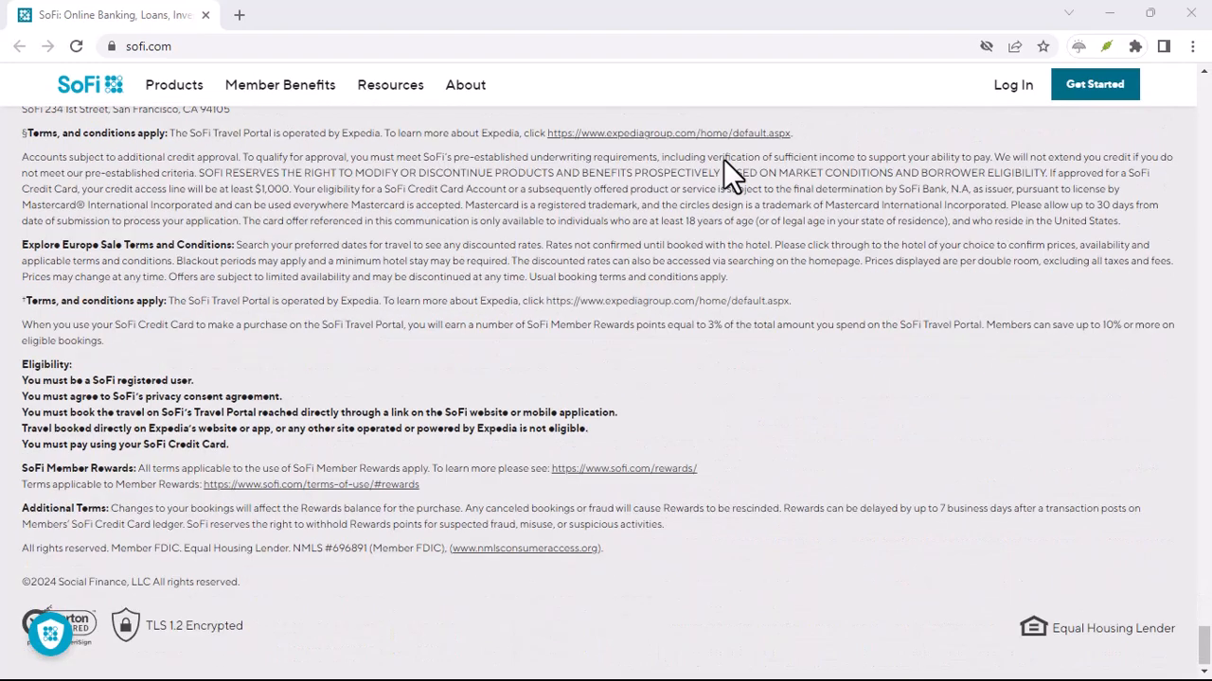
mouse_move(590, 100)
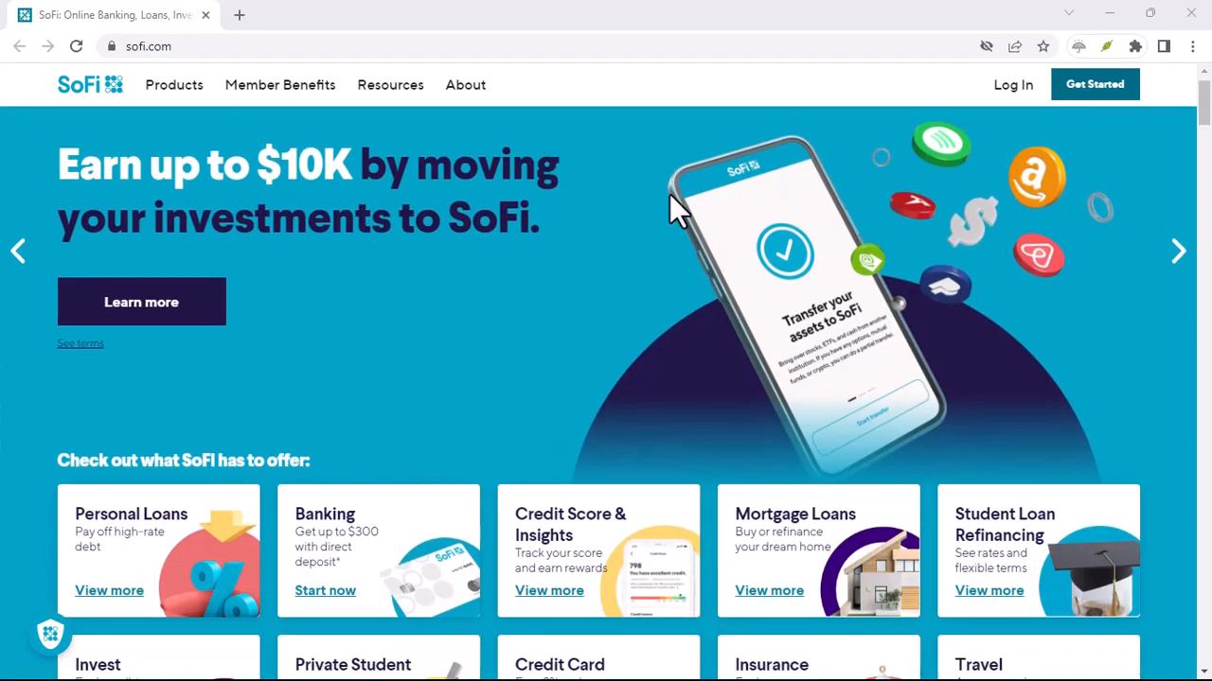
scroll(down, 3)
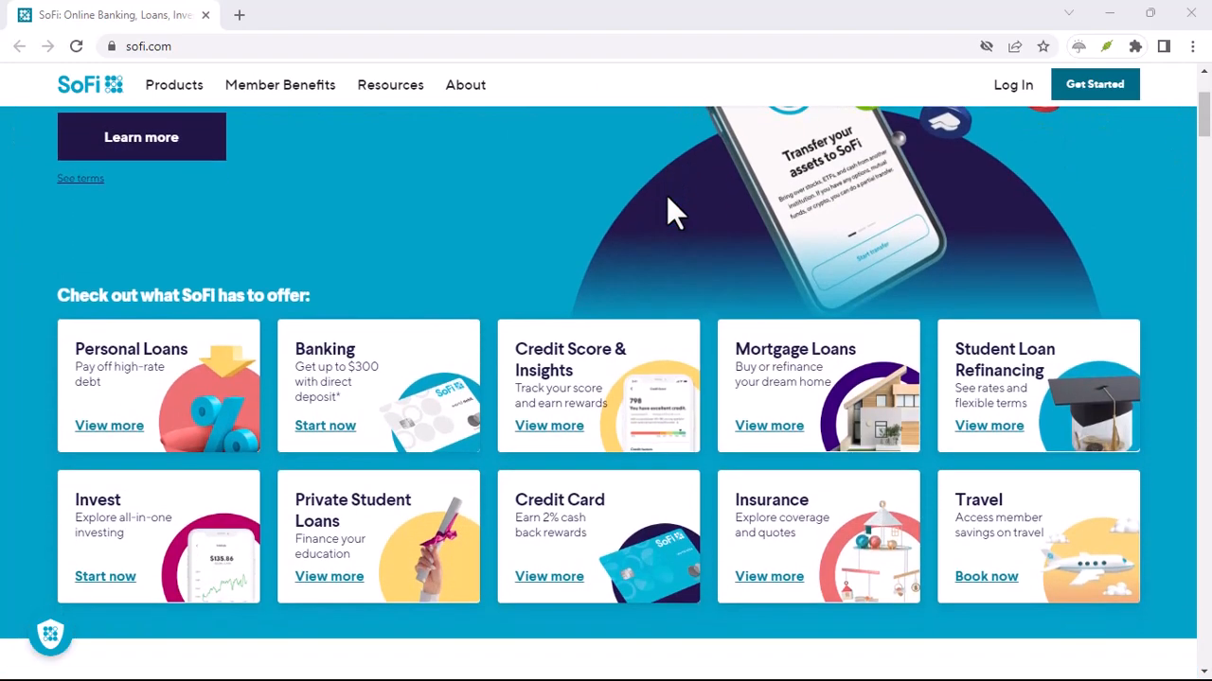
scroll(down, 3)
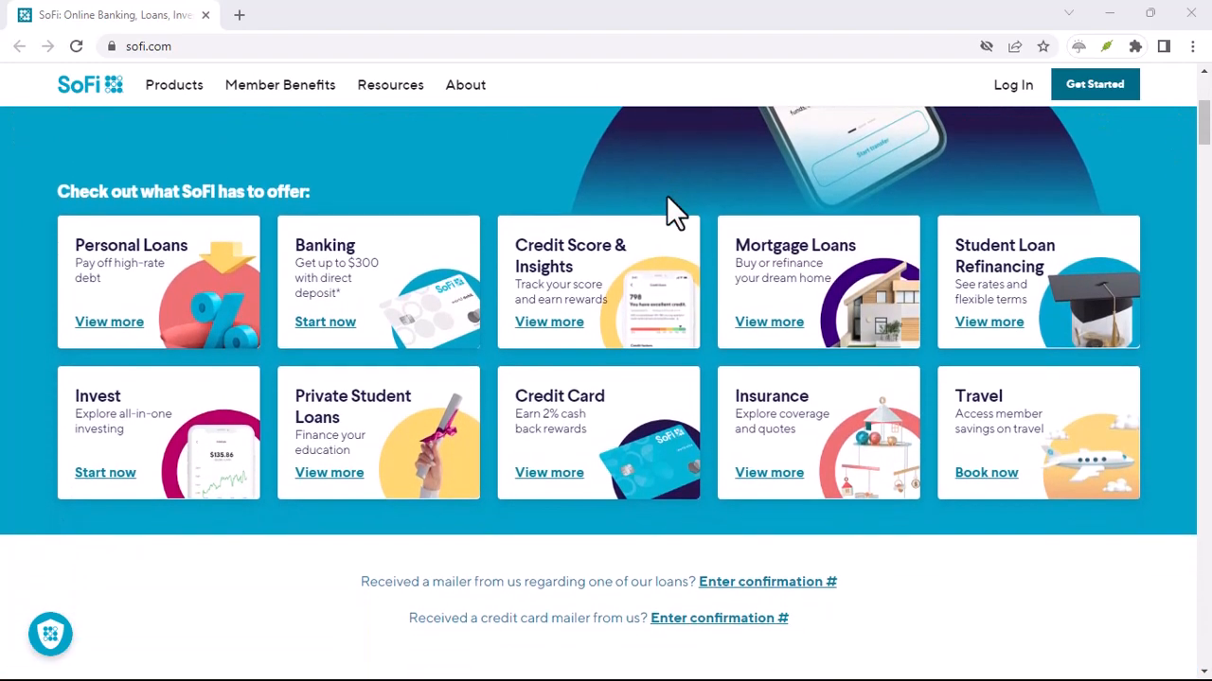
scroll(down, 3)
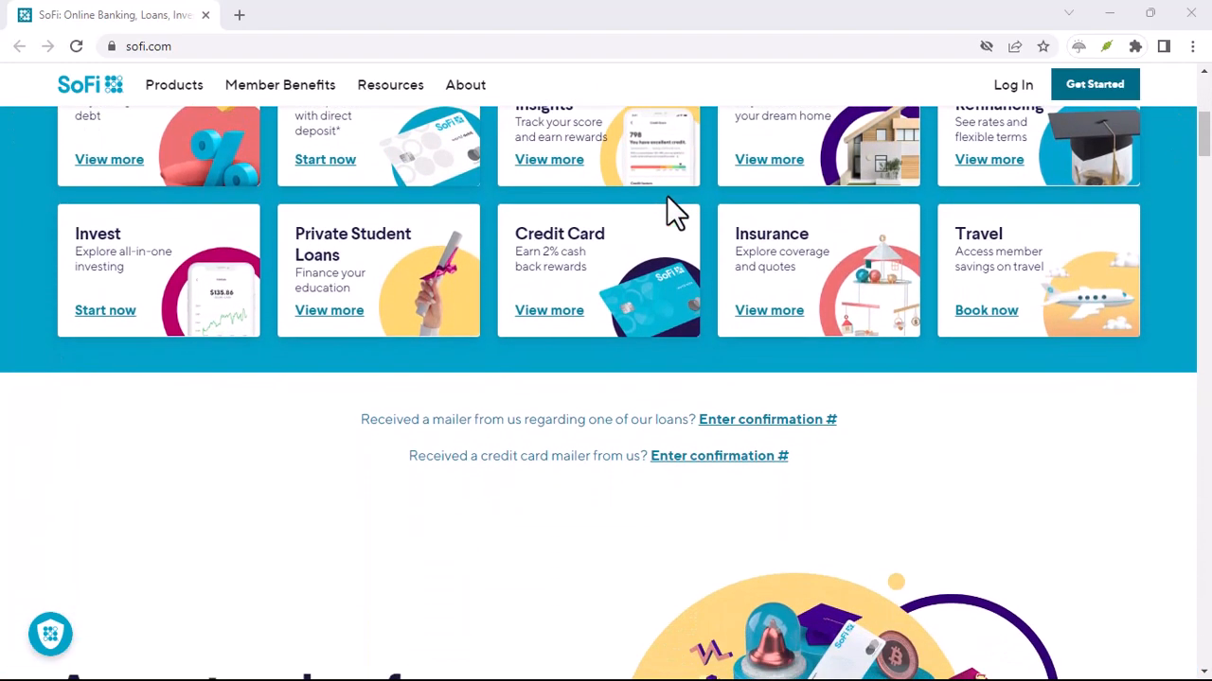
scroll(down, 3)
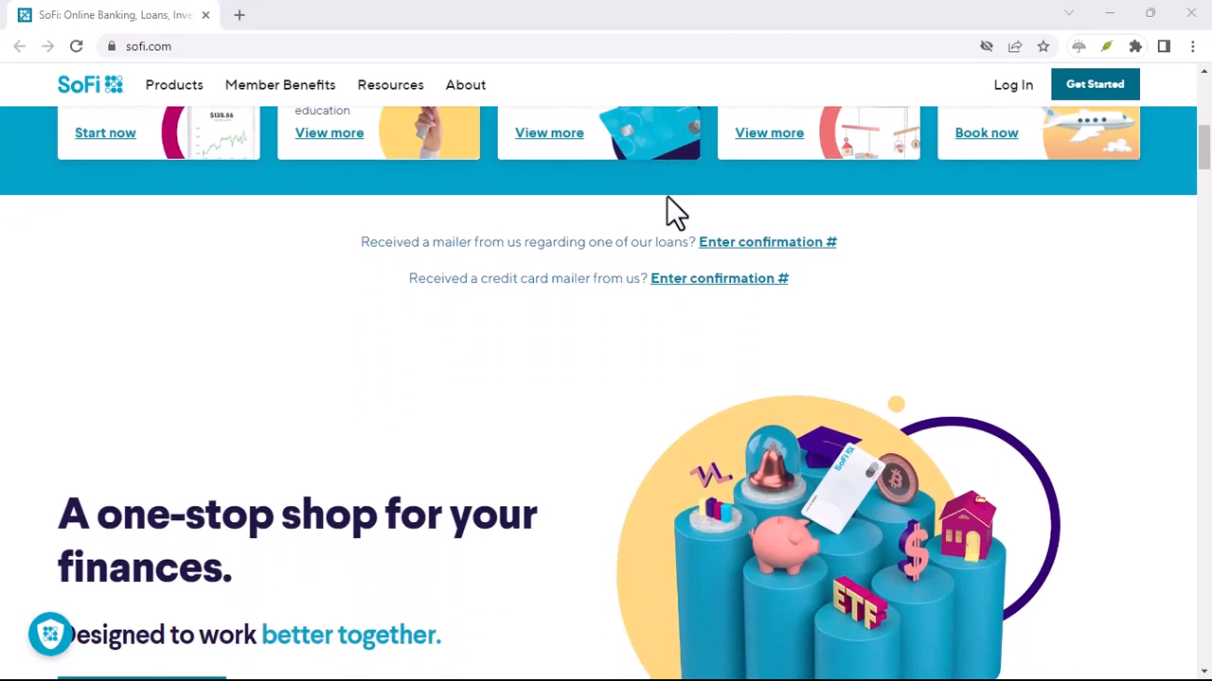
scroll(down, 3)
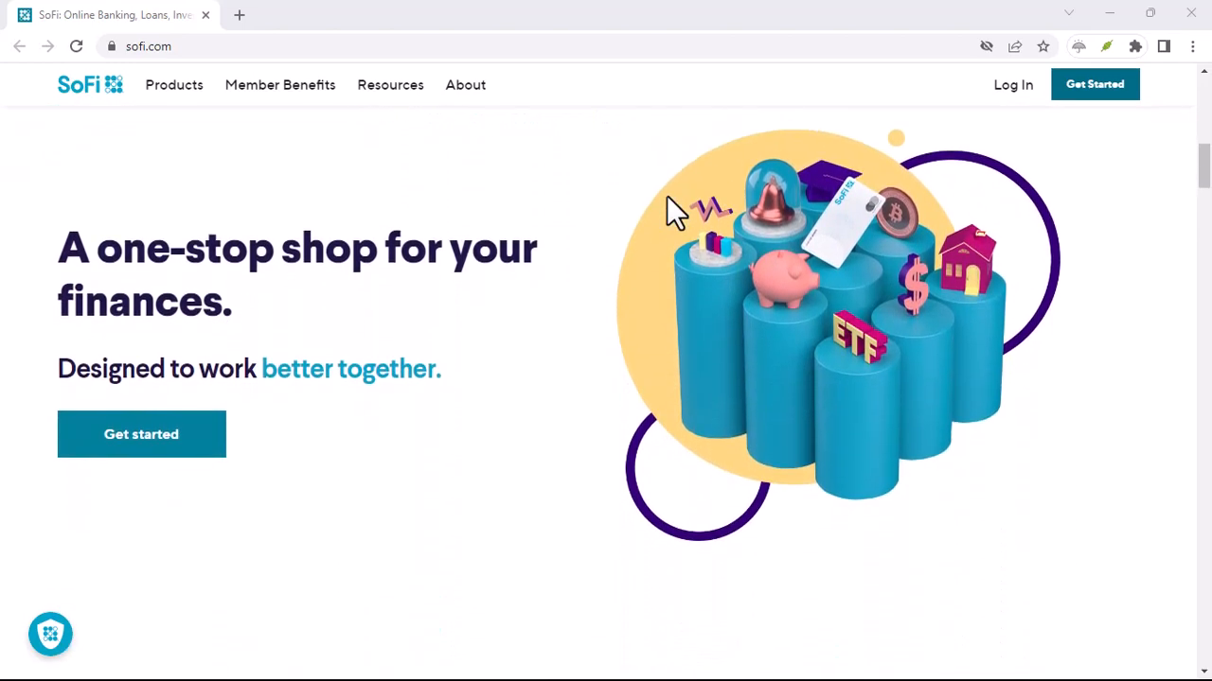
scroll(down, 3)
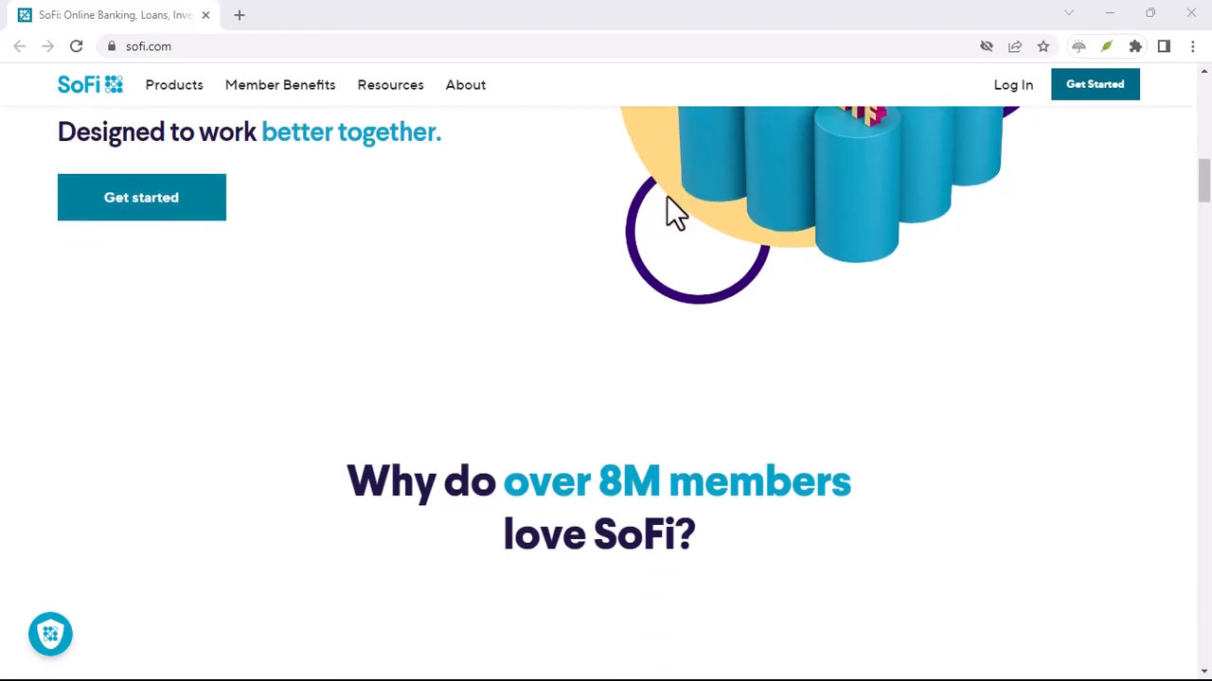
scroll(down, 3)
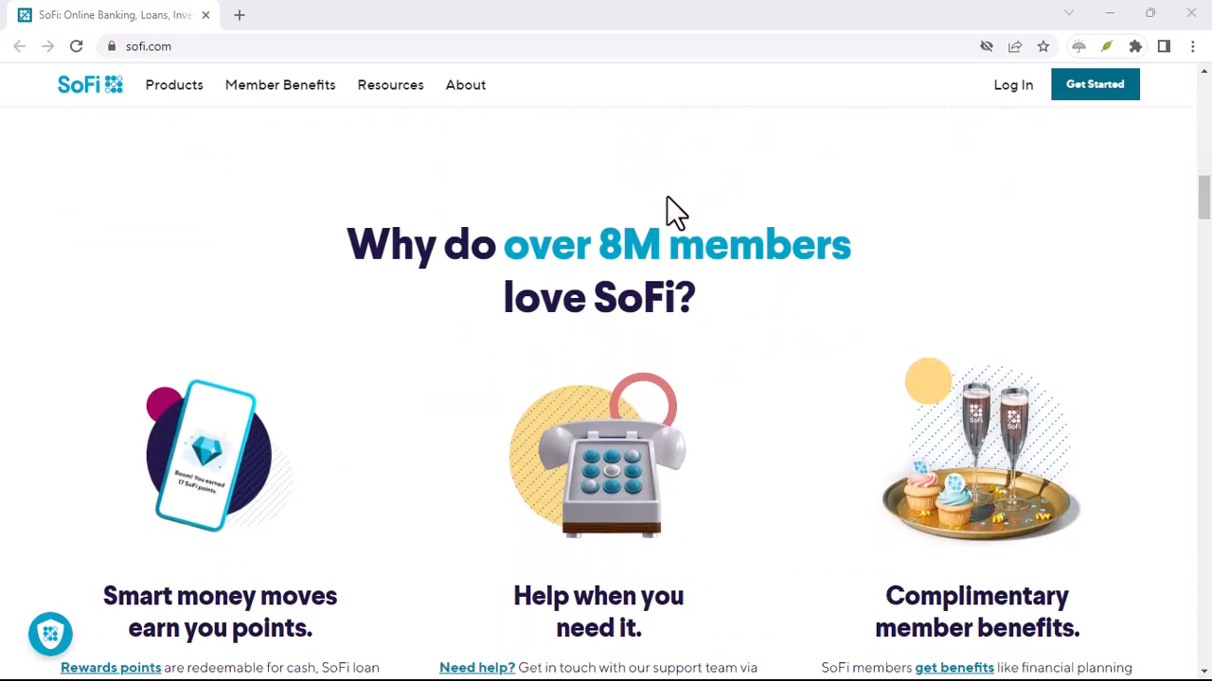
scroll(down, 3)
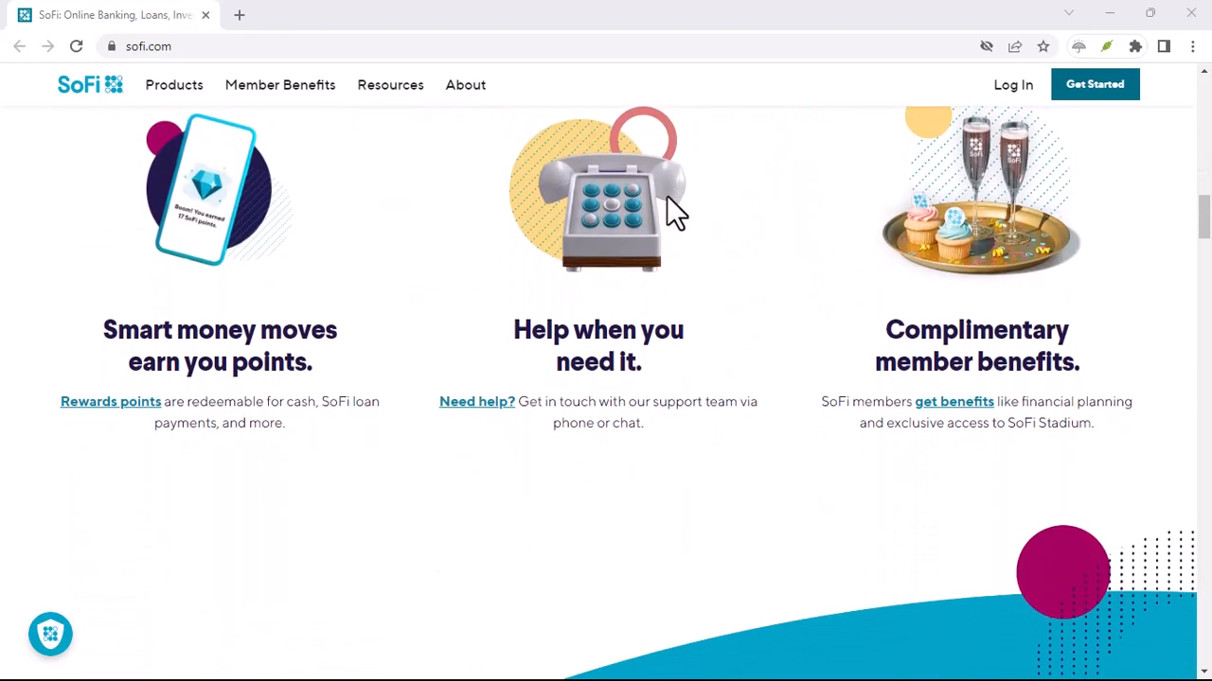
scroll(down, 3)
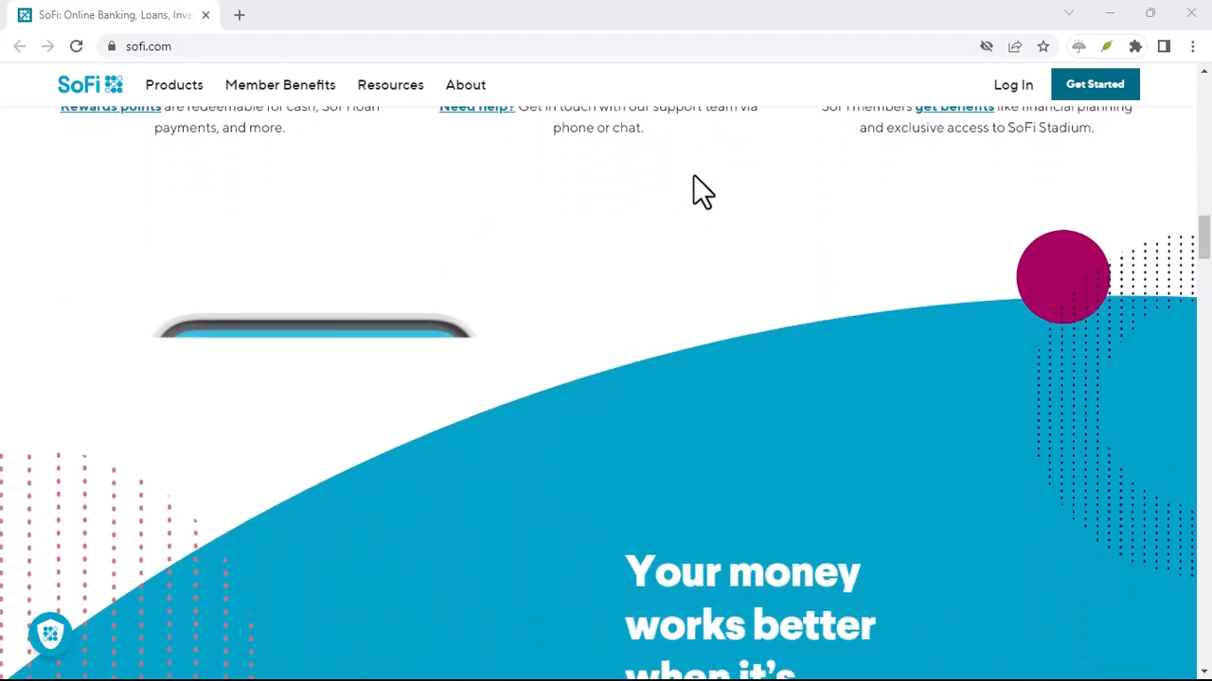
scroll(down, 3)
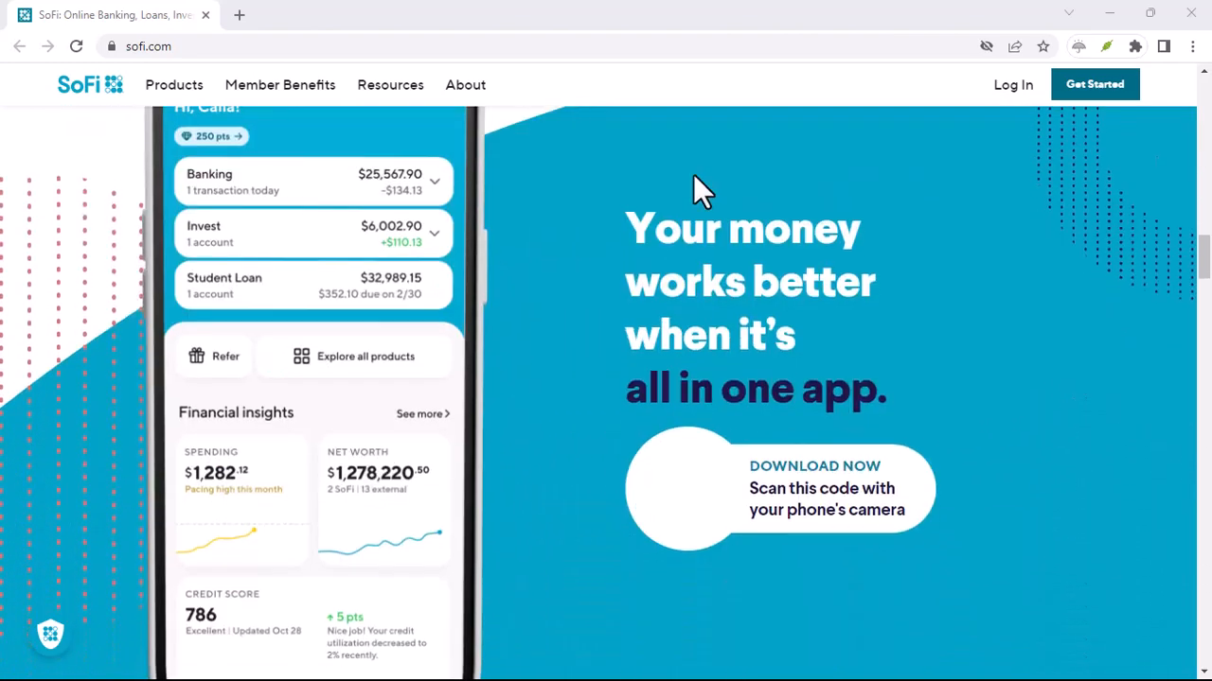
scroll(down, 3)
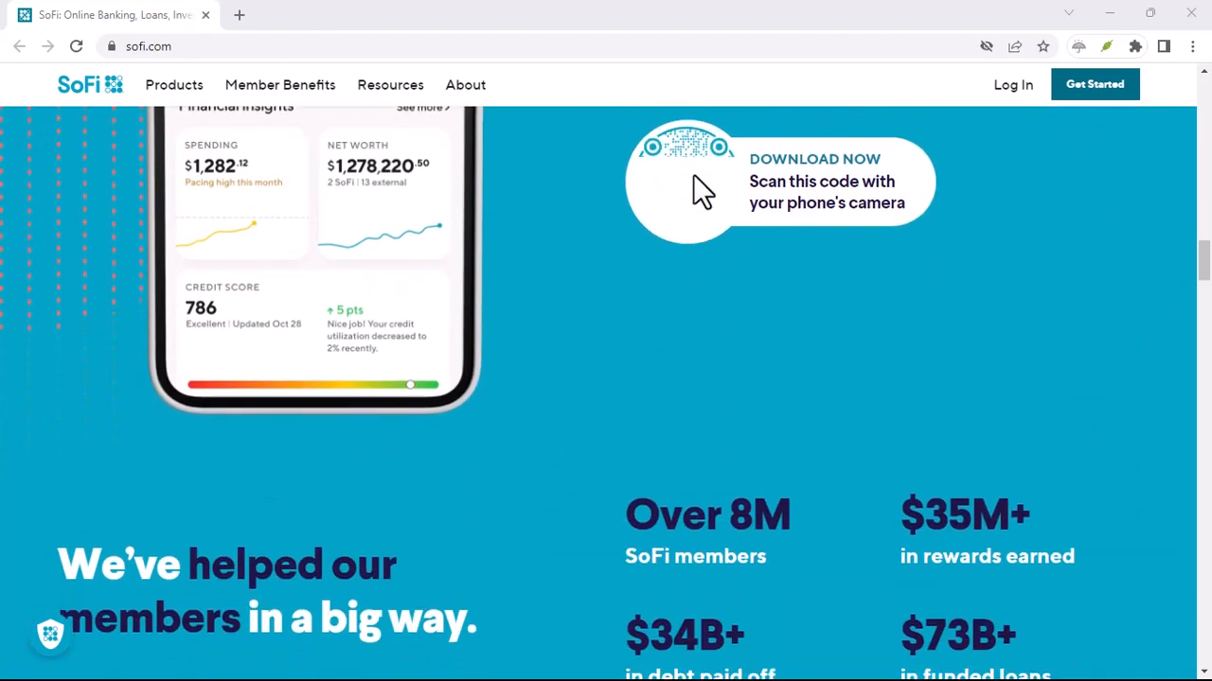
scroll(down, 3)
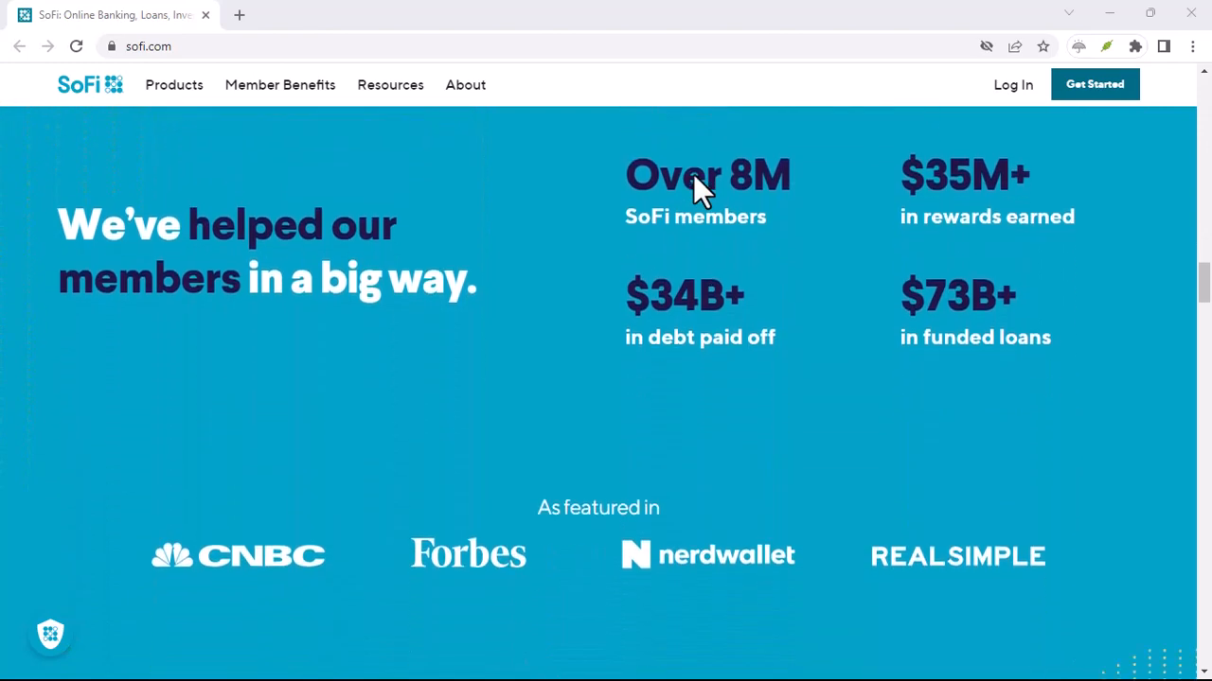
scroll(down, 3)
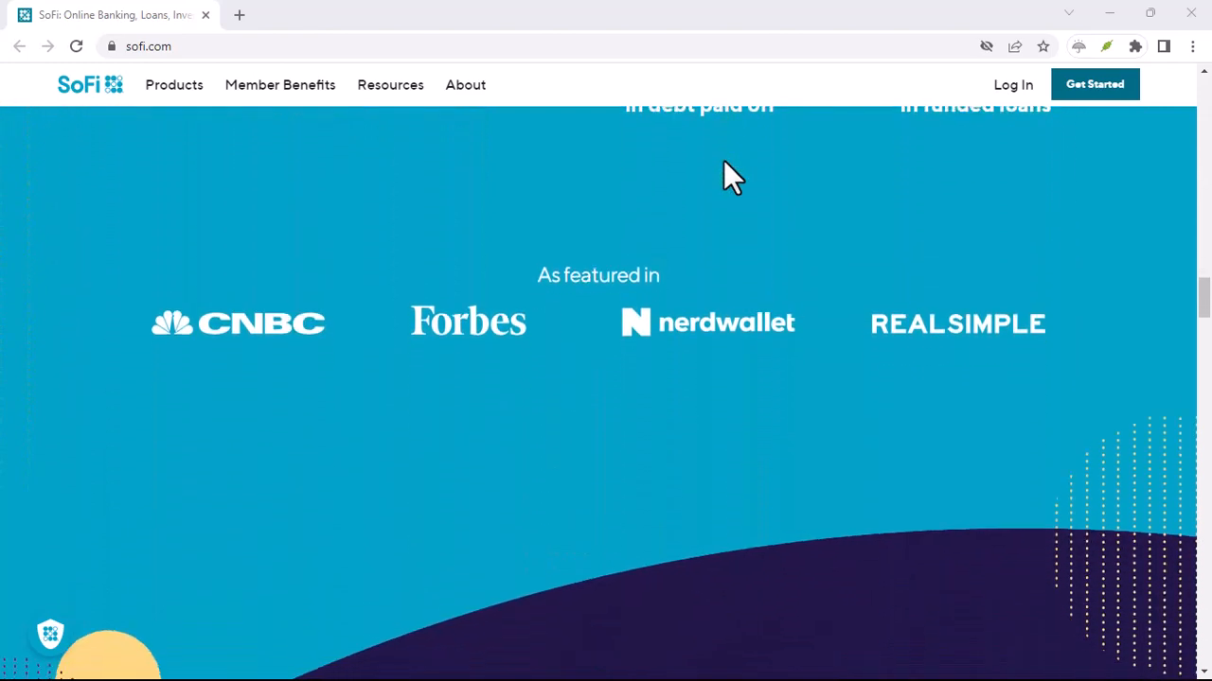
scroll(down, 3)
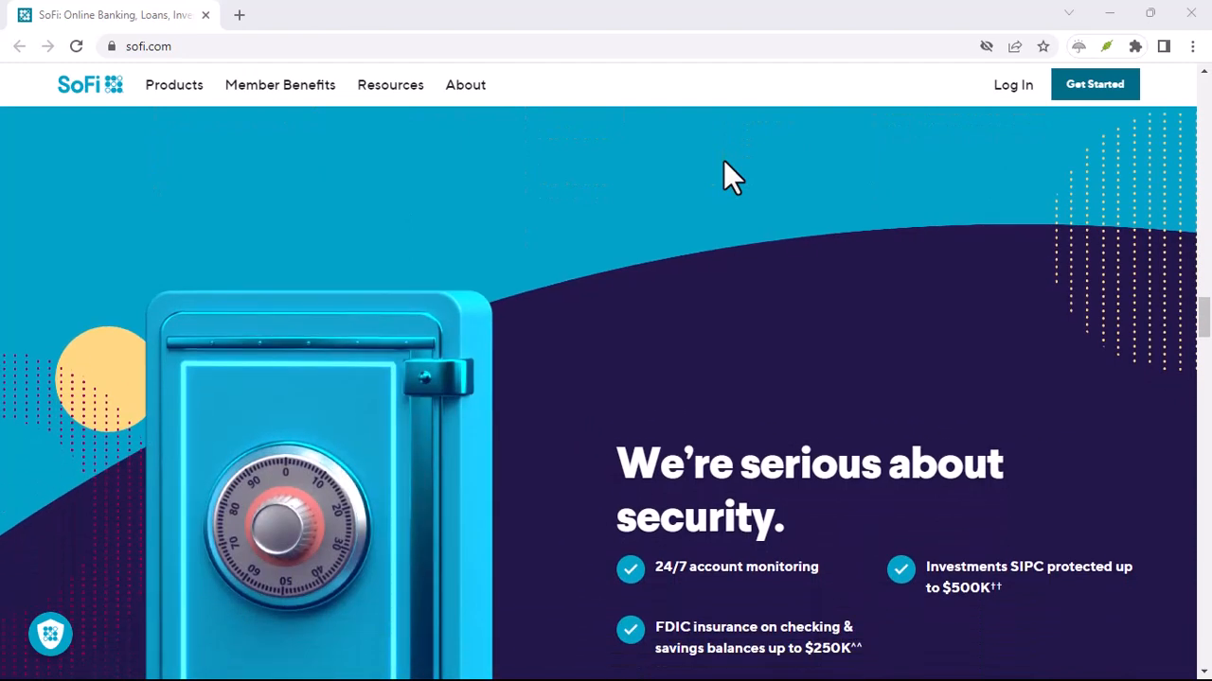
scroll(down, 3)
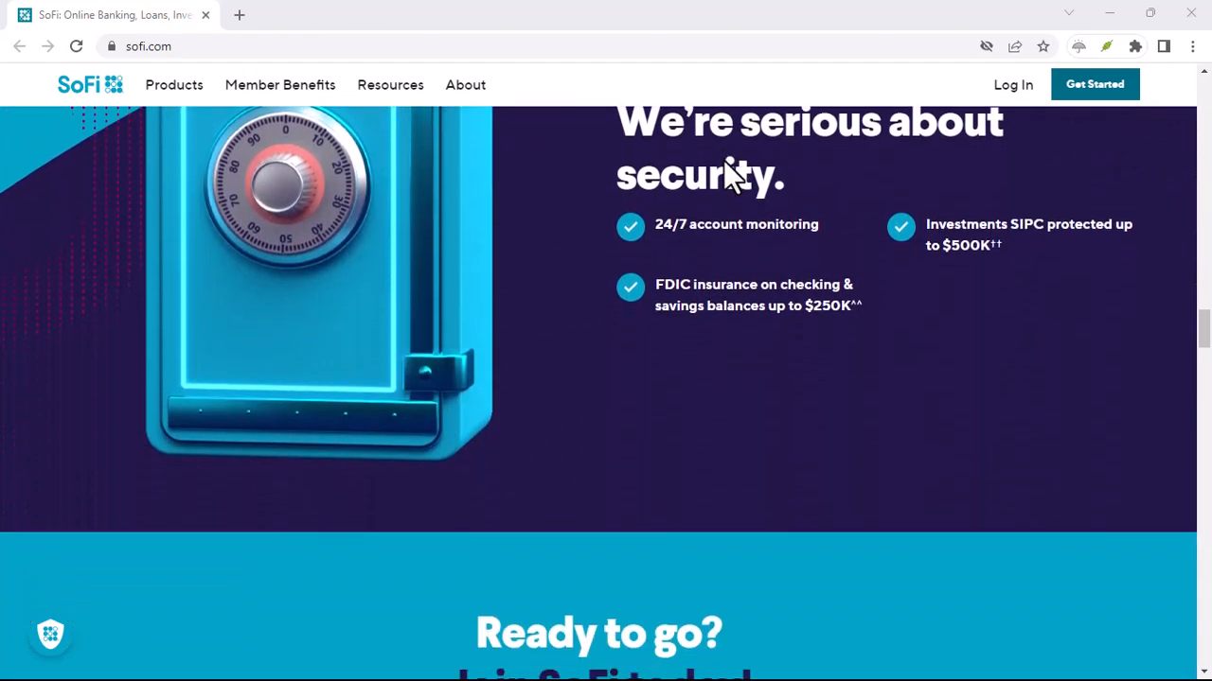
scroll(down, 3)
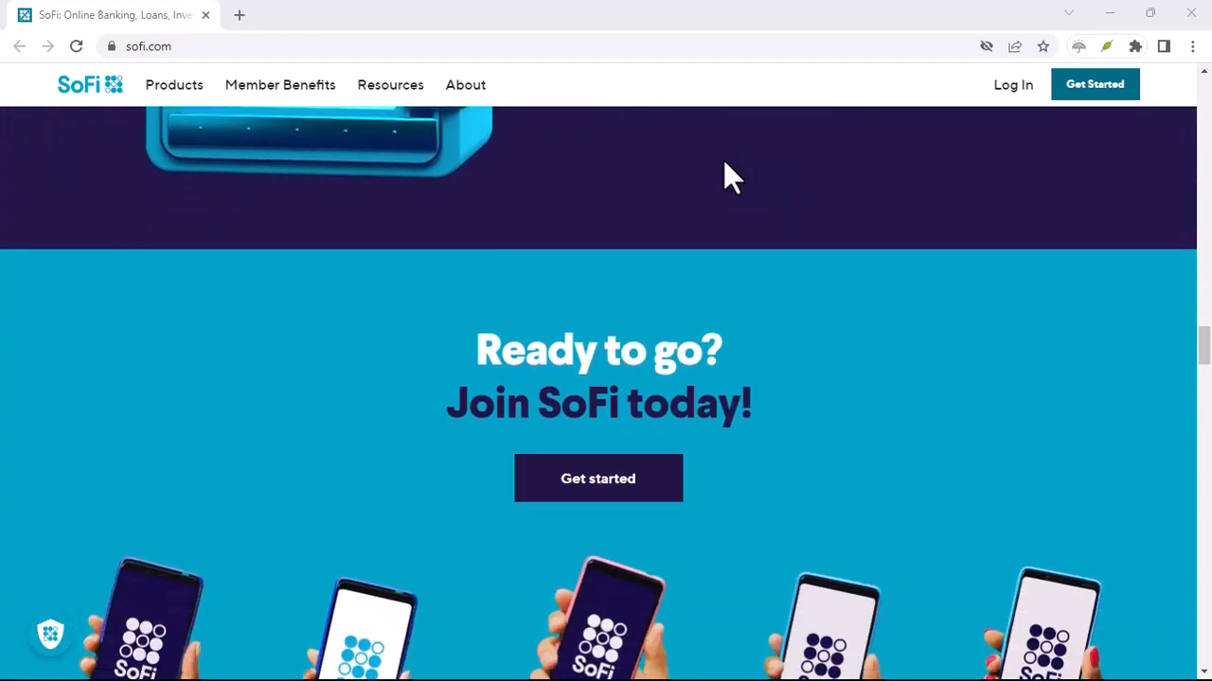
scroll(down, 3)
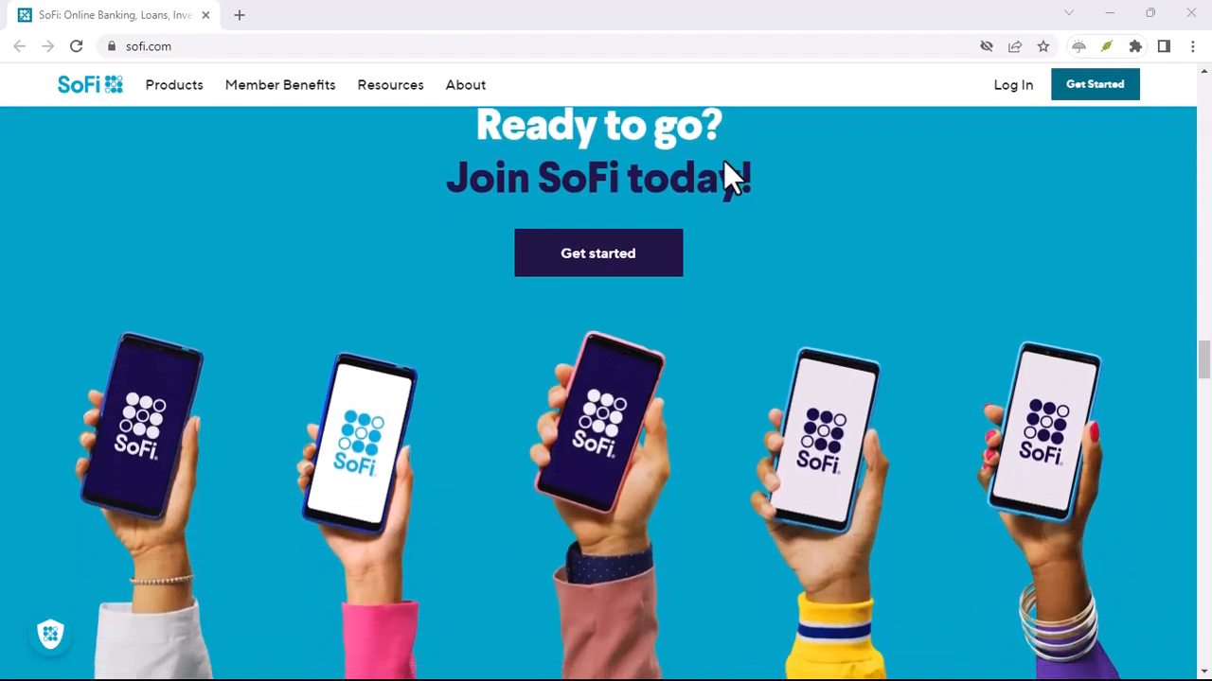
scroll(down, 3)
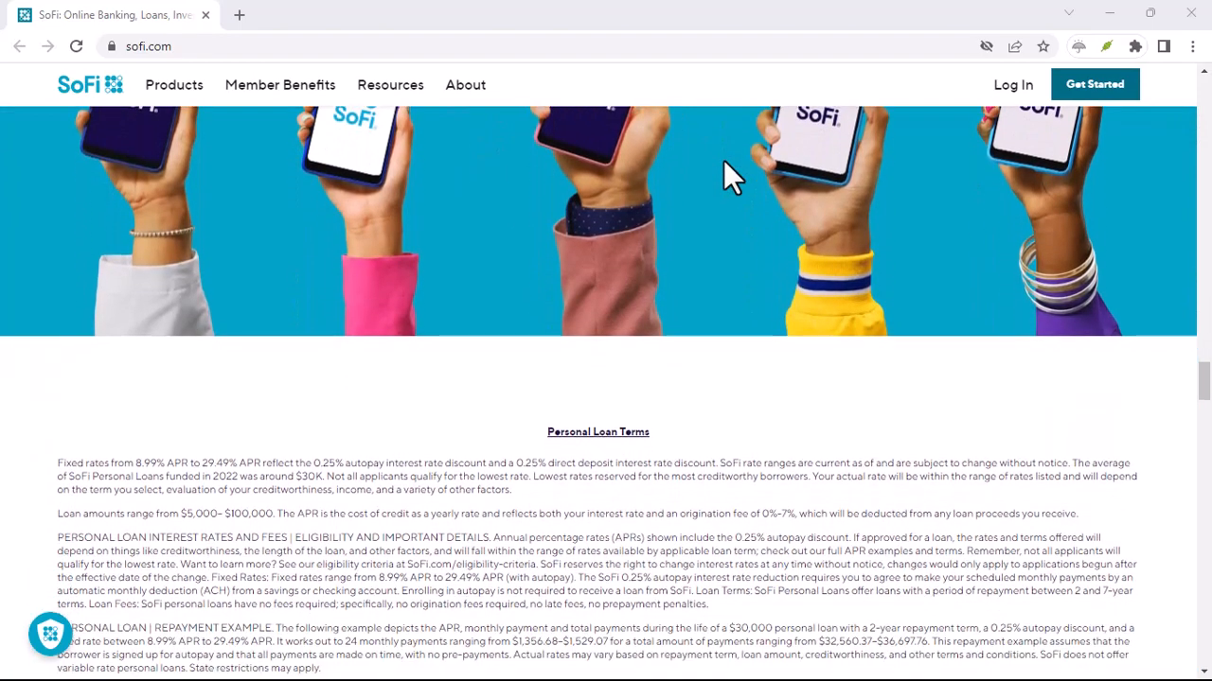
scroll(down, 3)
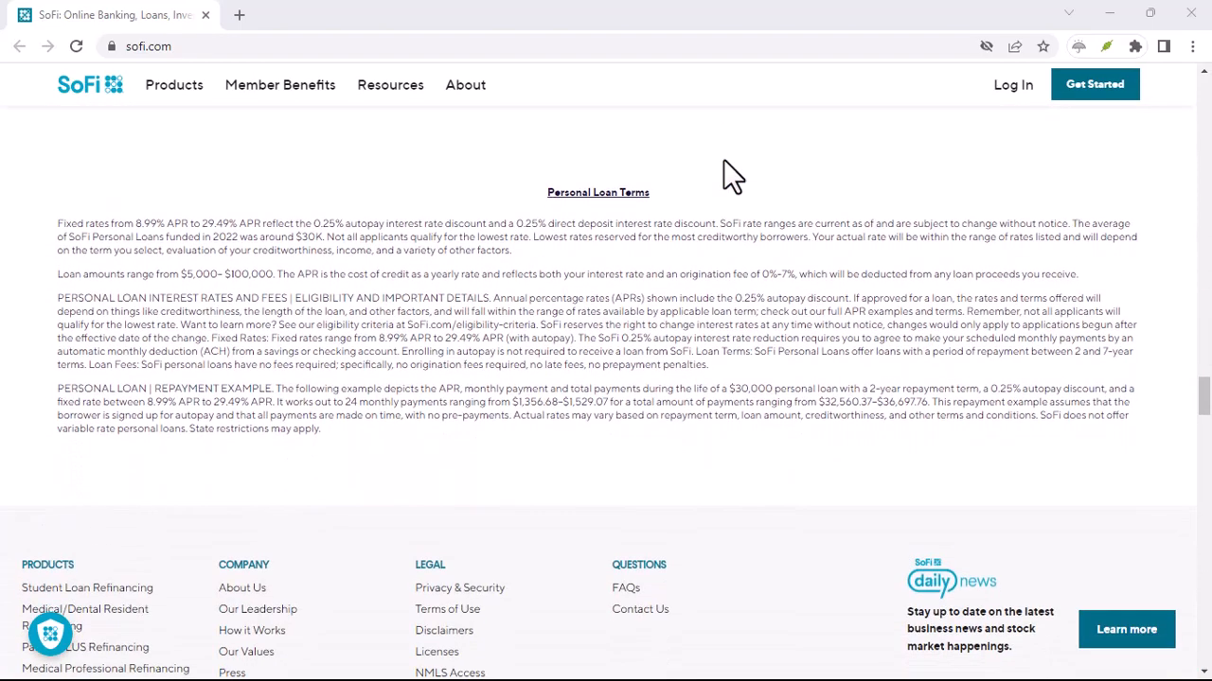
scroll(down, 3)
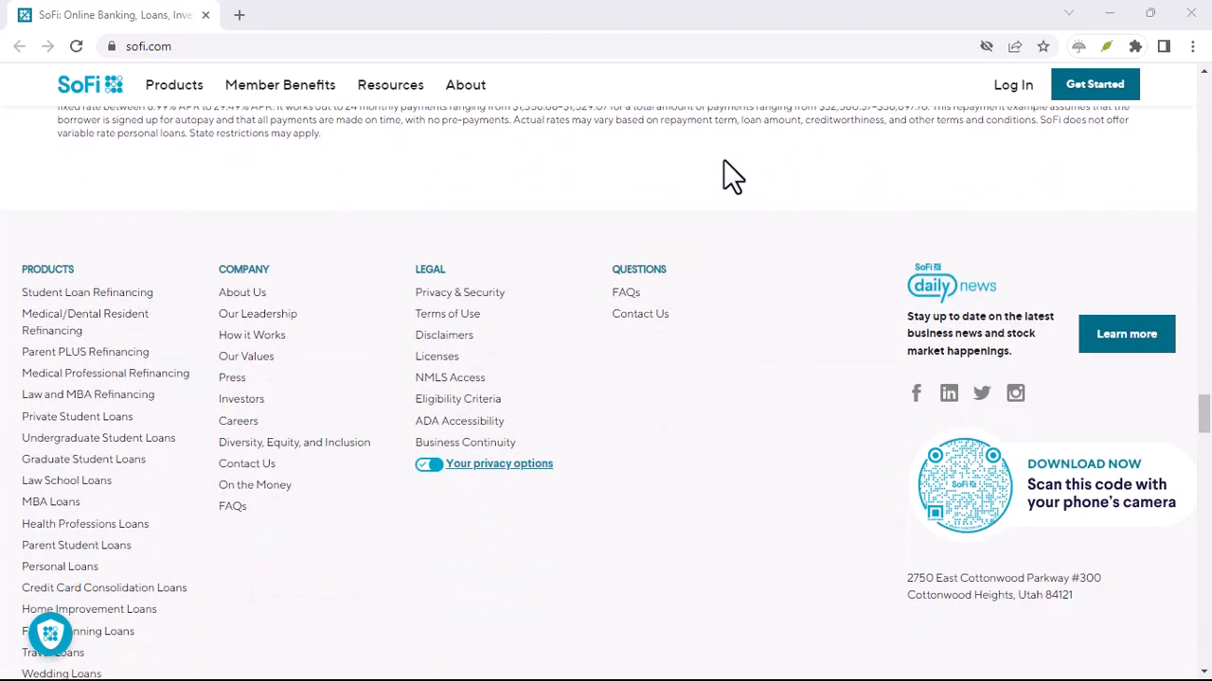
scroll(down, 3)
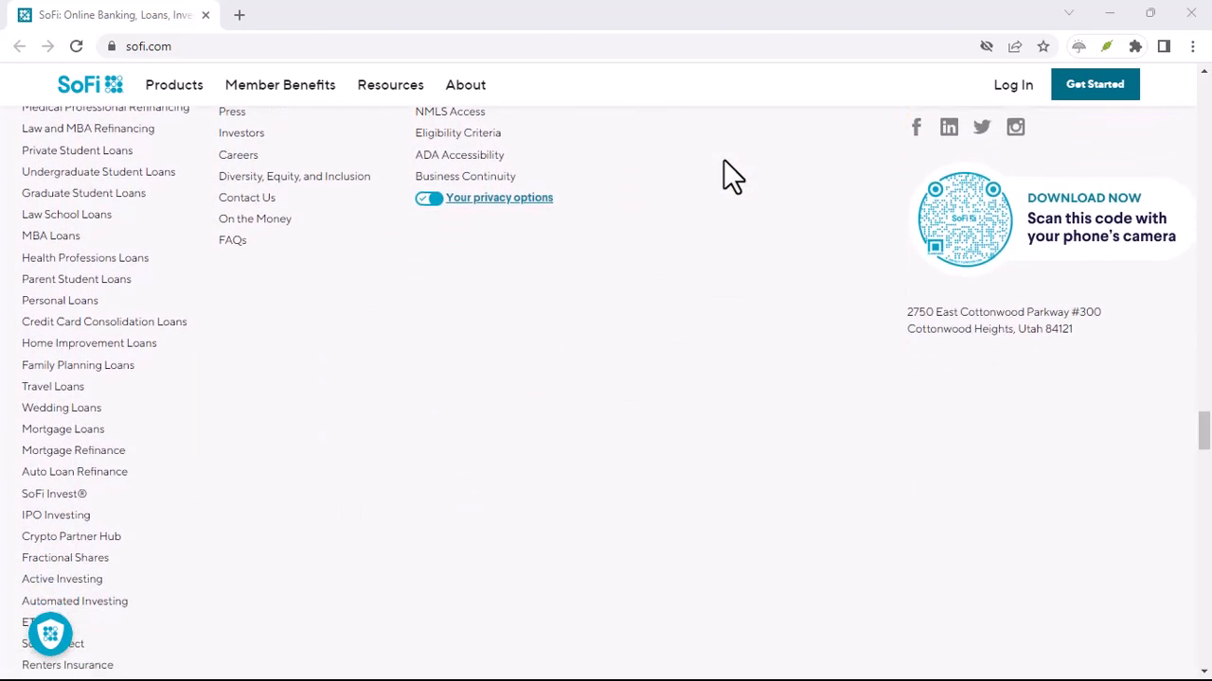
scroll(down, 3)
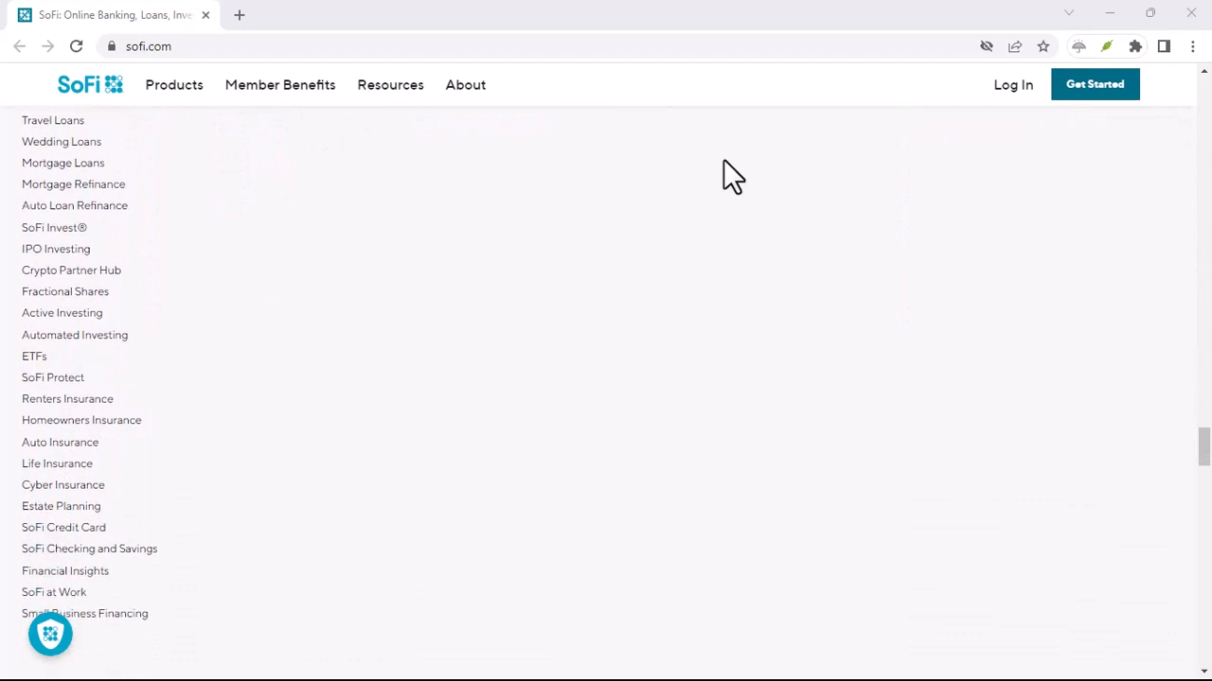
scroll(down, 3)
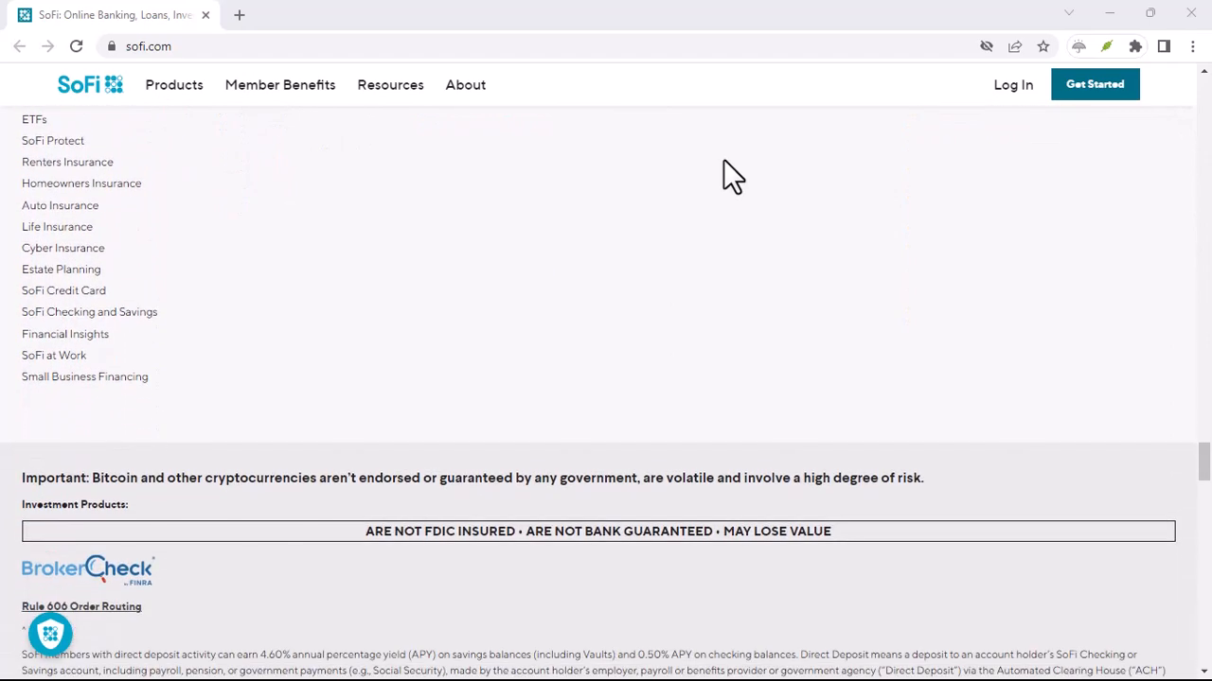
scroll(down, 3)
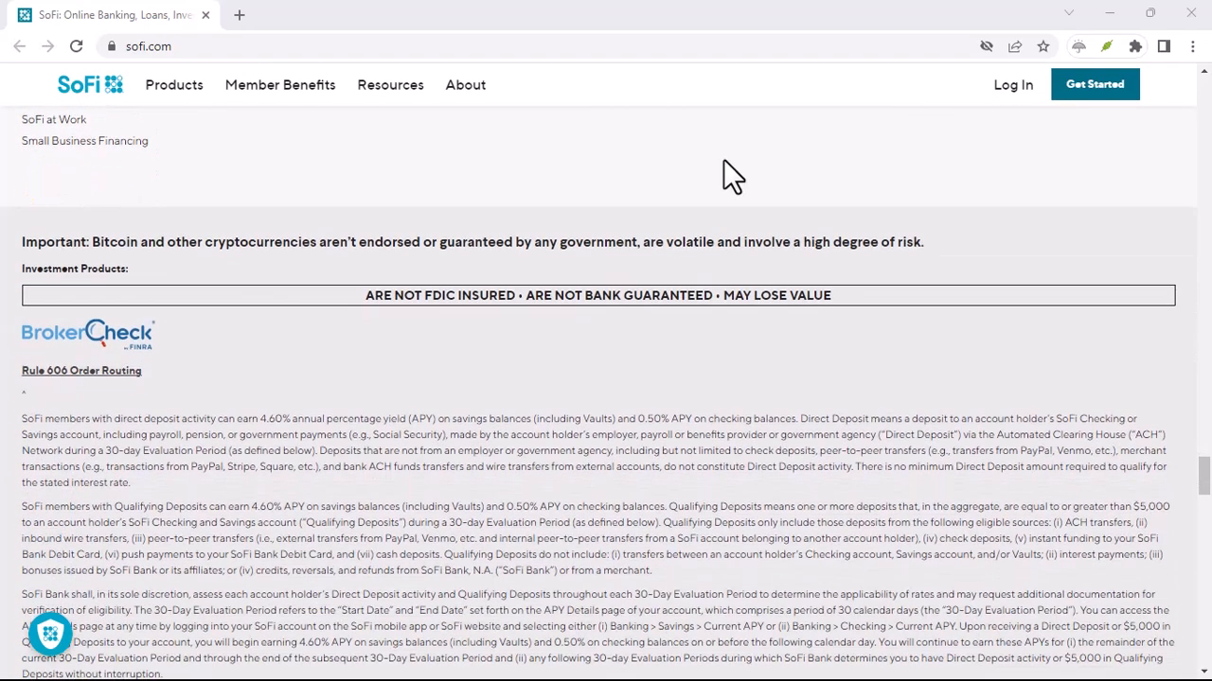
scroll(down, 3)
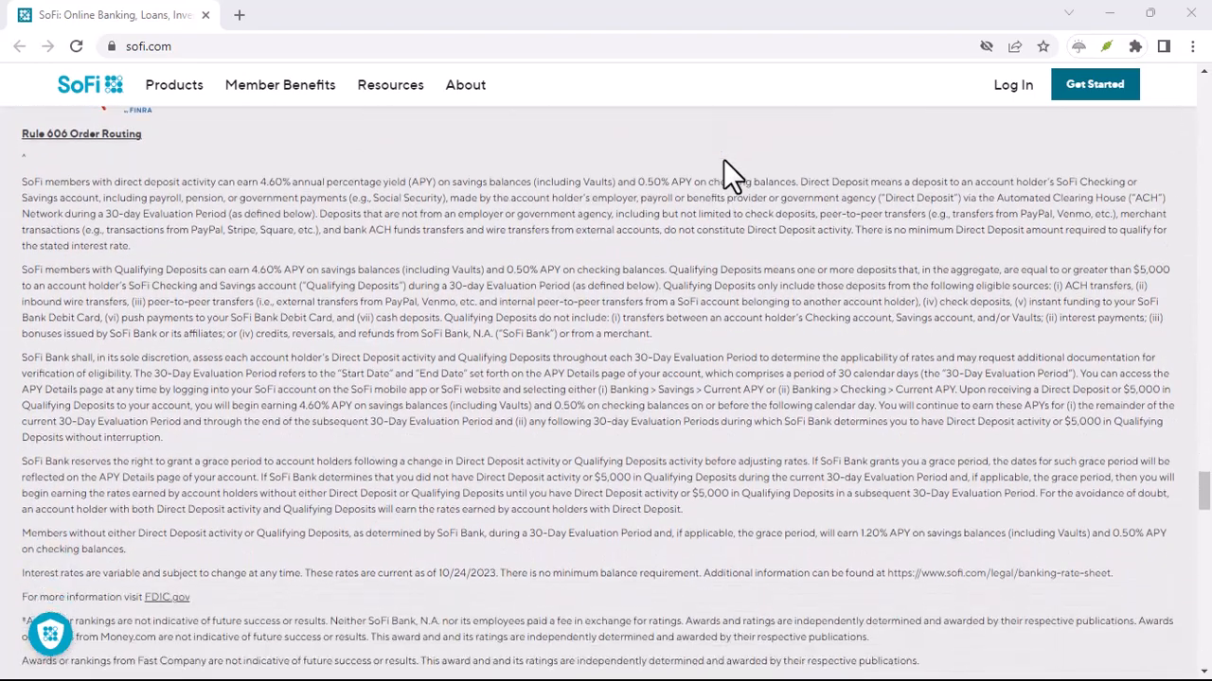
scroll(down, 3)
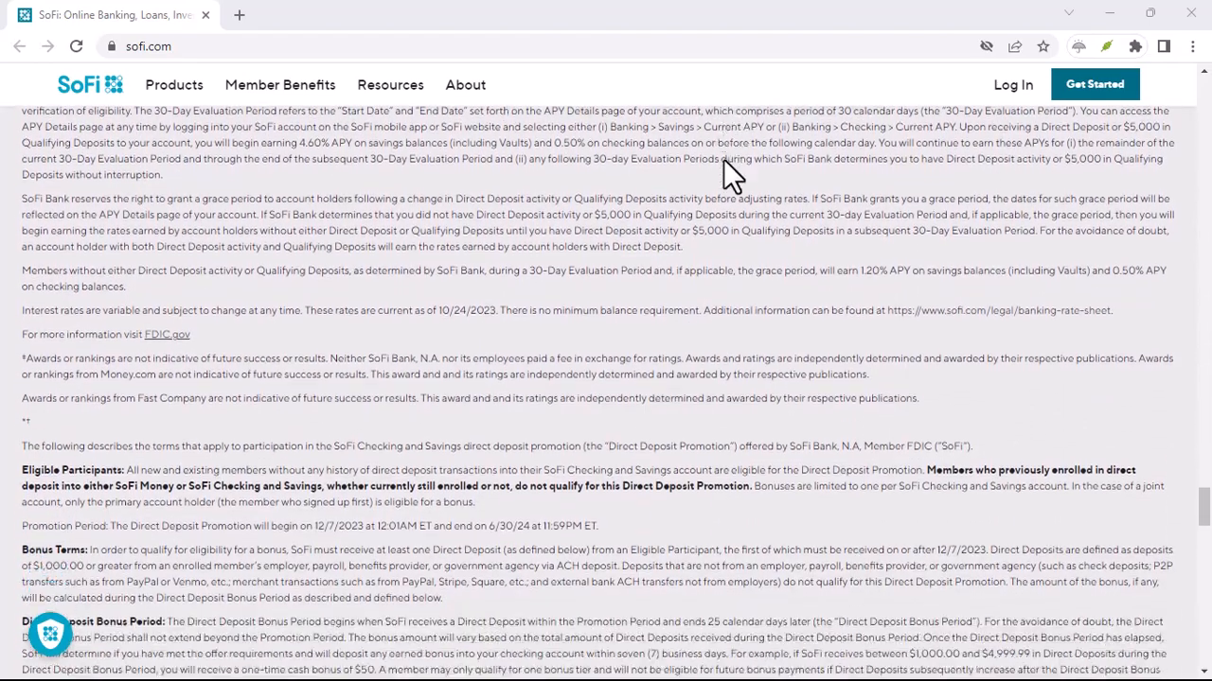
scroll(down, 3)
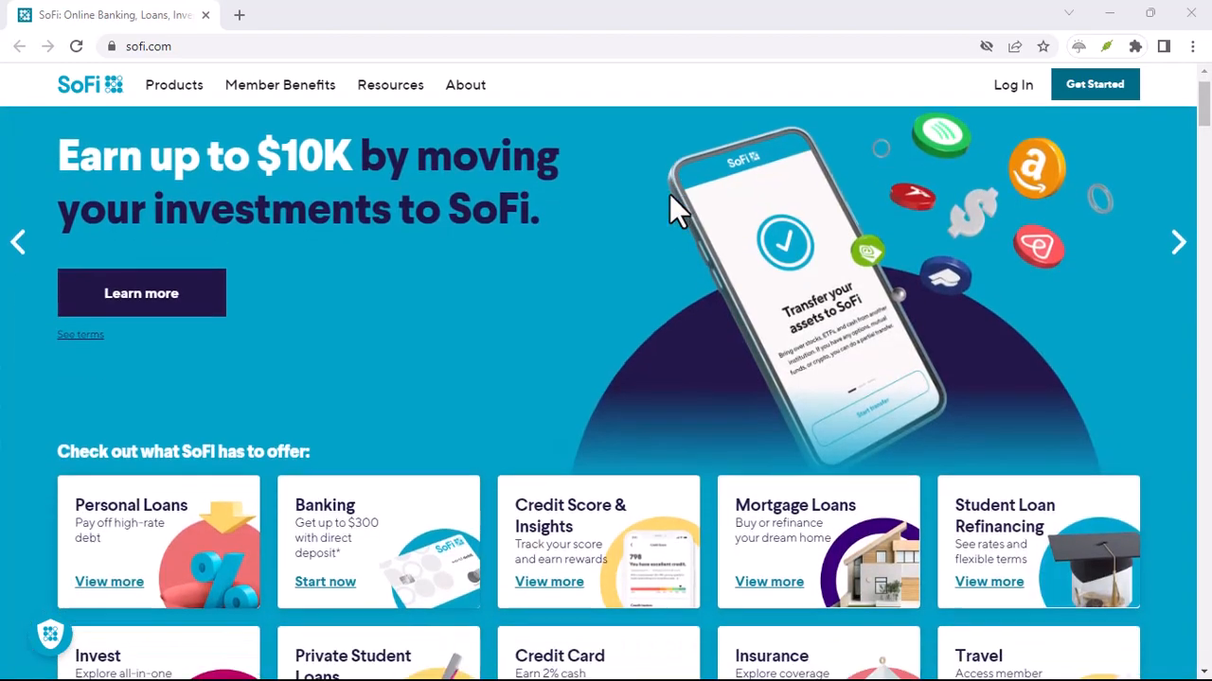
scroll(down, 3)
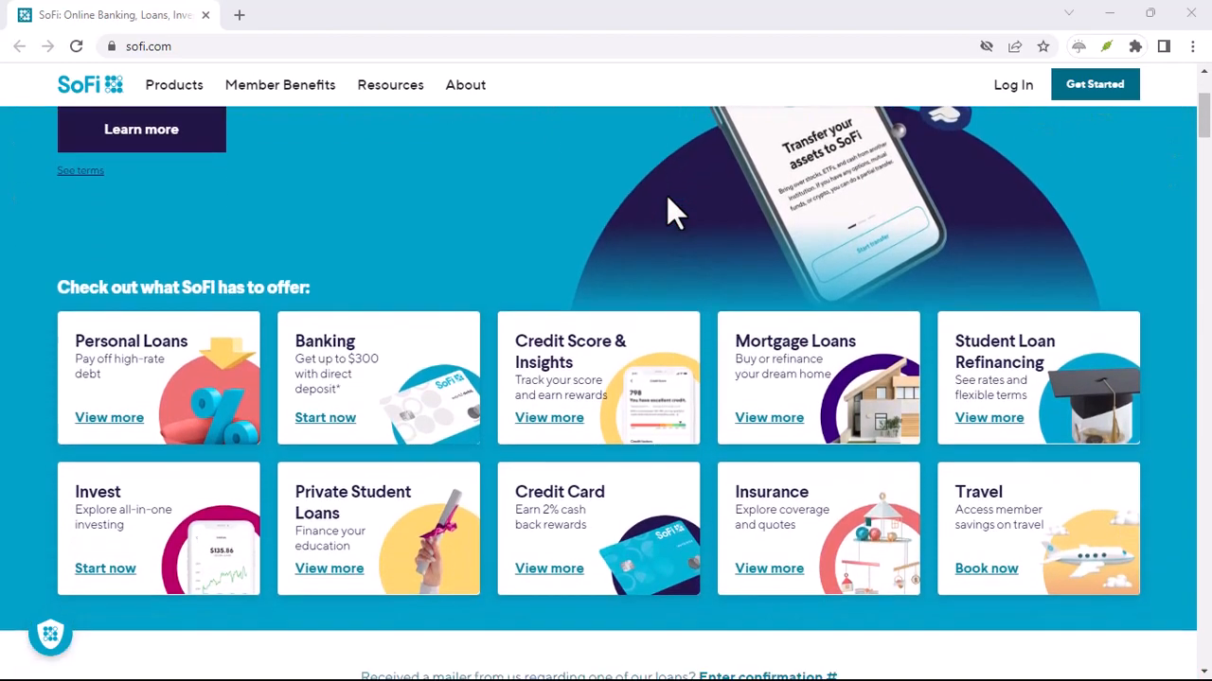
scroll(down, 3)
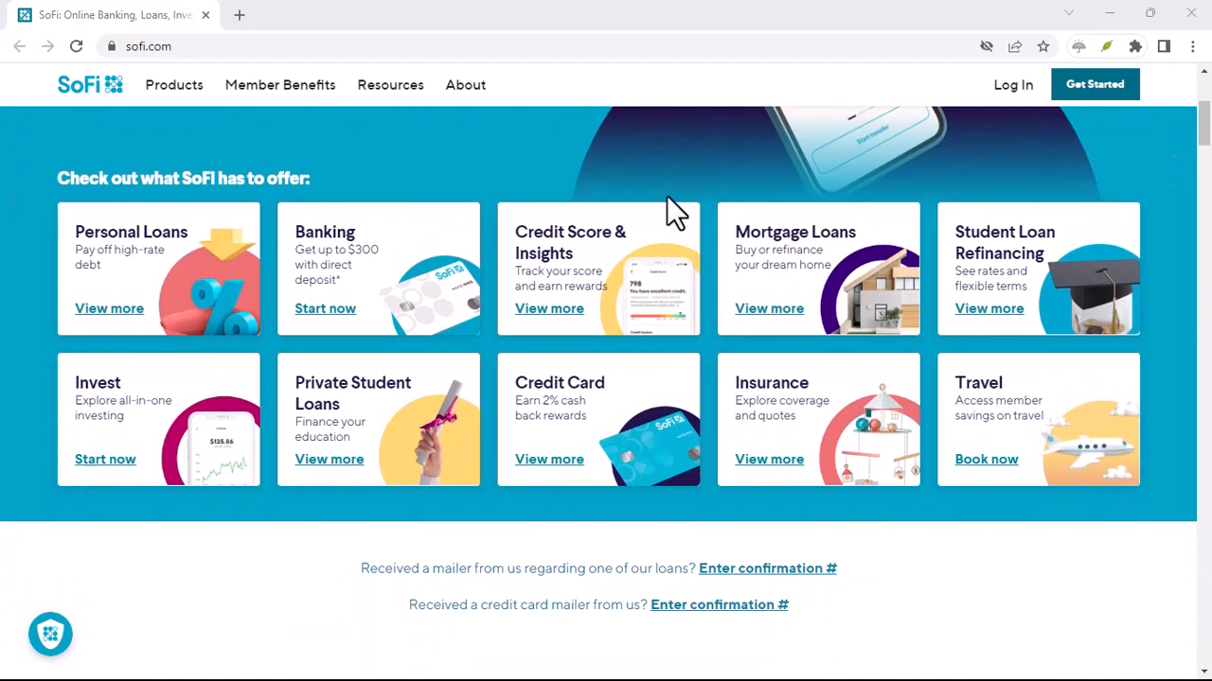
scroll(down, 3)
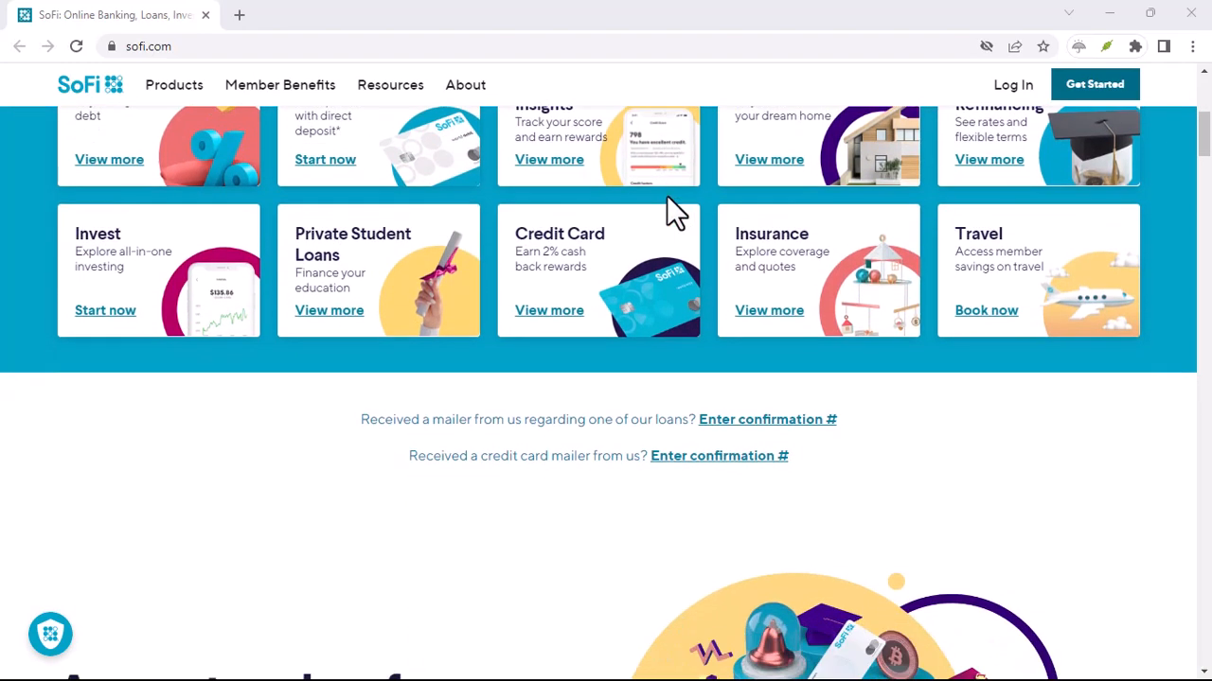
scroll(down, 3)
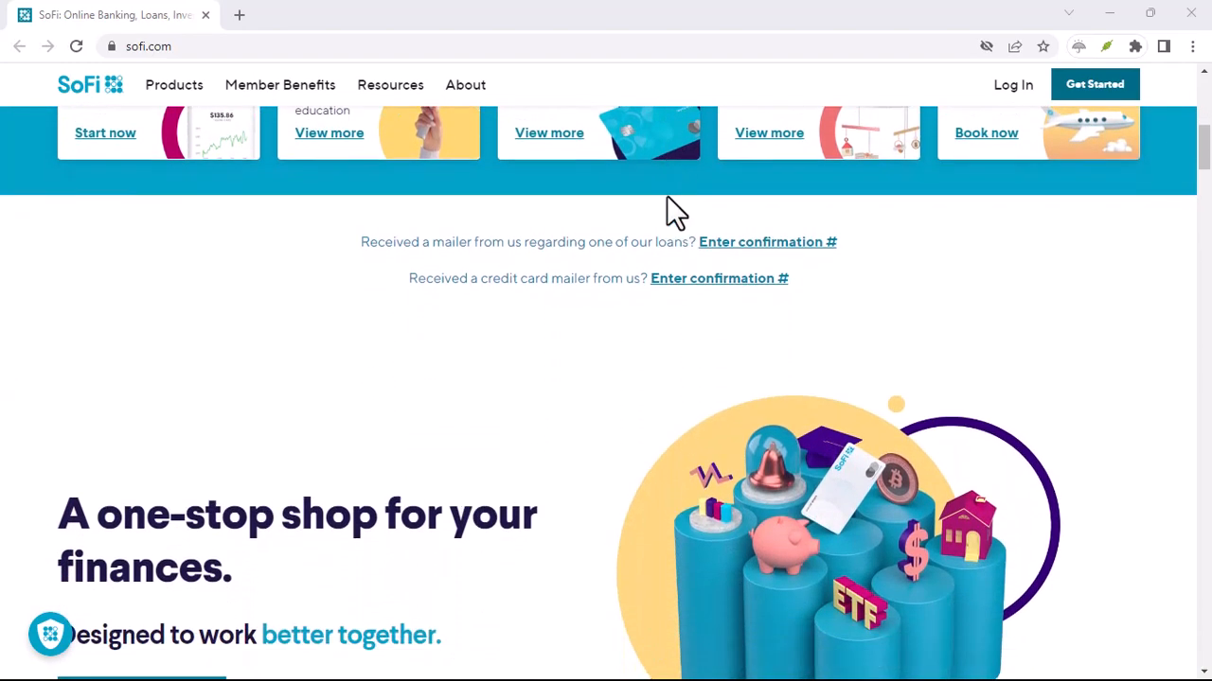
scroll(down, 3)
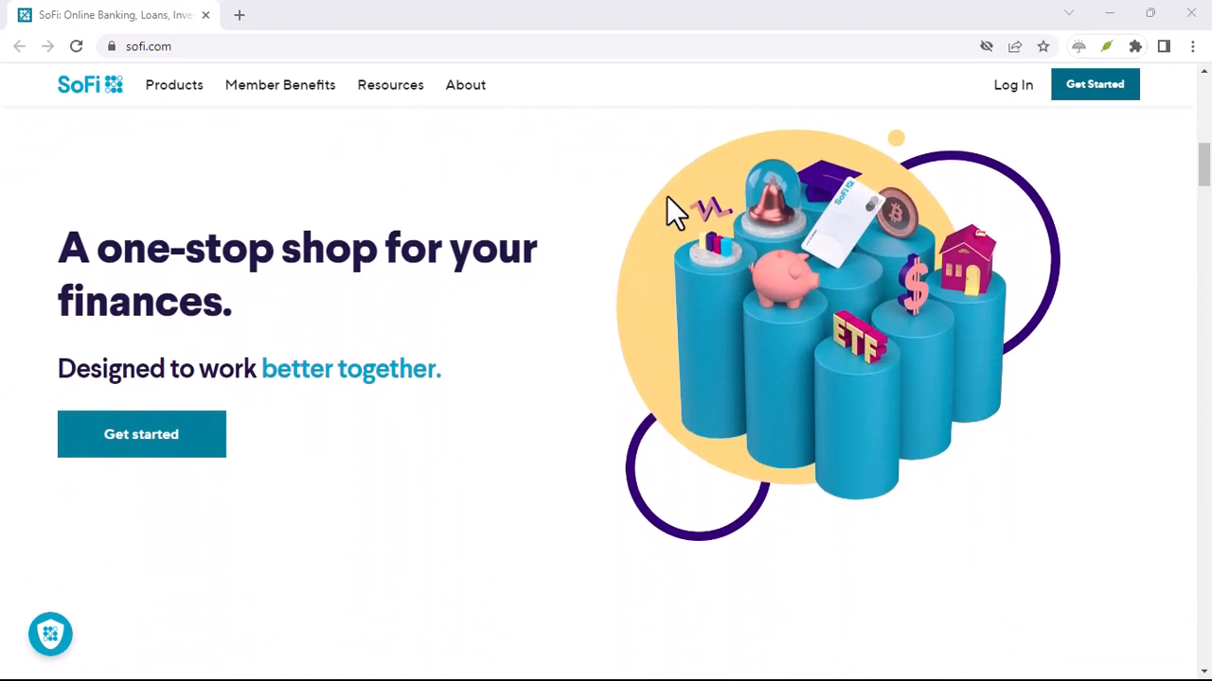
scroll(down, 3)
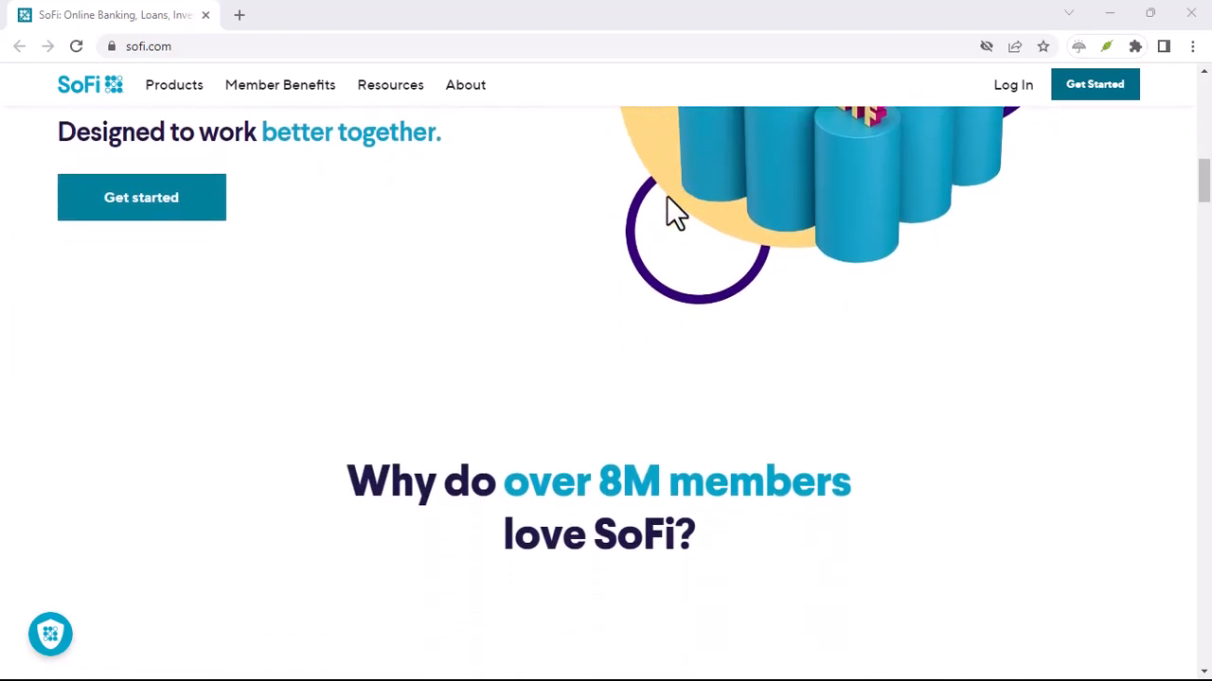
scroll(down, 3)
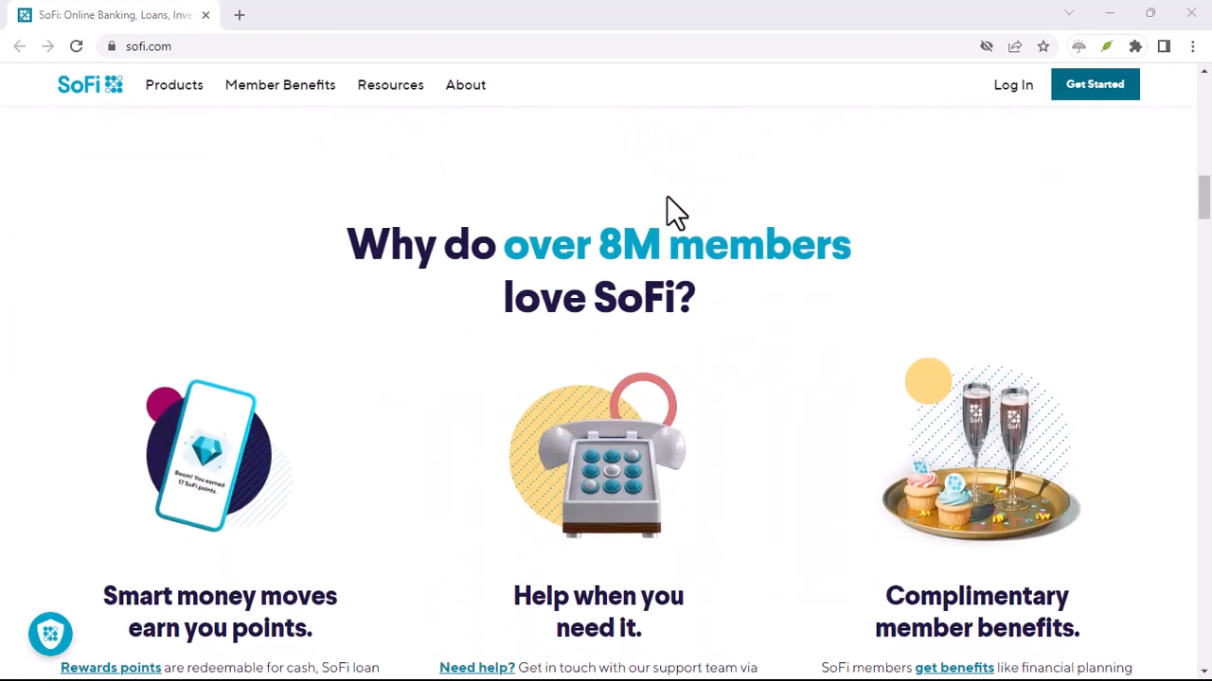
scroll(down, 3)
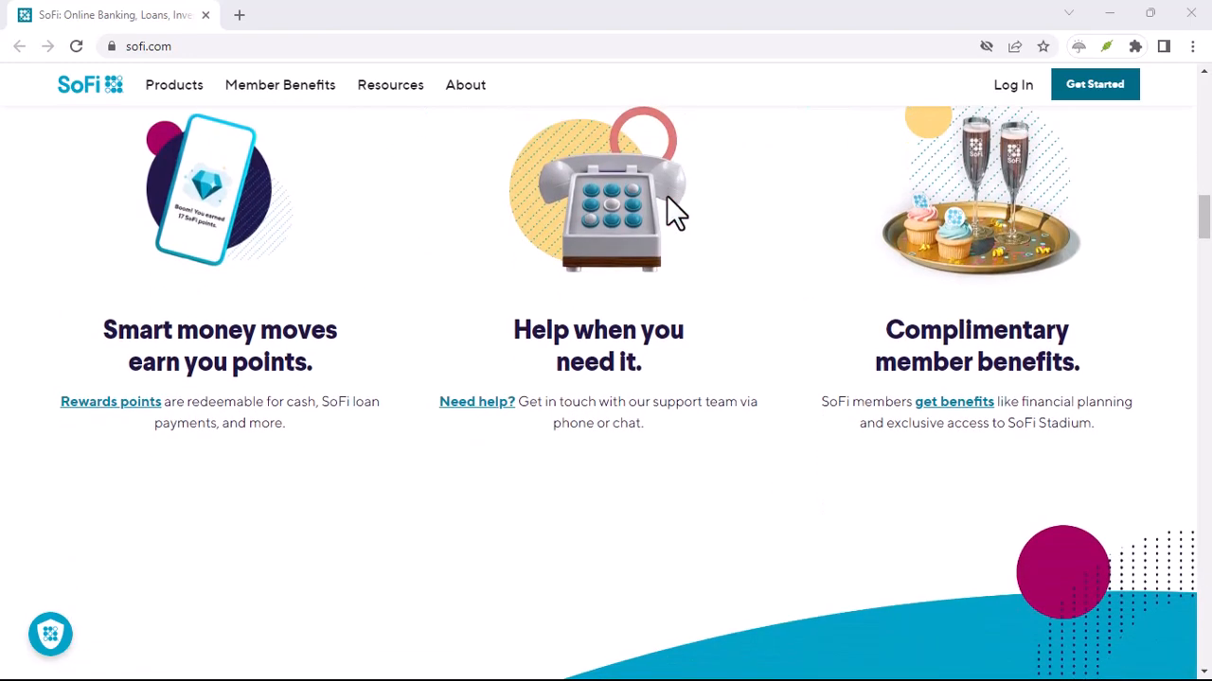
scroll(down, 3)
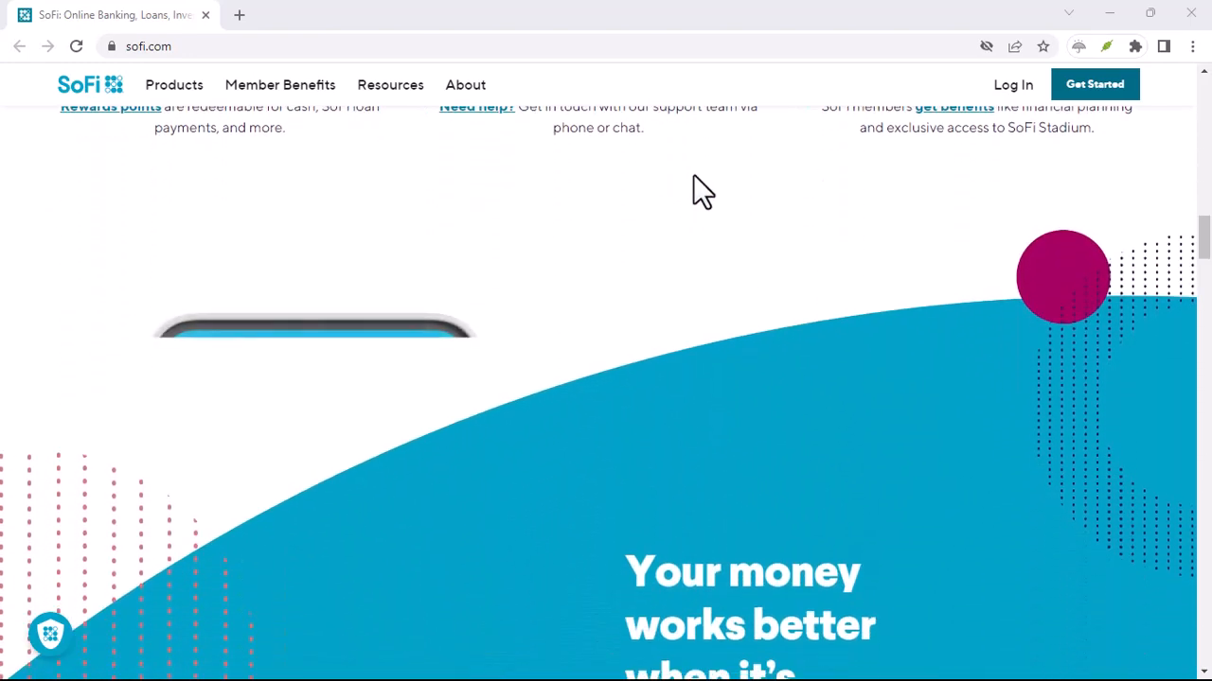
scroll(down, 3)
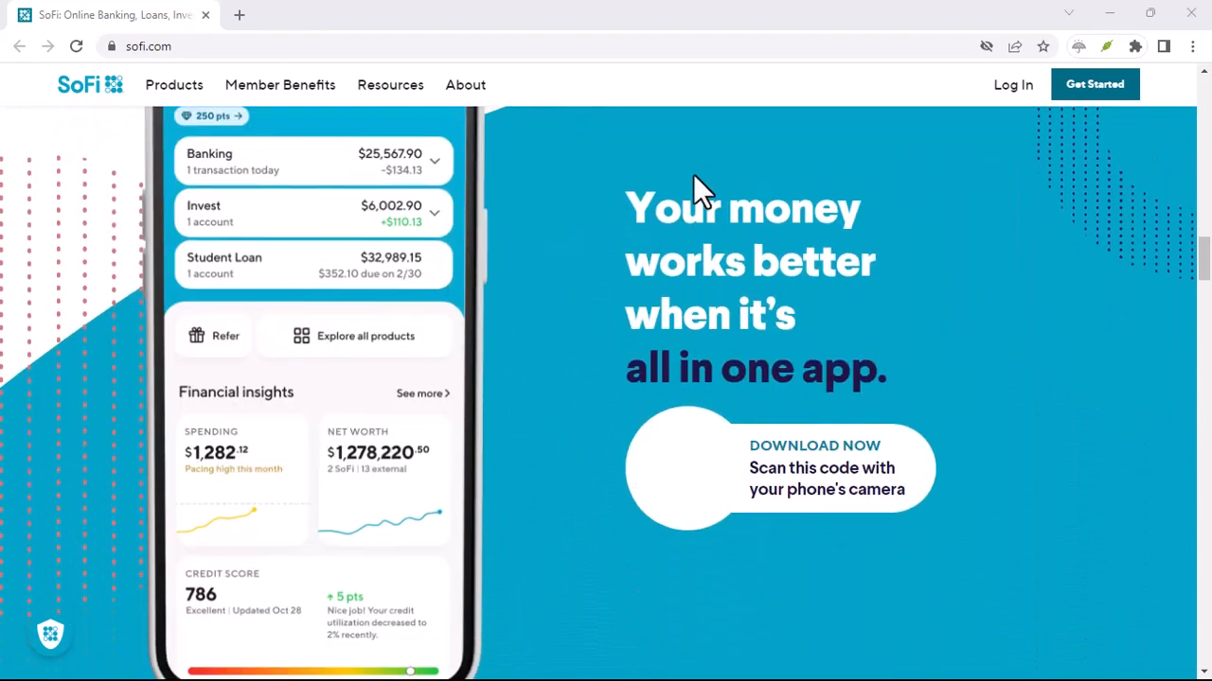
scroll(down, 3)
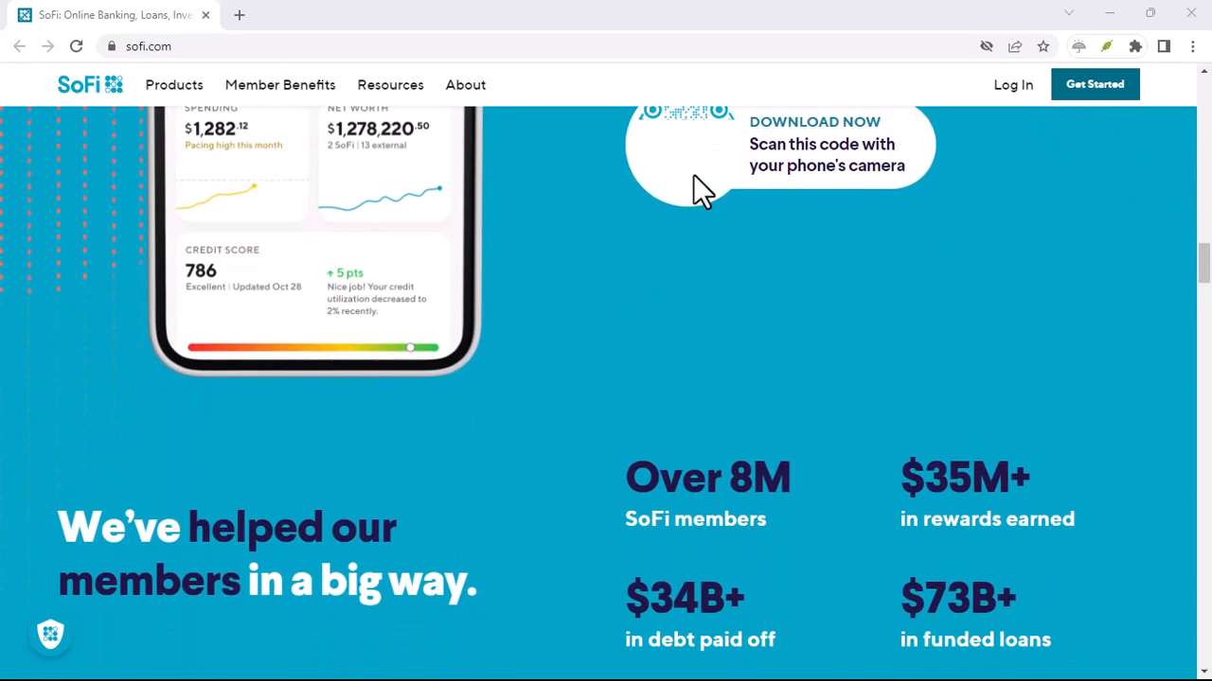
scroll(down, 3)
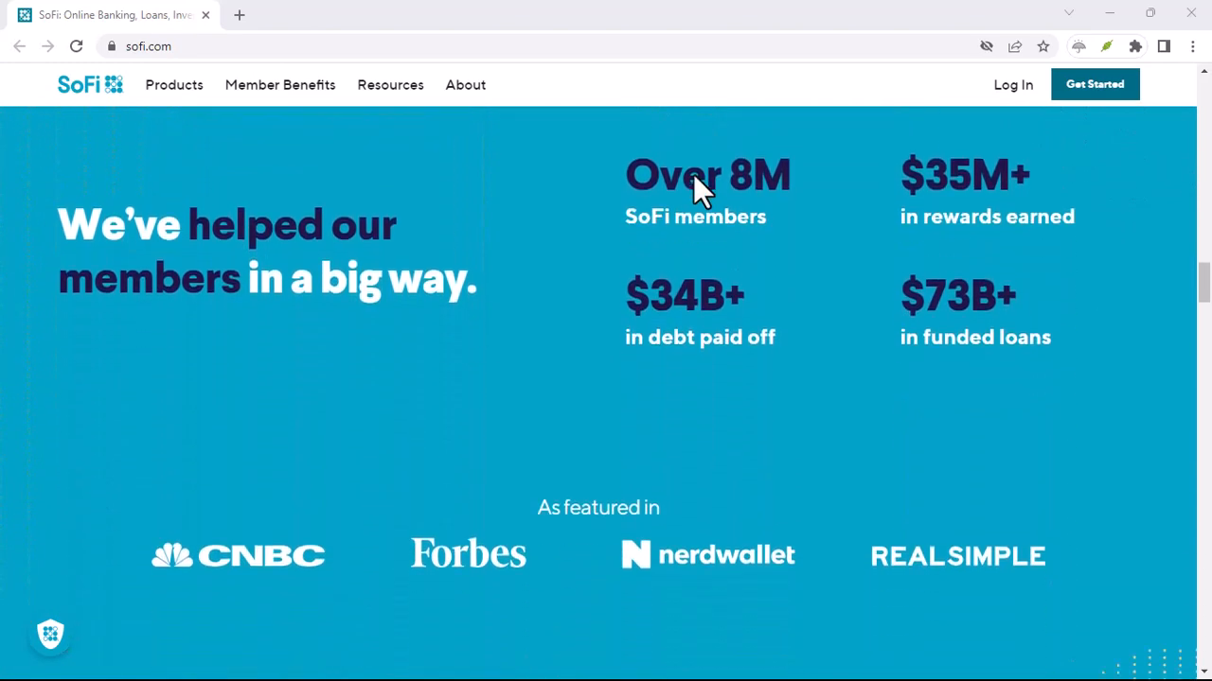
scroll(down, 3)
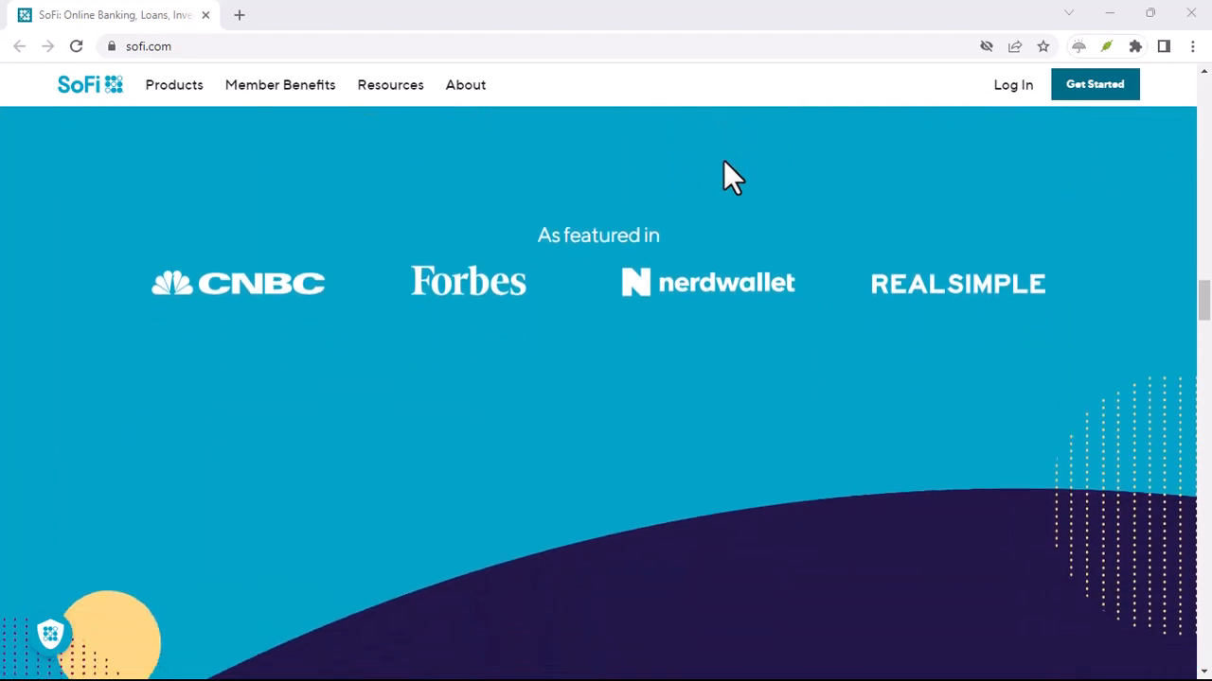
scroll(down, 3)
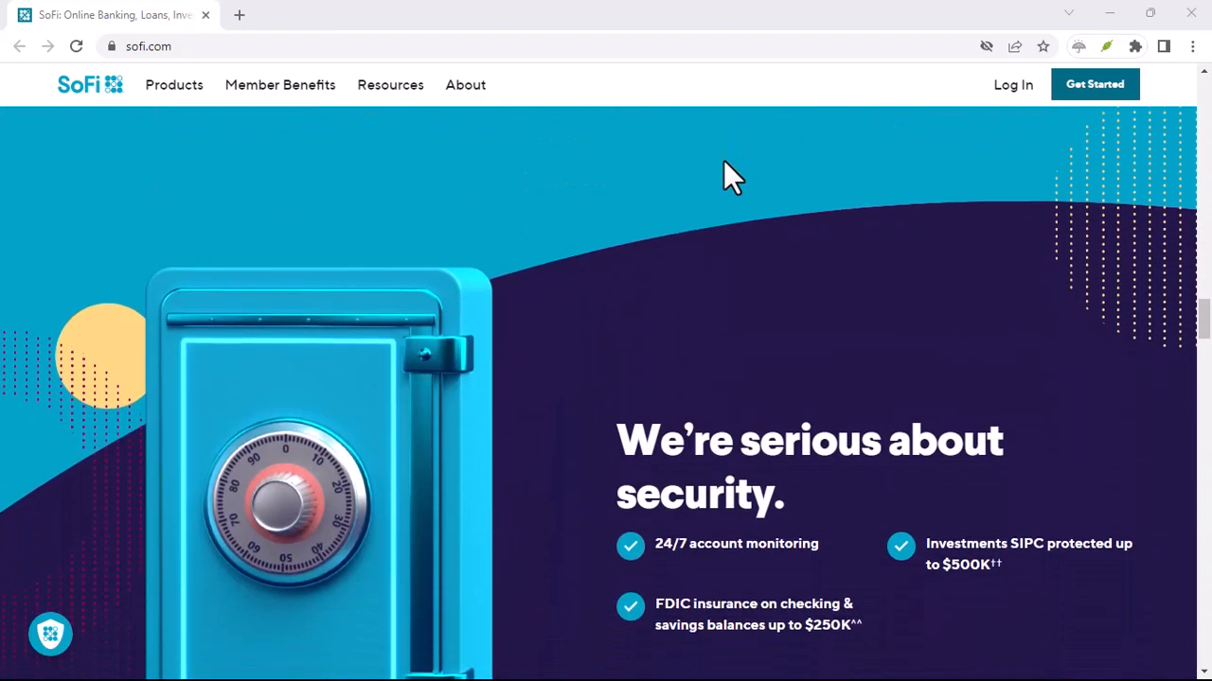
scroll(down, 3)
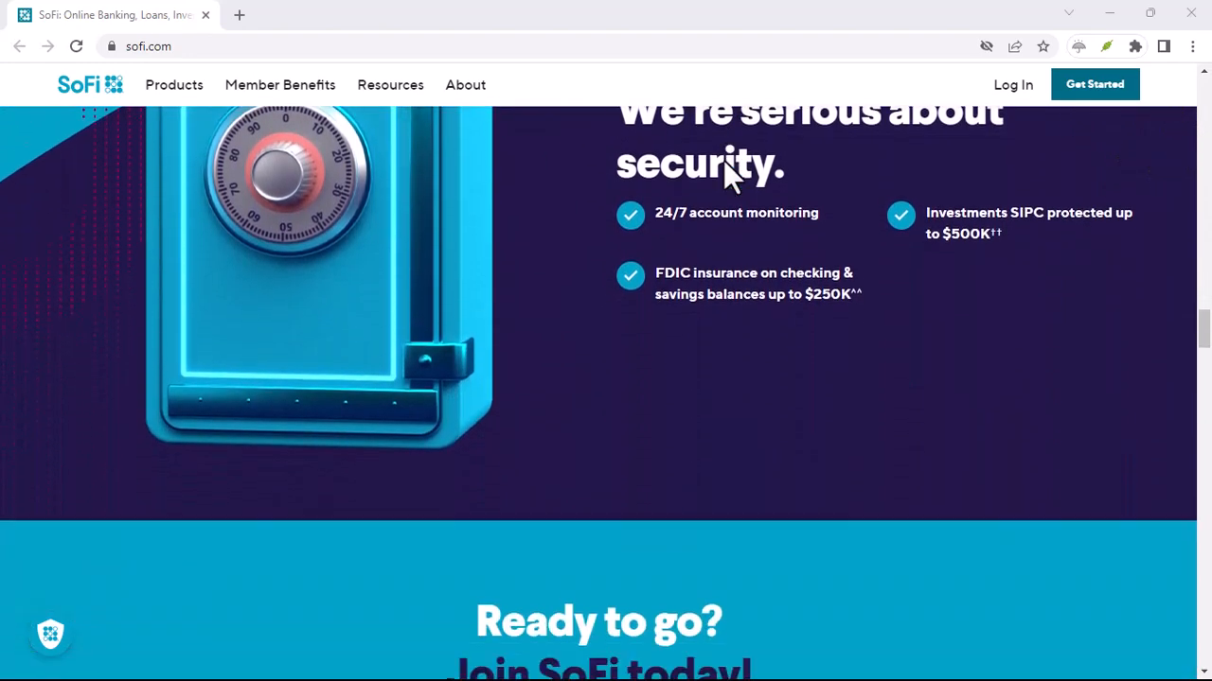
scroll(down, 3)
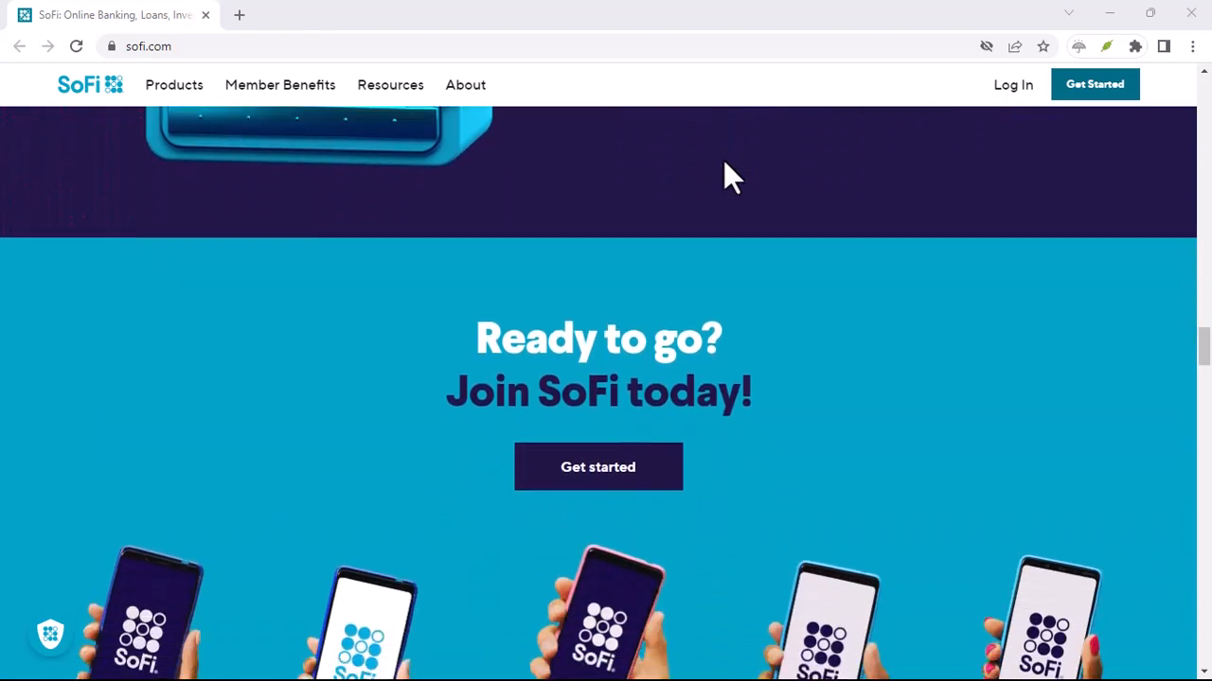
scroll(down, 3)
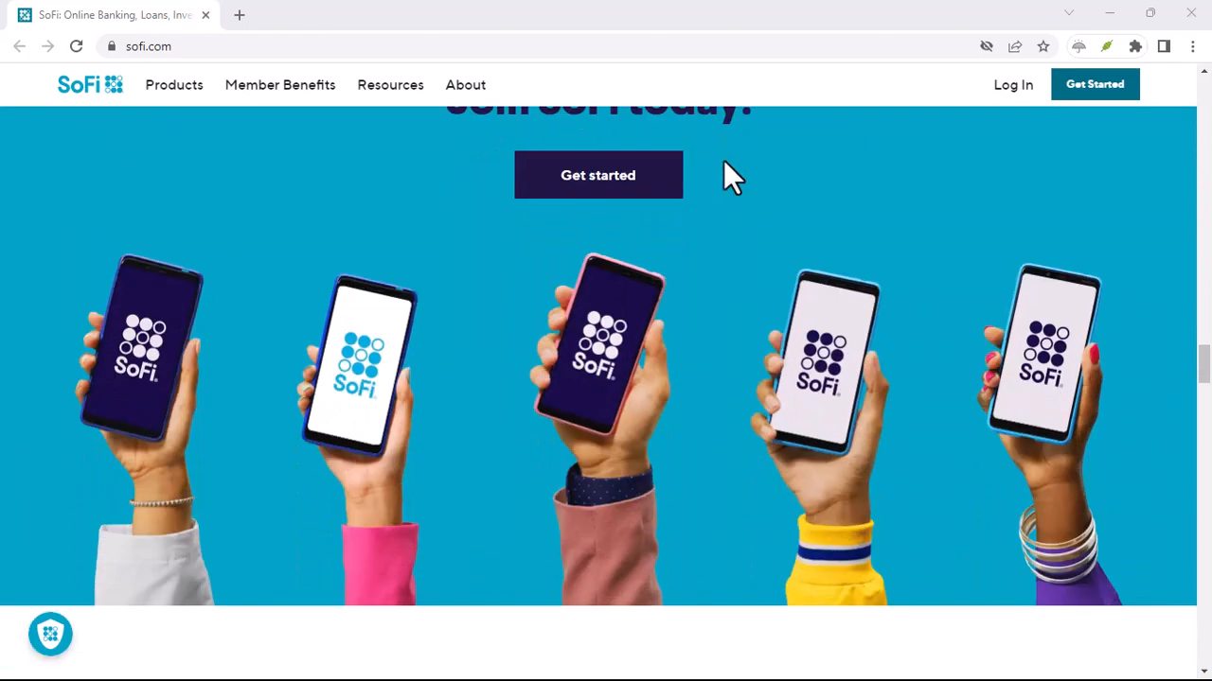
scroll(down, 3)
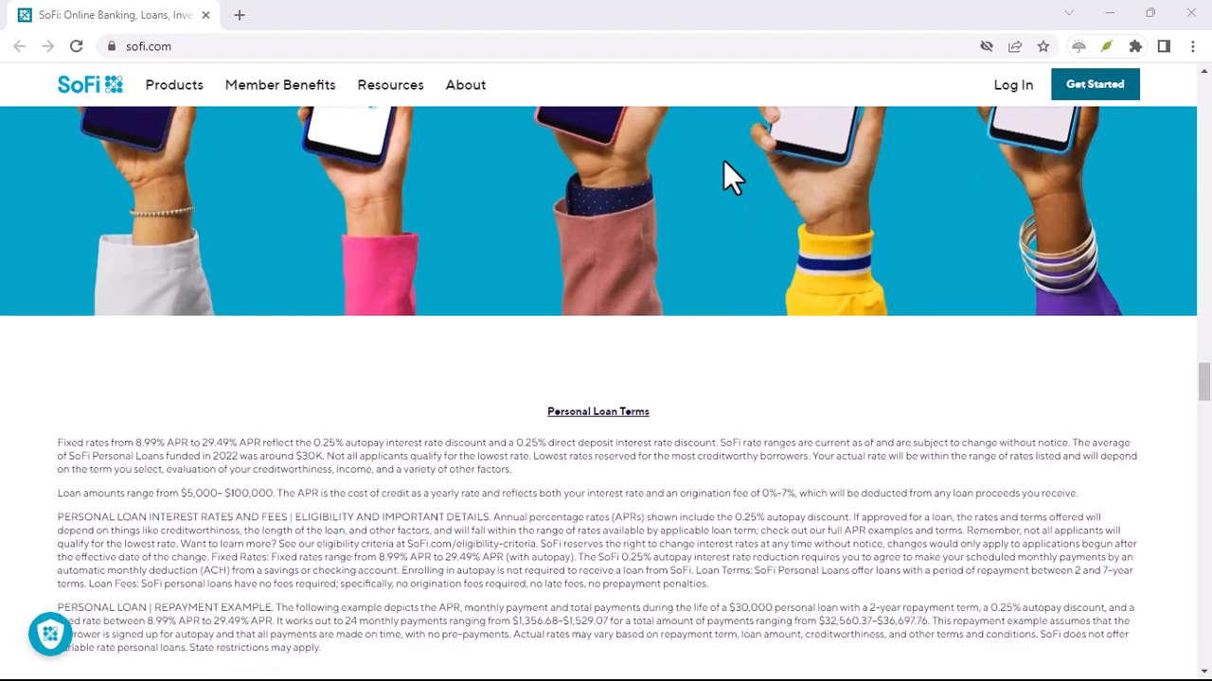
scroll(down, 3)
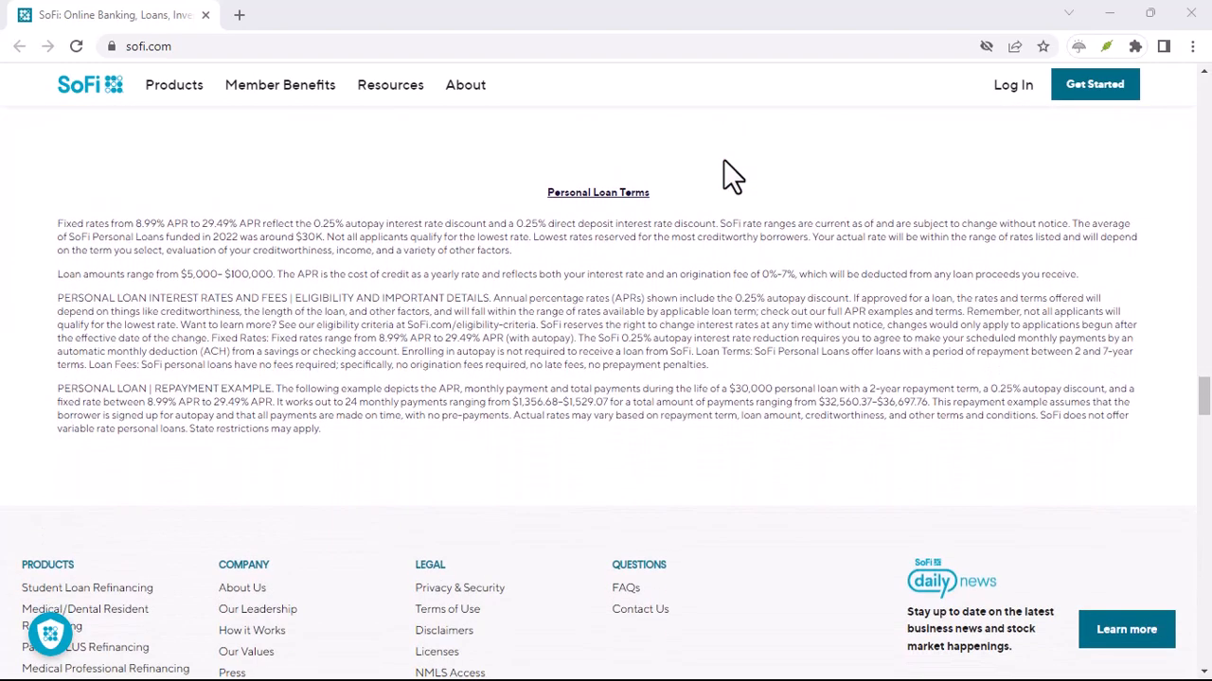
scroll(down, 3)
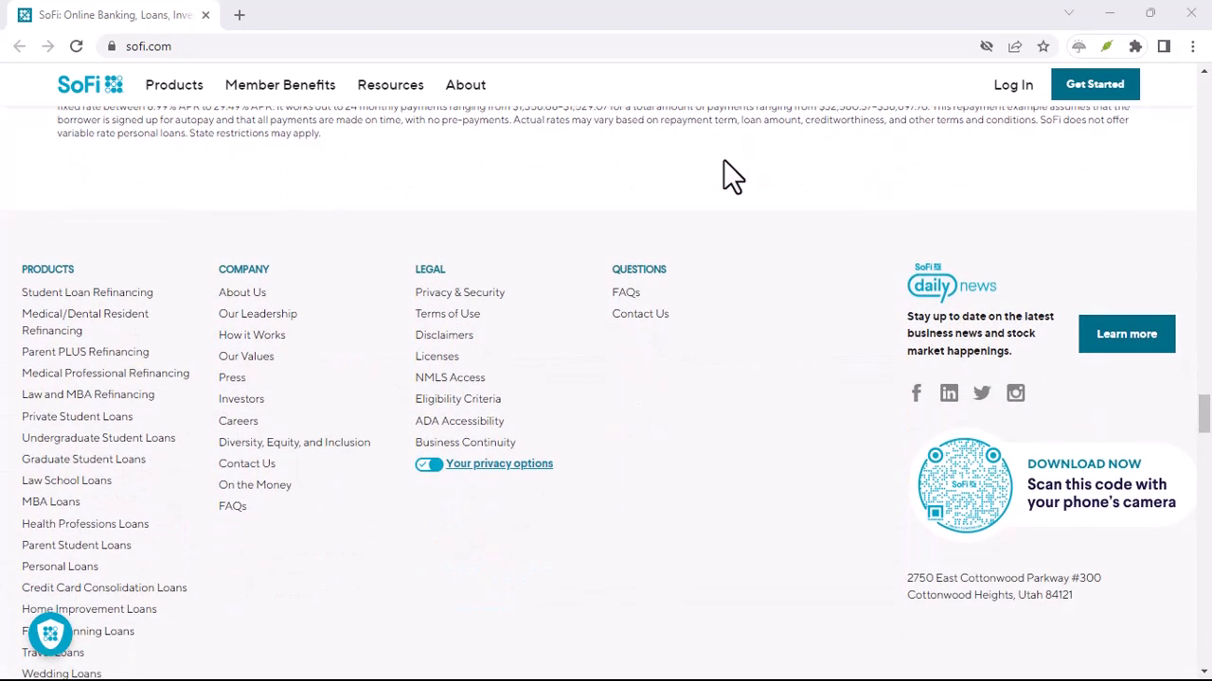
scroll(down, 3)
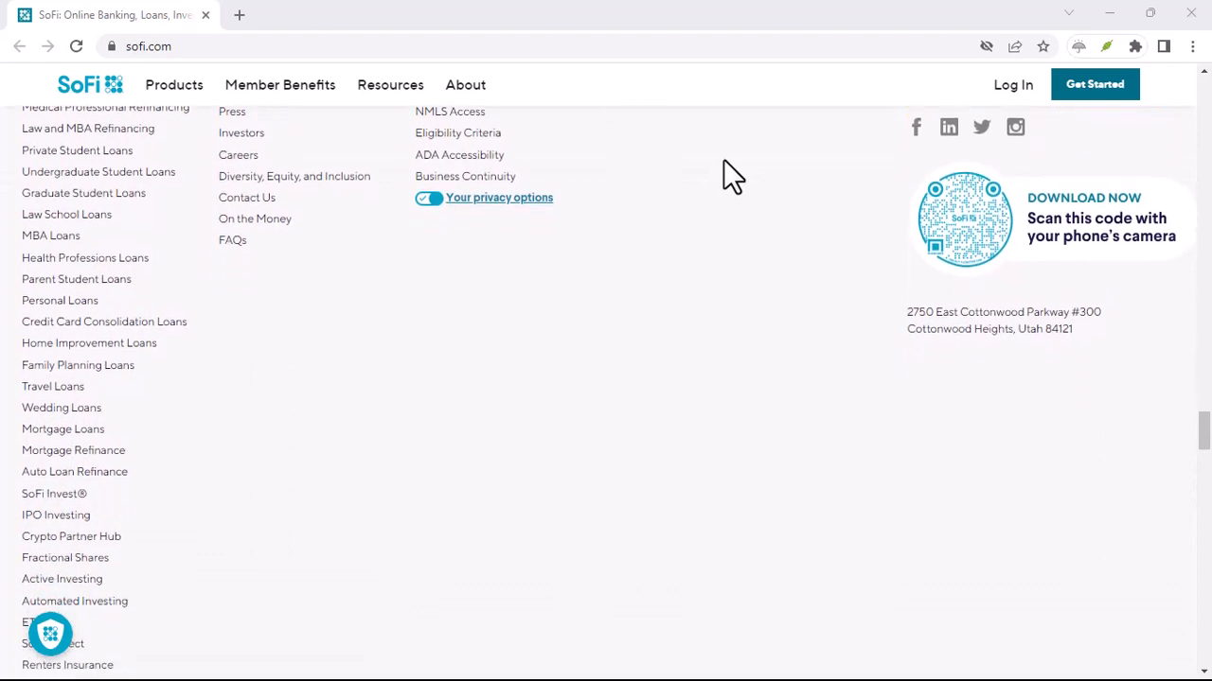
scroll(down, 3)
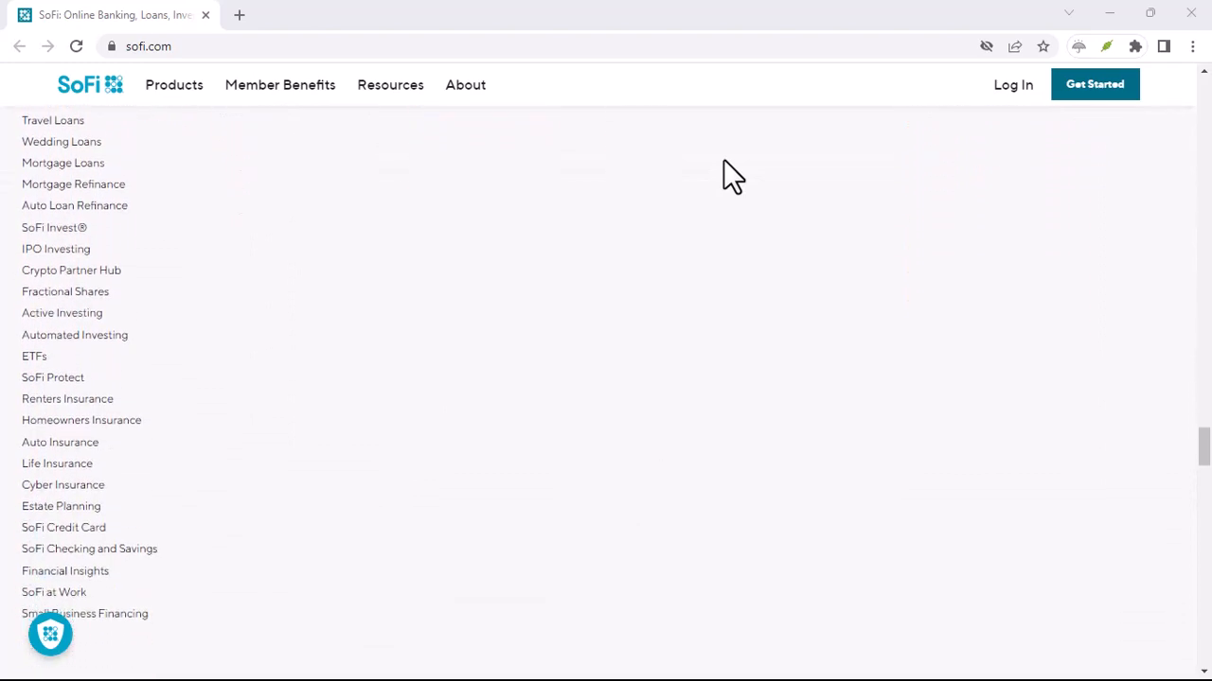
scroll(down, 3)
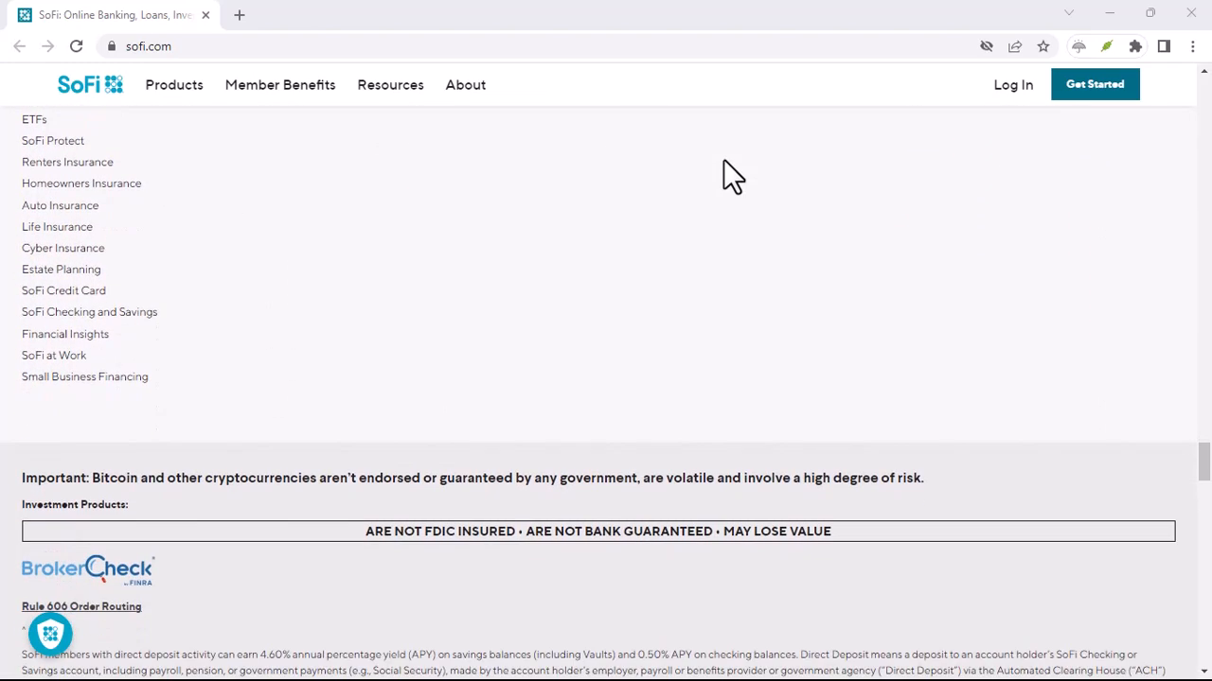
scroll(down, 3)
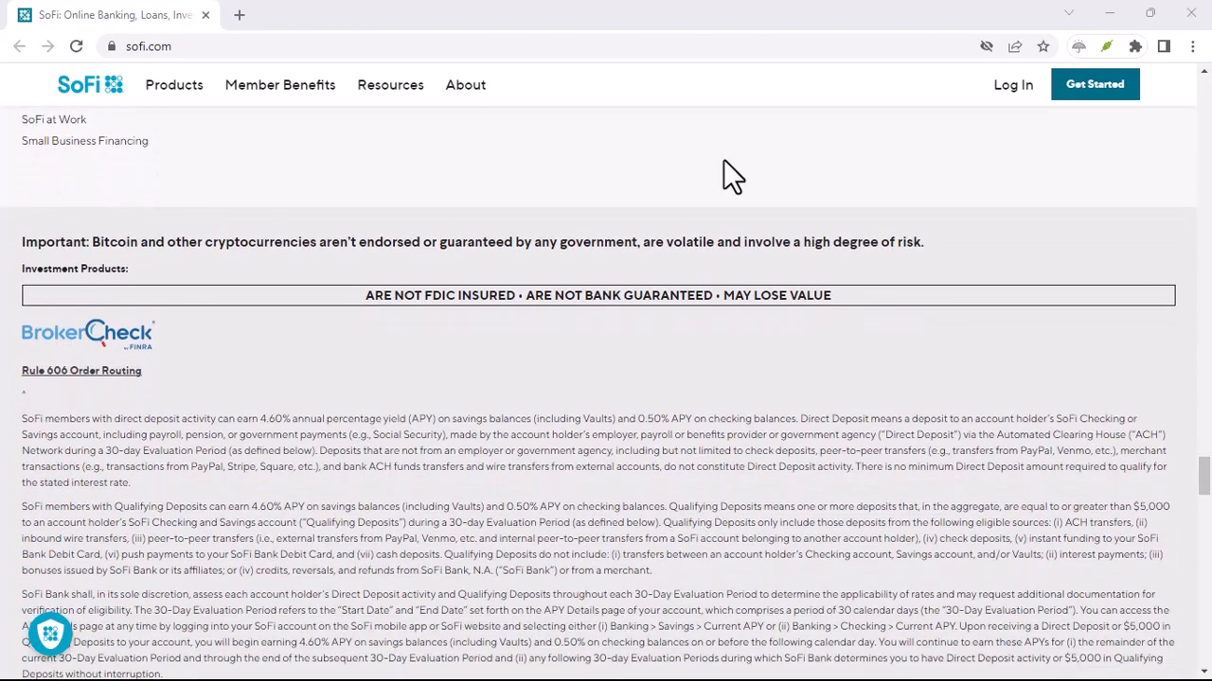
scroll(down, 3)
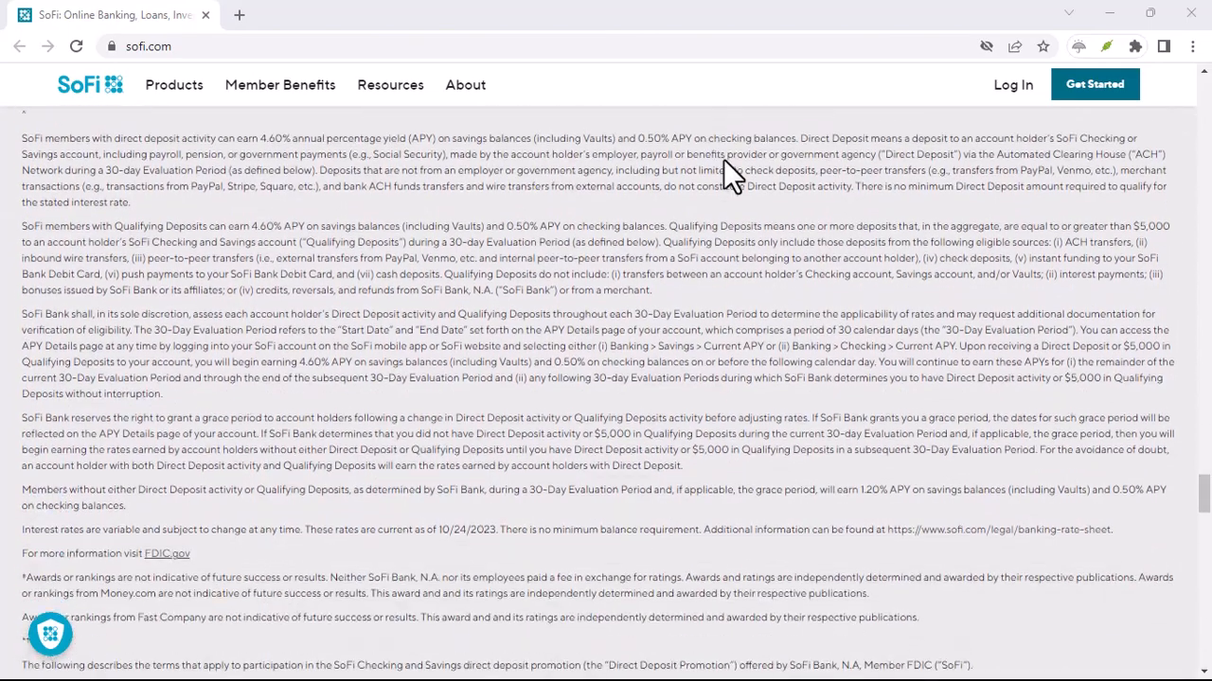
scroll(up, 3)
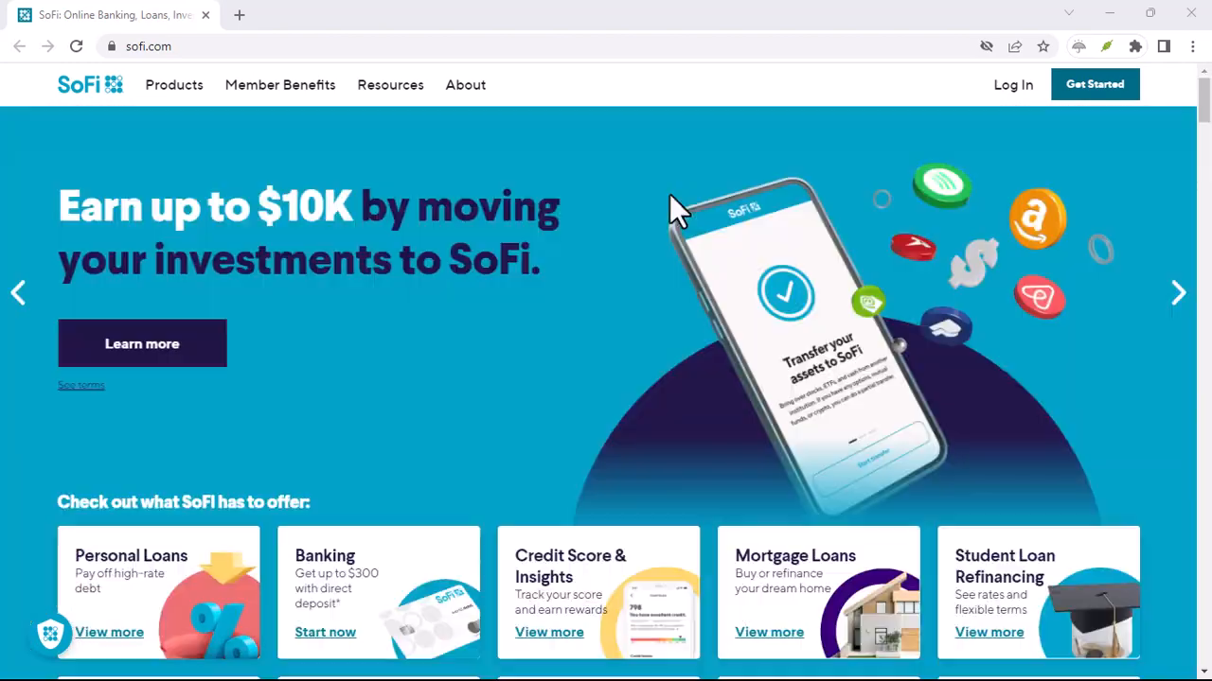
scroll(down, 3)
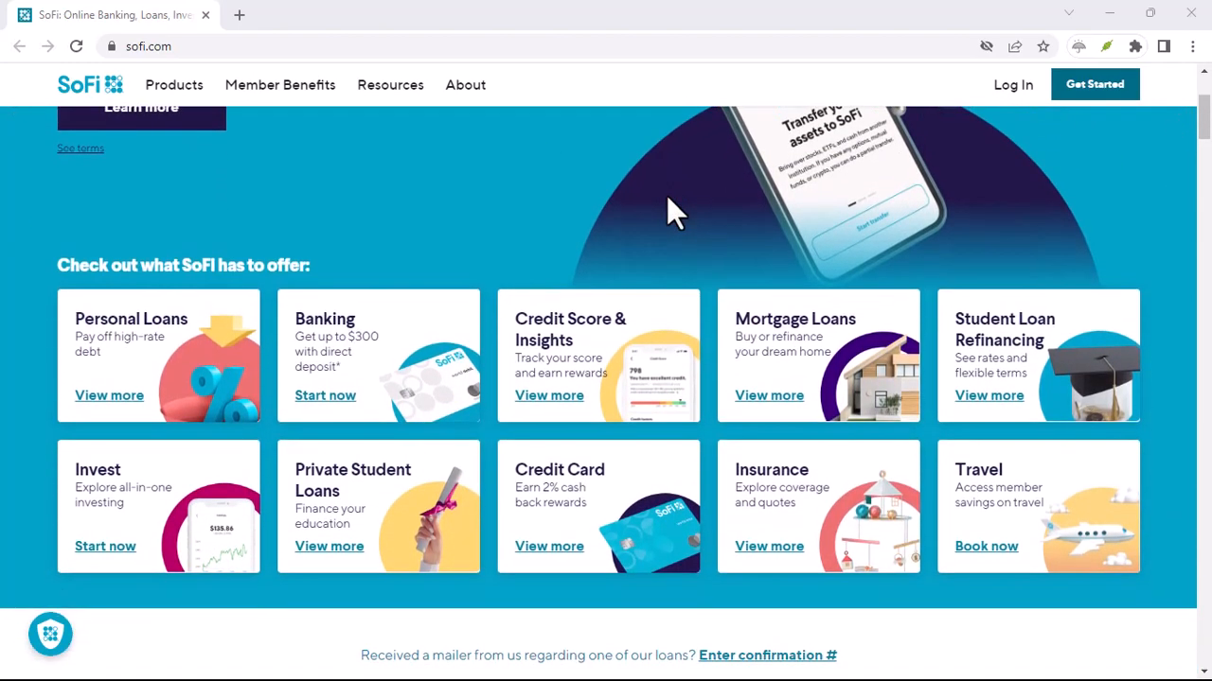
scroll(down, 3)
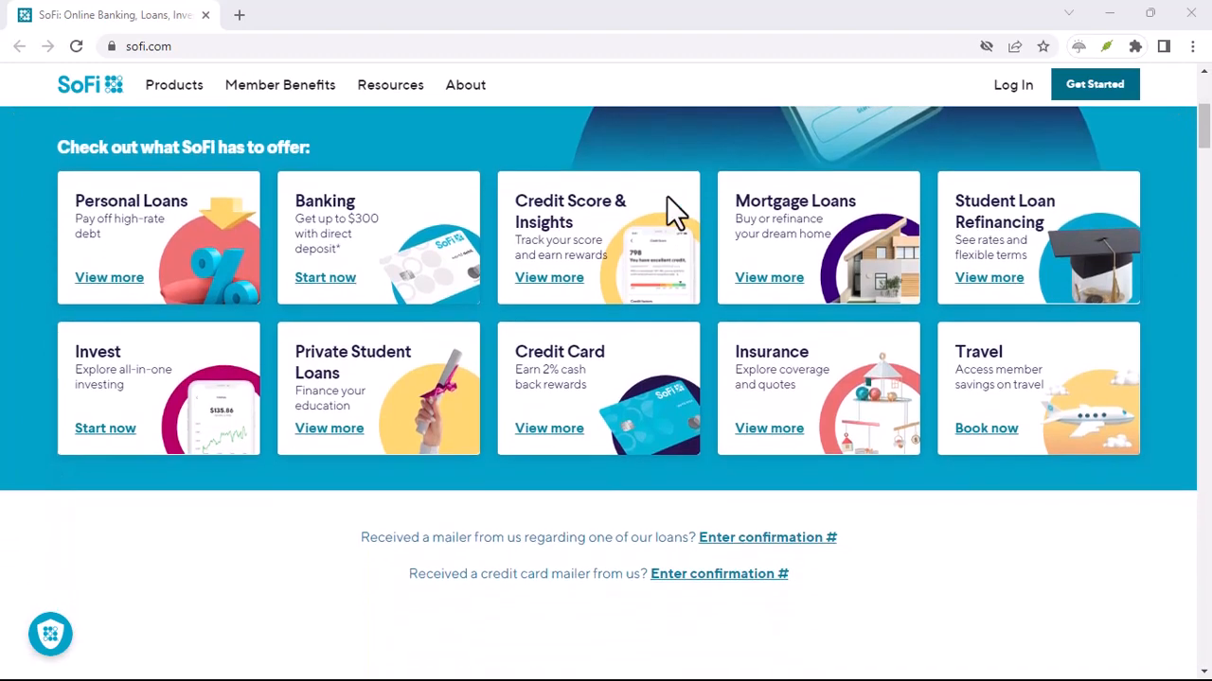
scroll(down, 3)
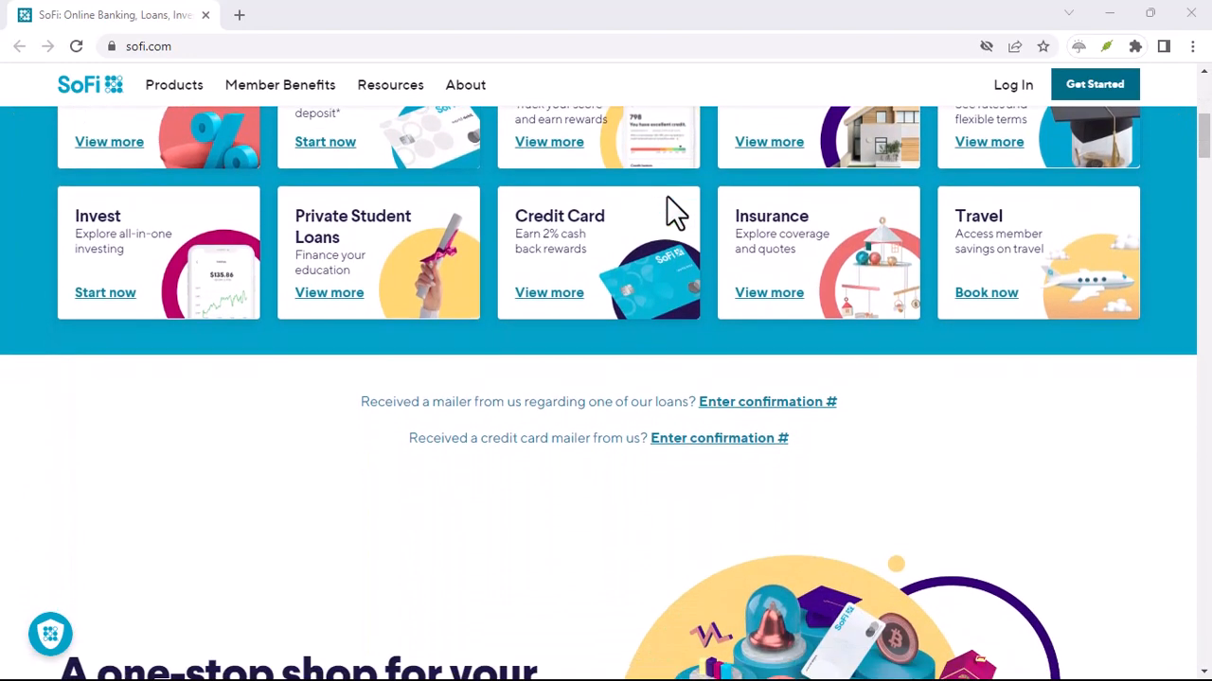
scroll(down, 3)
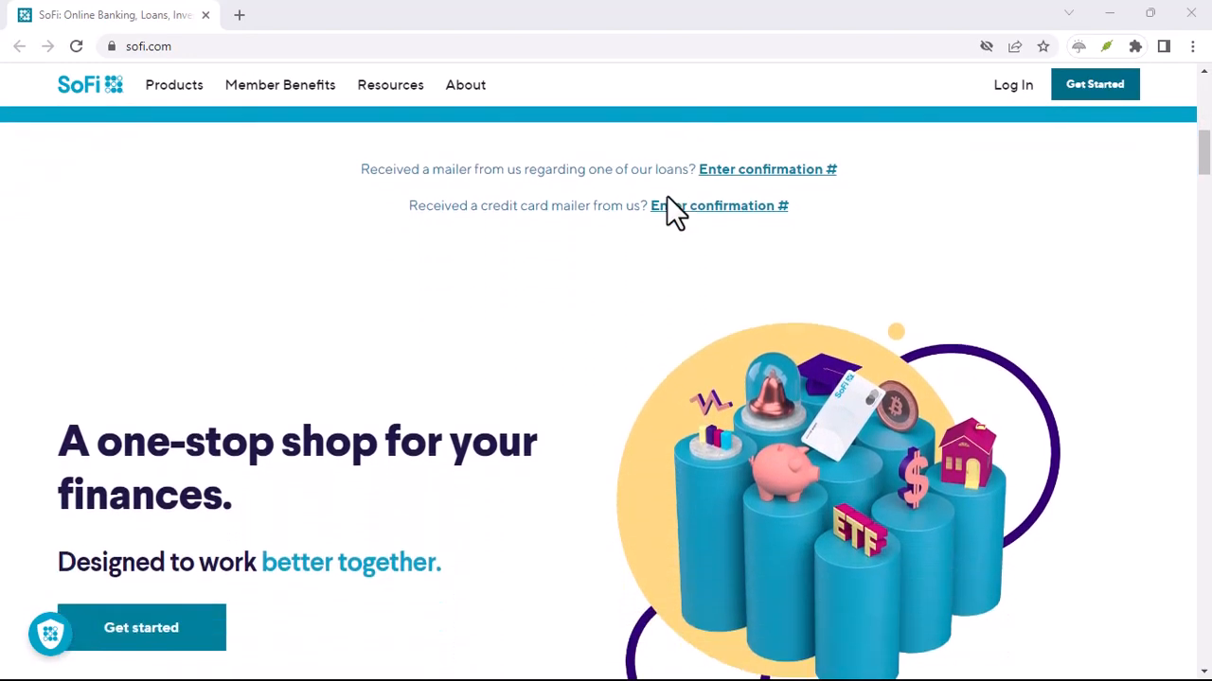
scroll(down, 3)
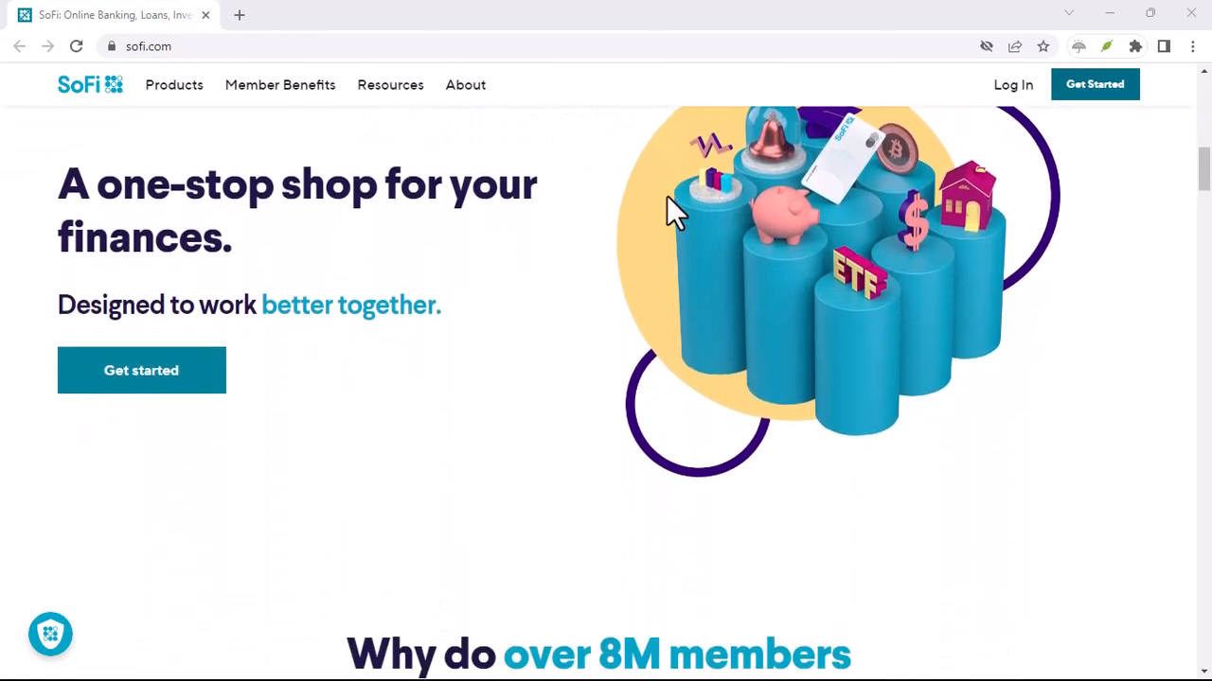
scroll(down, 3)
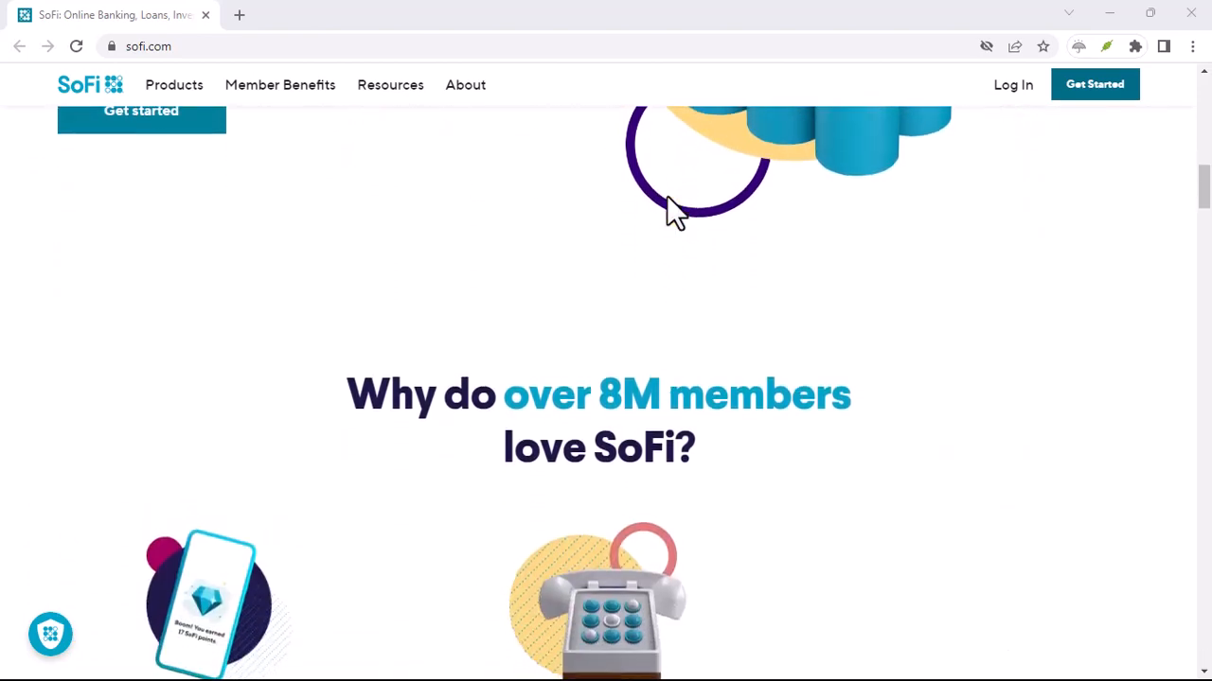
scroll(down, 3)
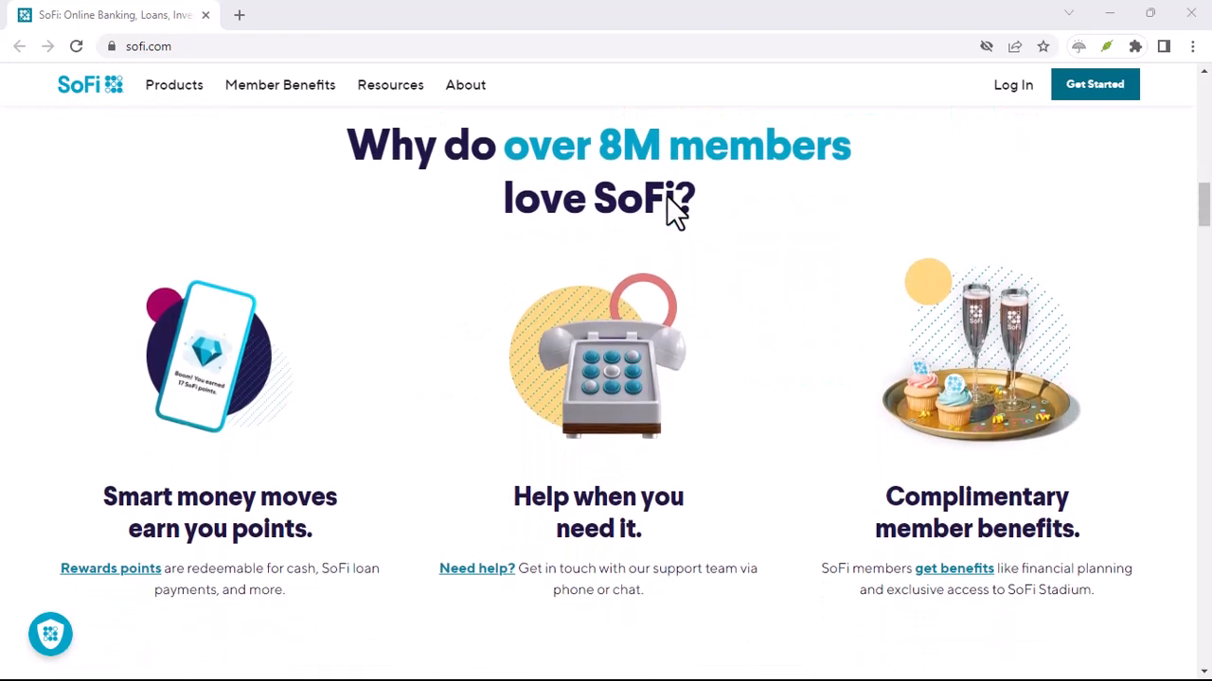
scroll(down, 3)
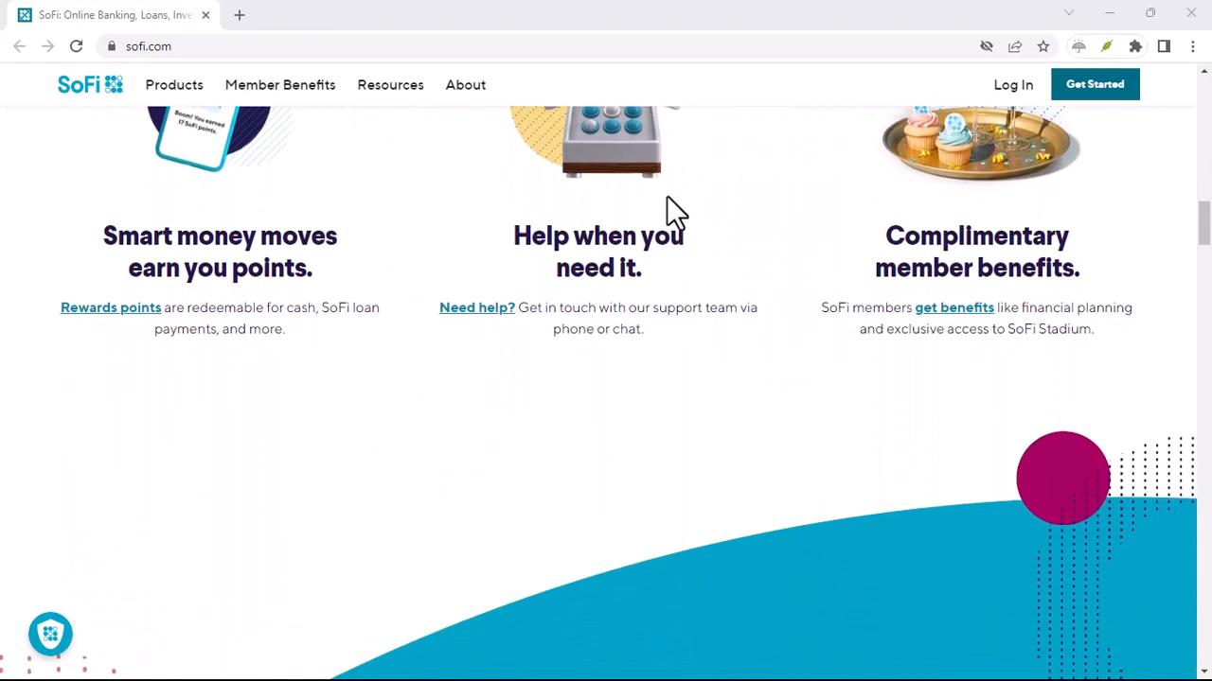
scroll(down, 3)
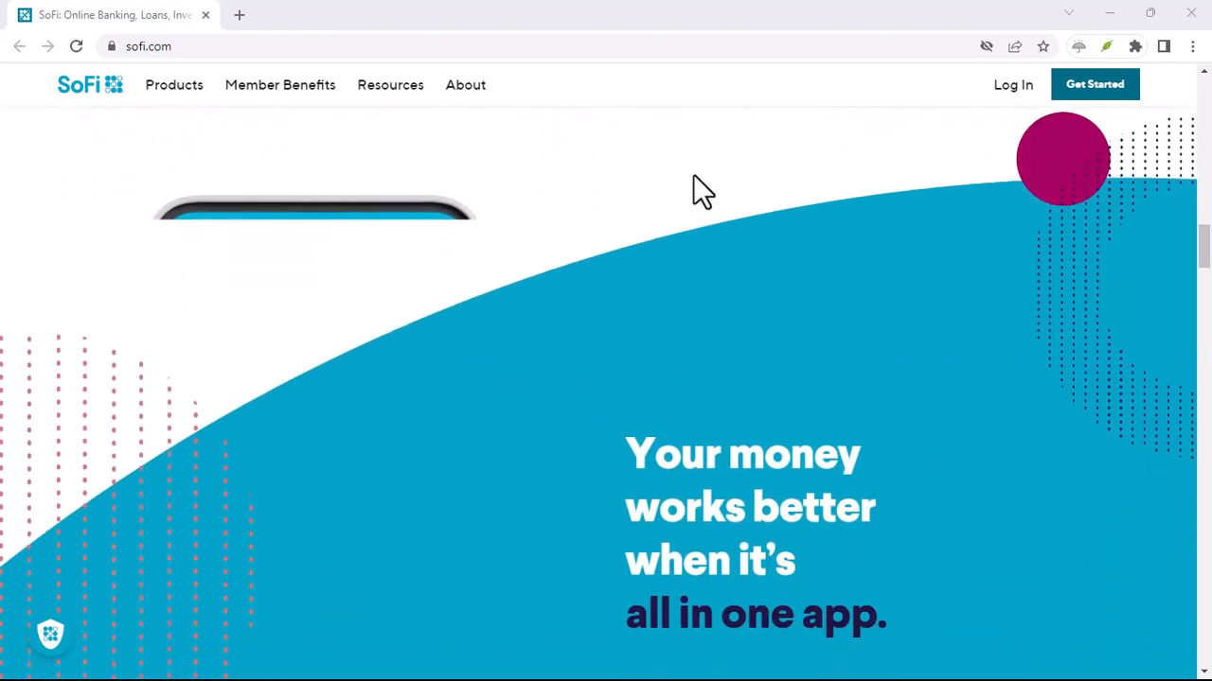
scroll(down, 3)
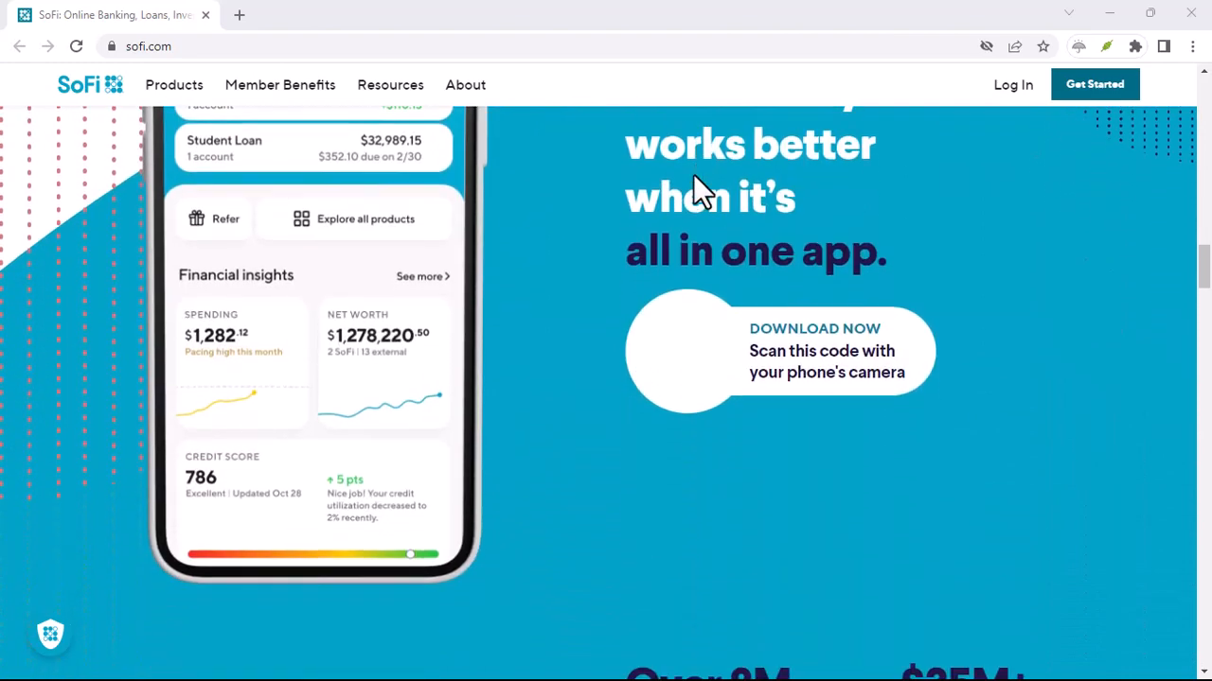
scroll(down, 3)
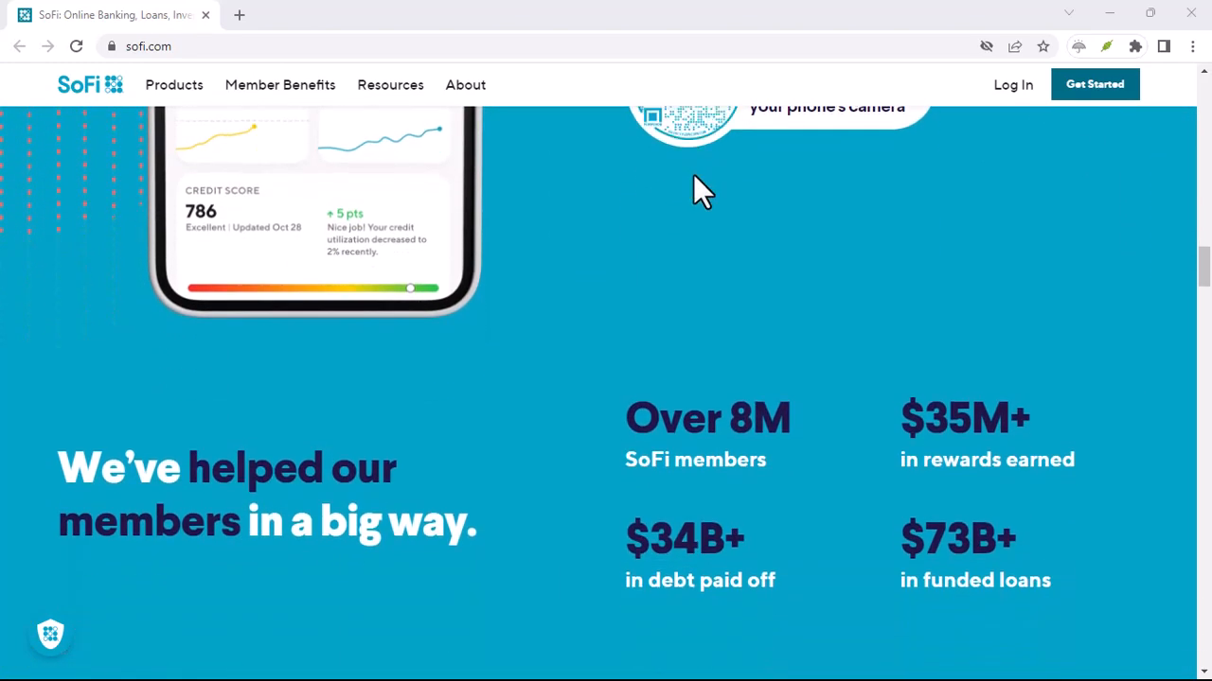
scroll(down, 3)
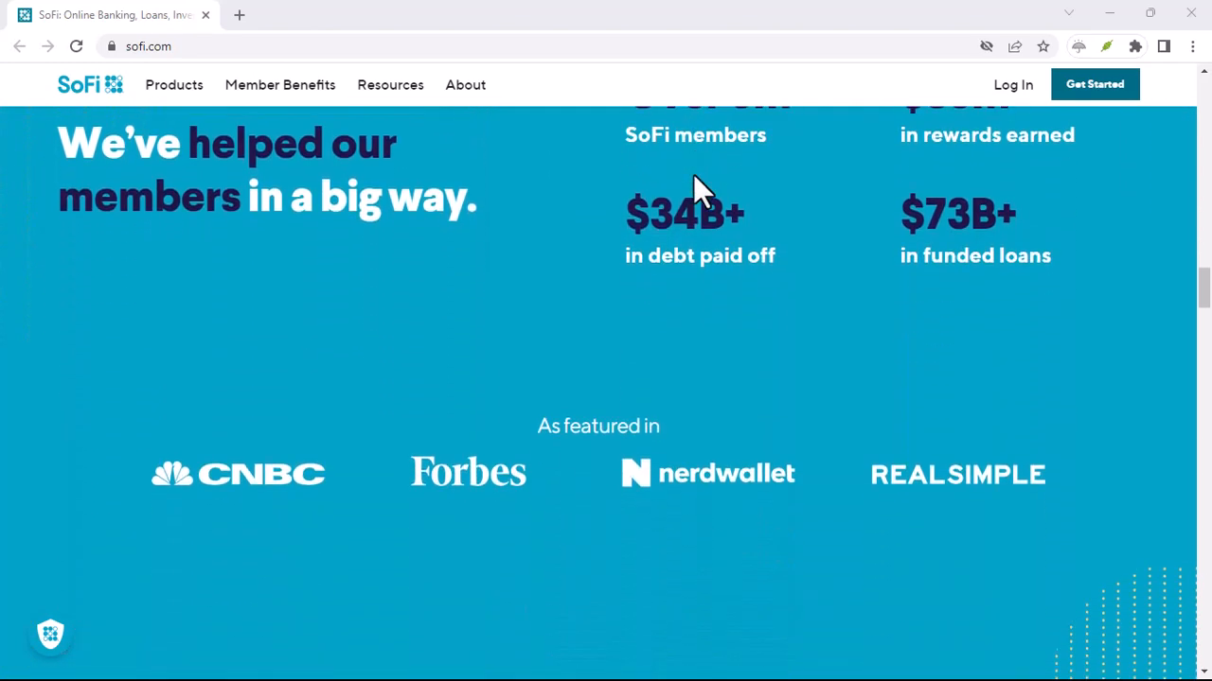
scroll(down, 3)
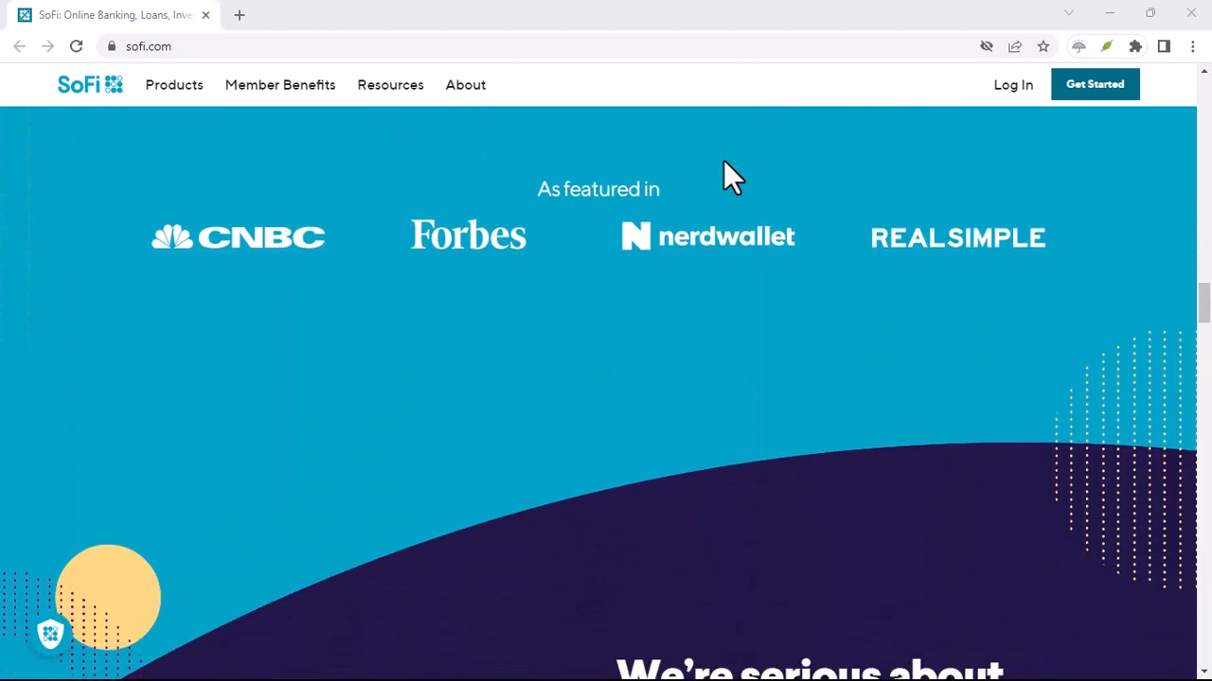
scroll(down, 3)
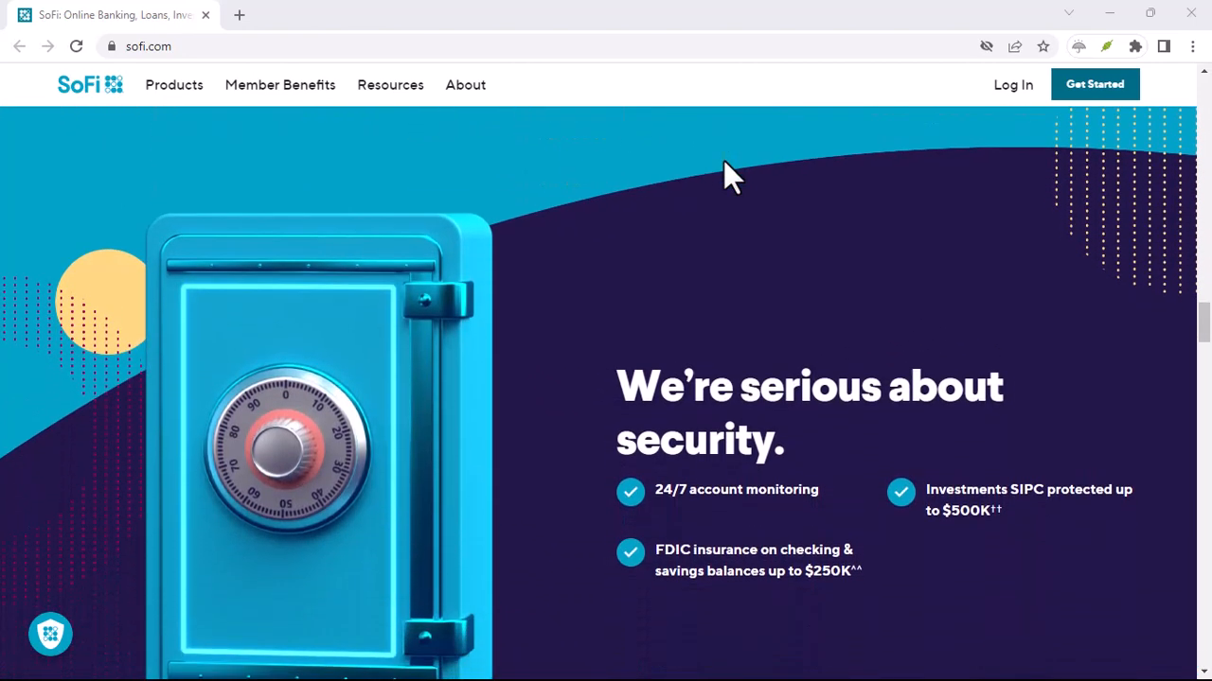
scroll(down, 3)
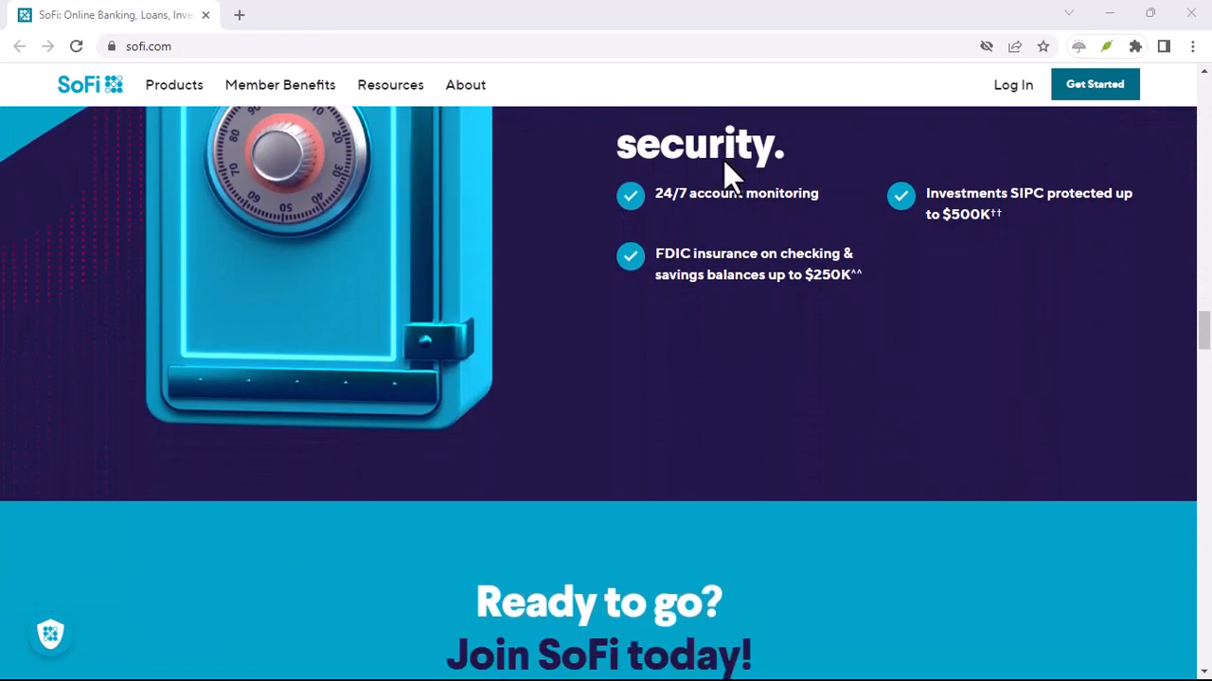
scroll(down, 3)
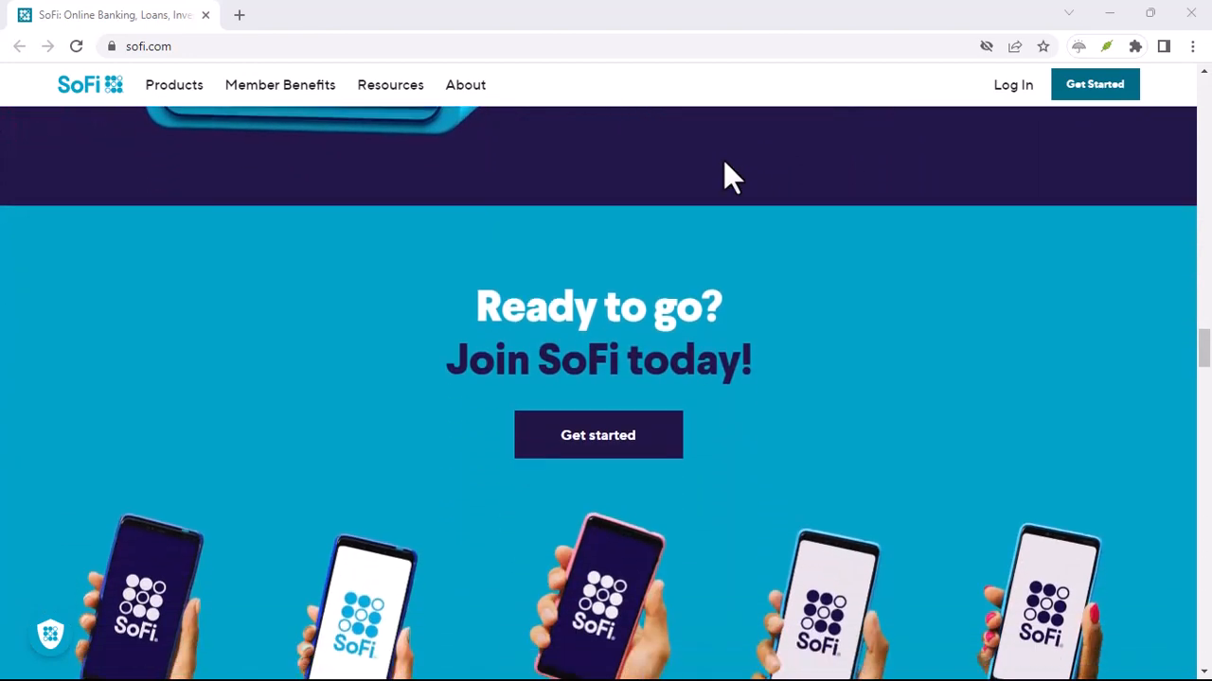
scroll(down, 3)
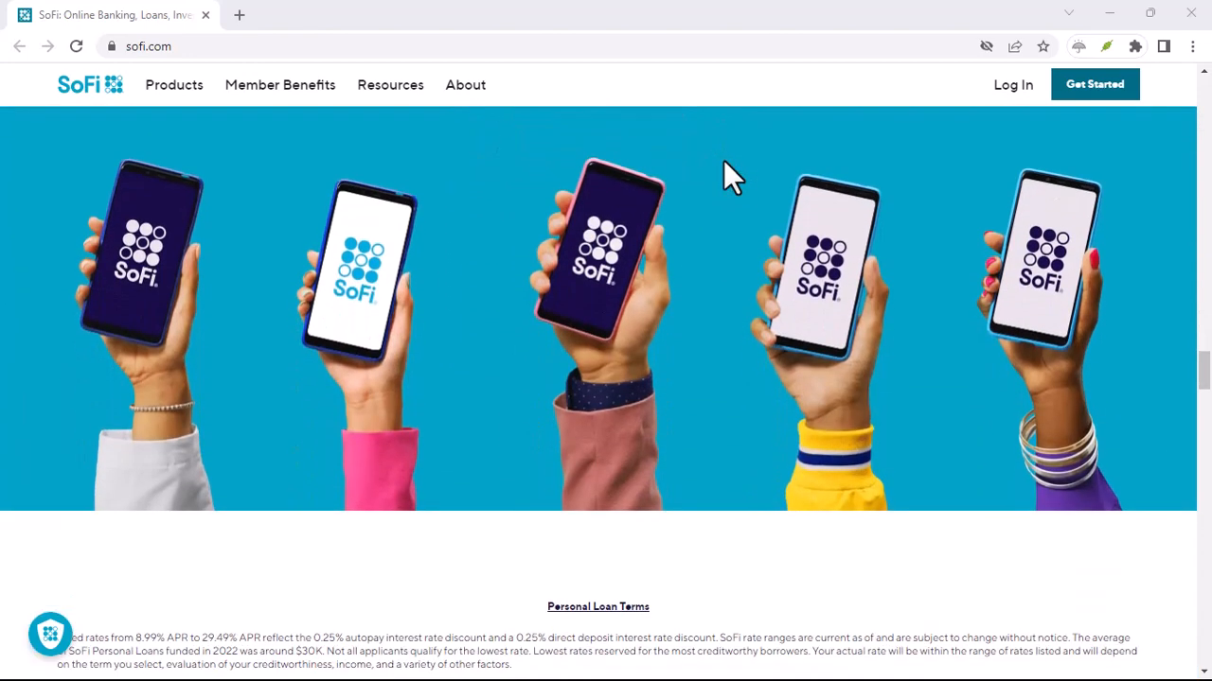
scroll(down, 3)
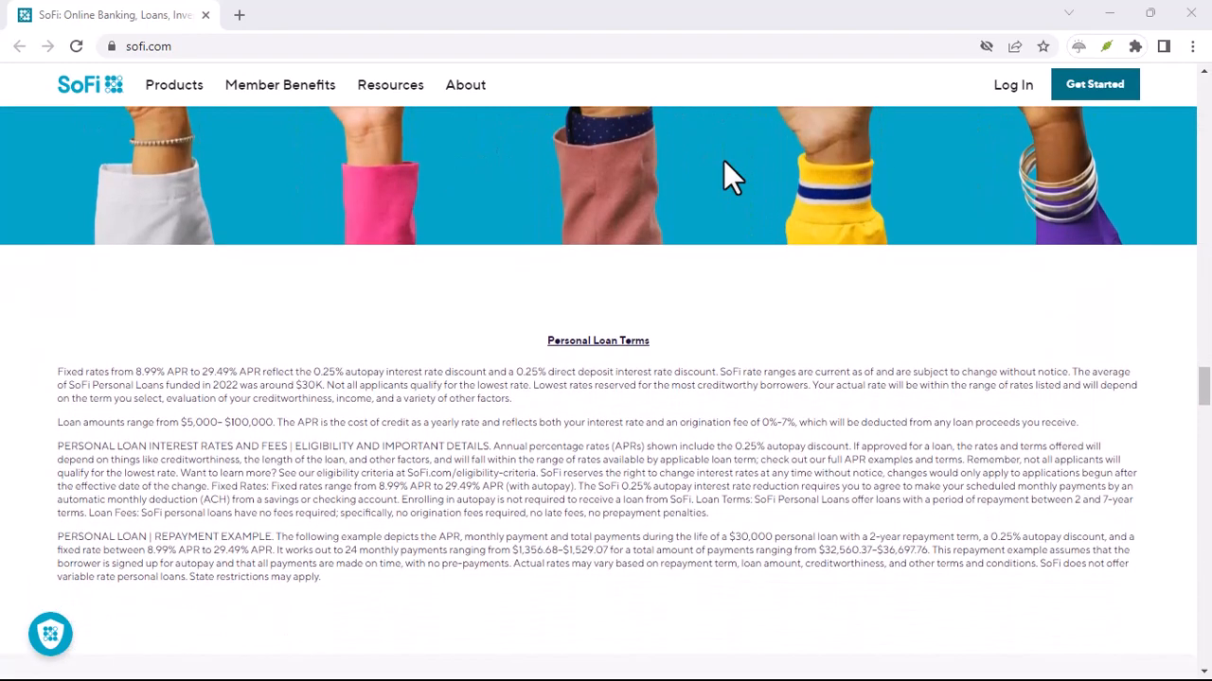
scroll(down, 3)
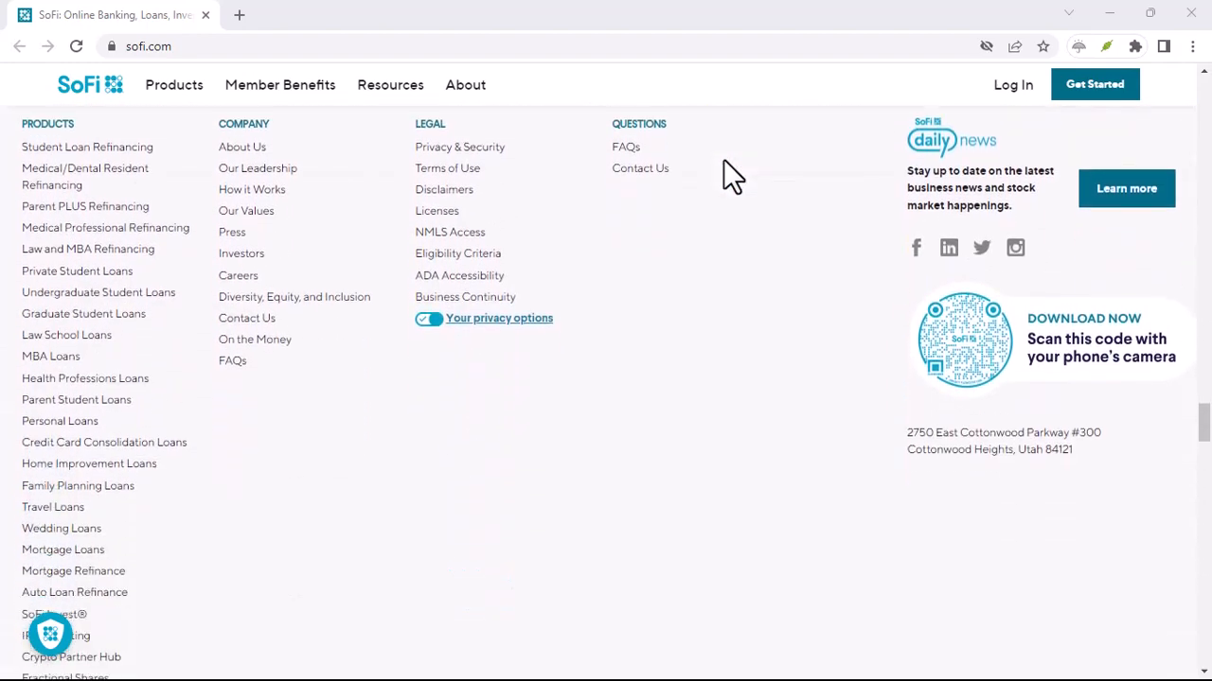
scroll(down, 3)
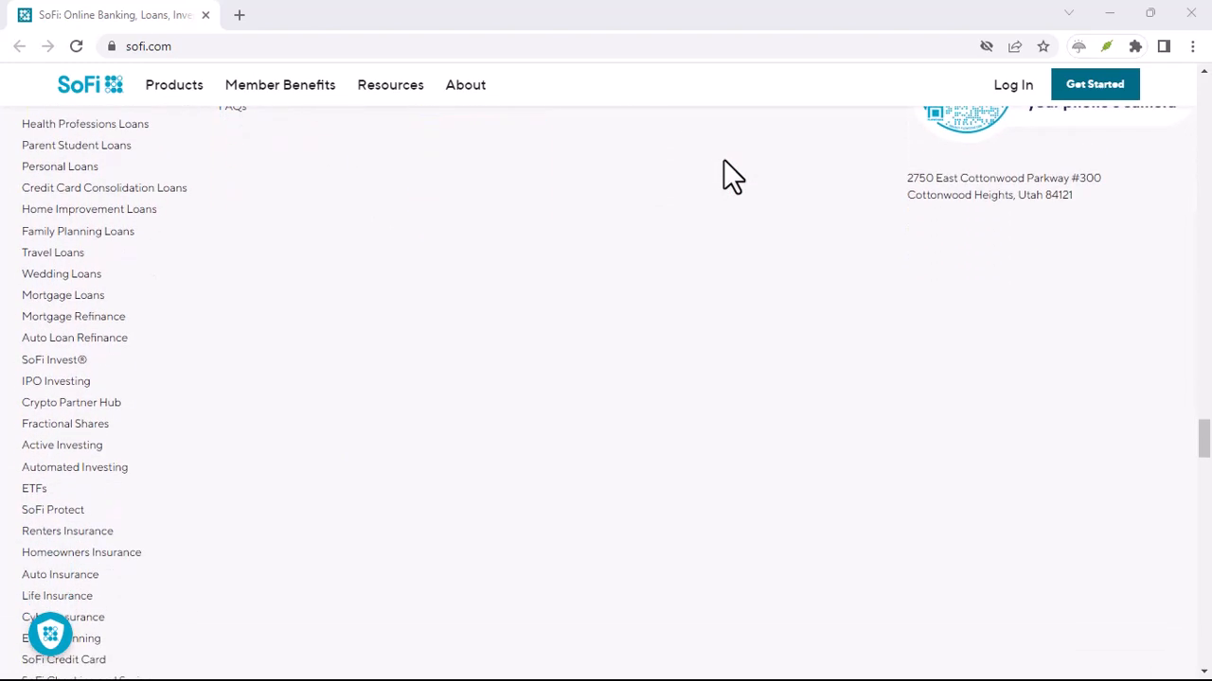